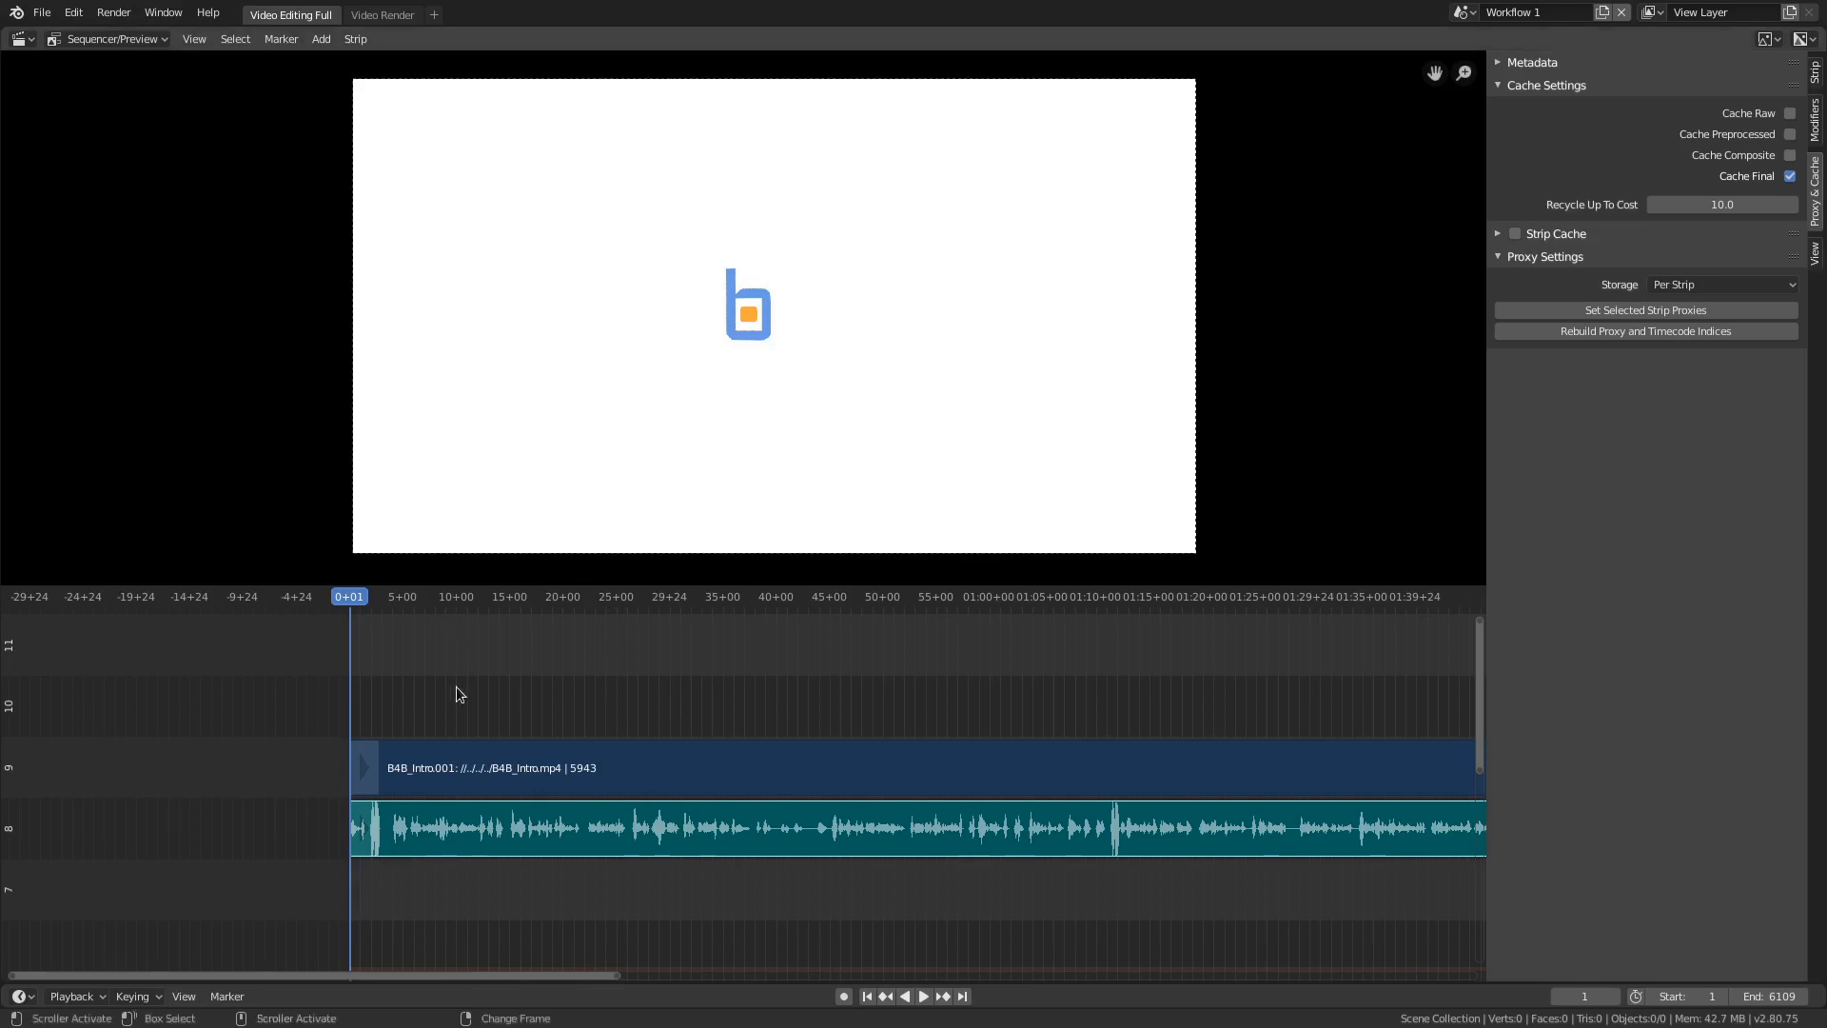
{"action": "mouse_move", "coordinate": [497, 676]}
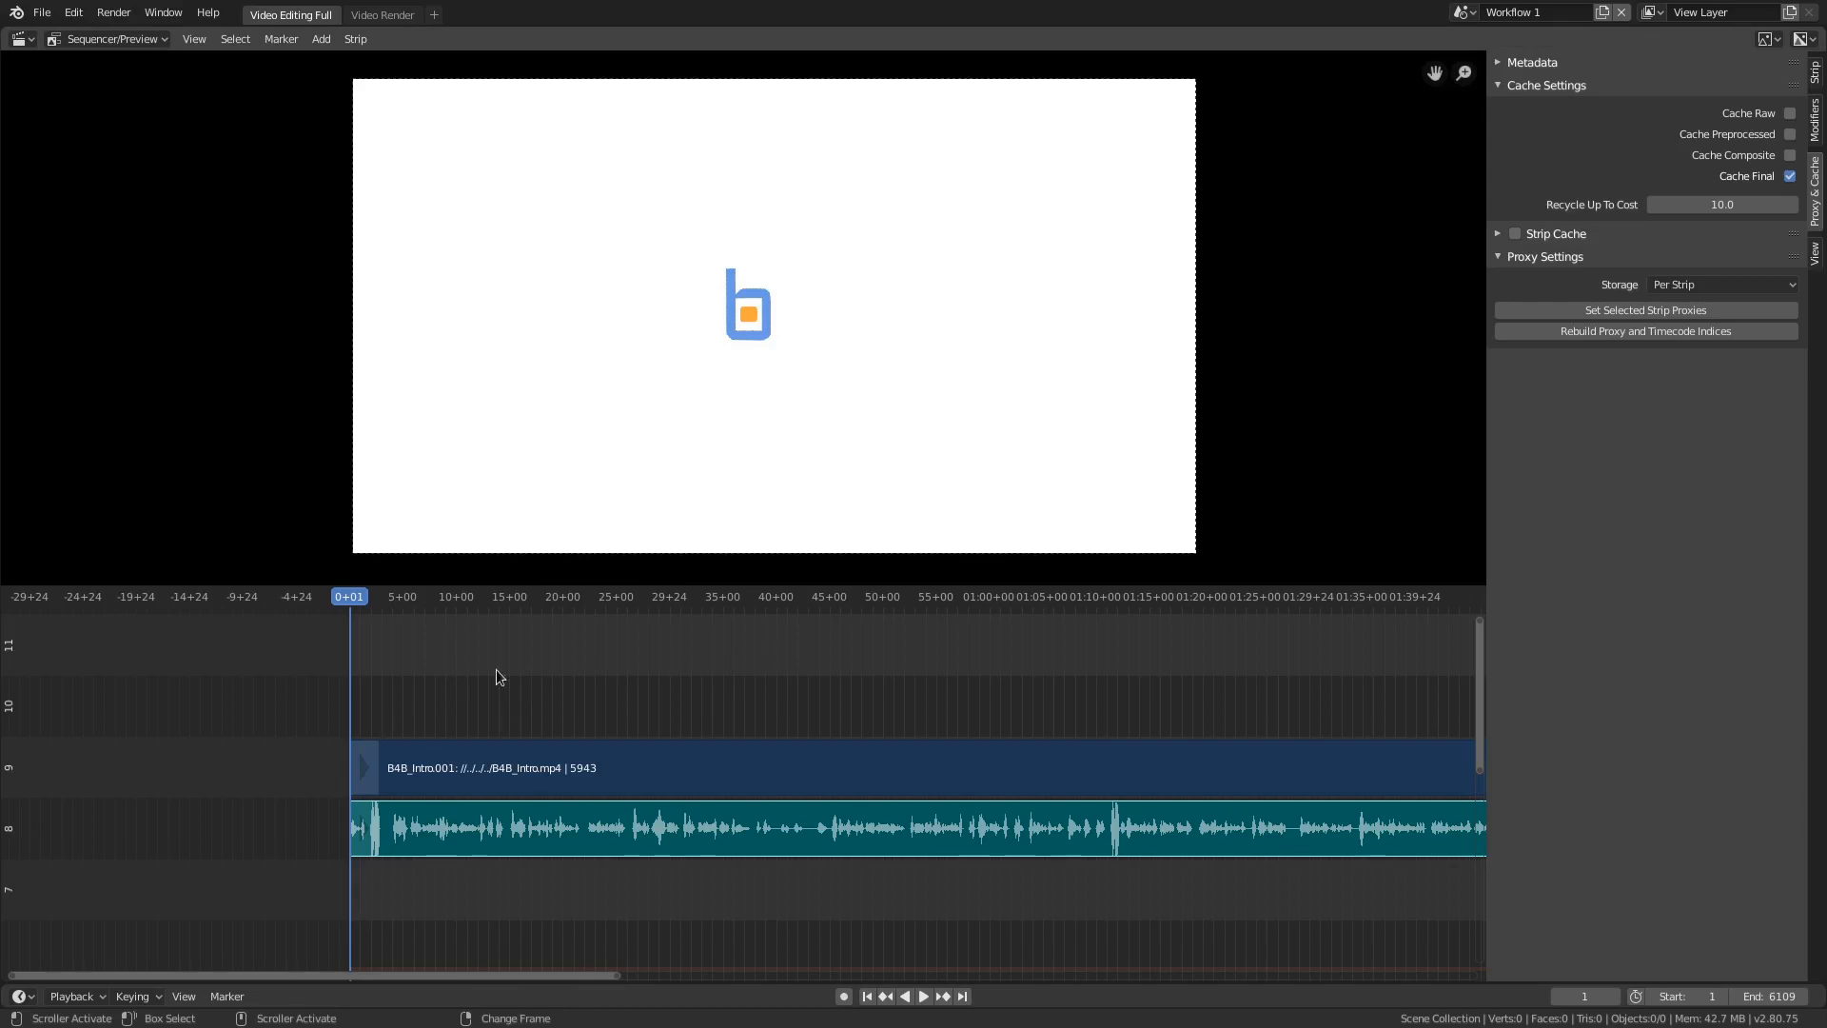
{"action": "mouse_move", "coordinate": [790, 715]}
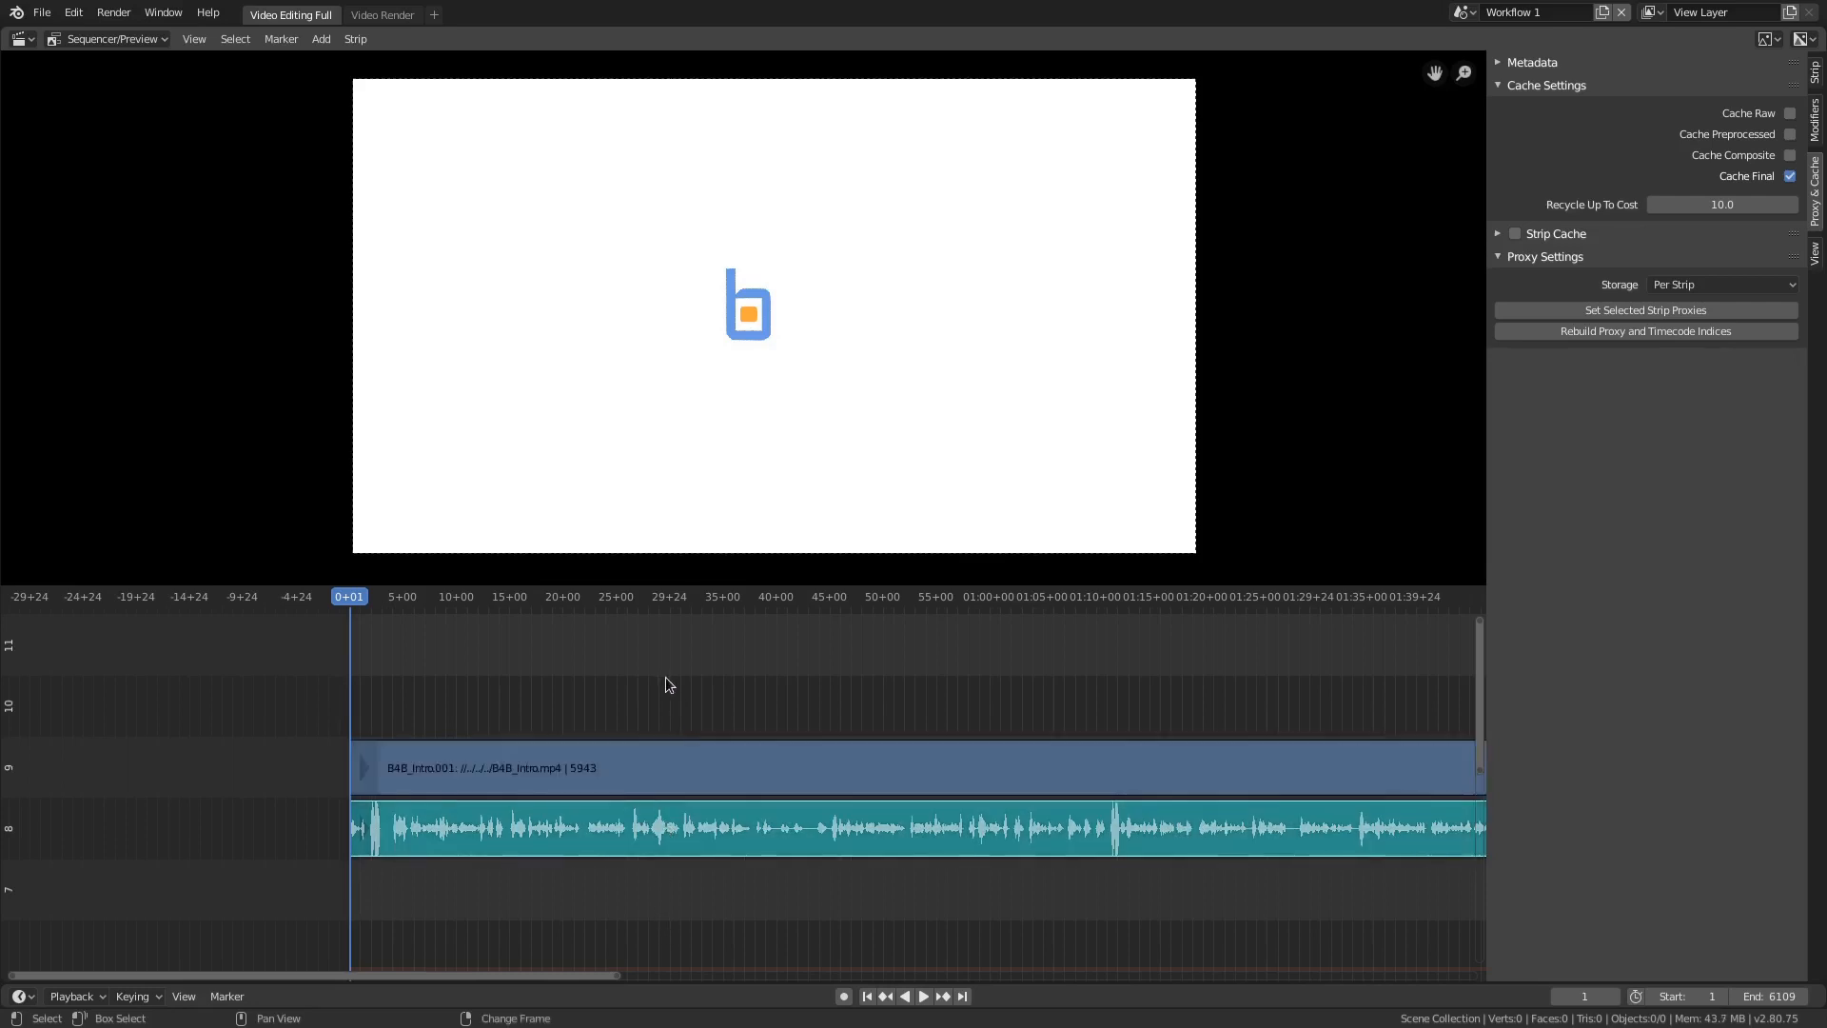
Select the intro video strip and split it at the first cut points.
{"action": "left_click", "coordinate": [868, 827]}
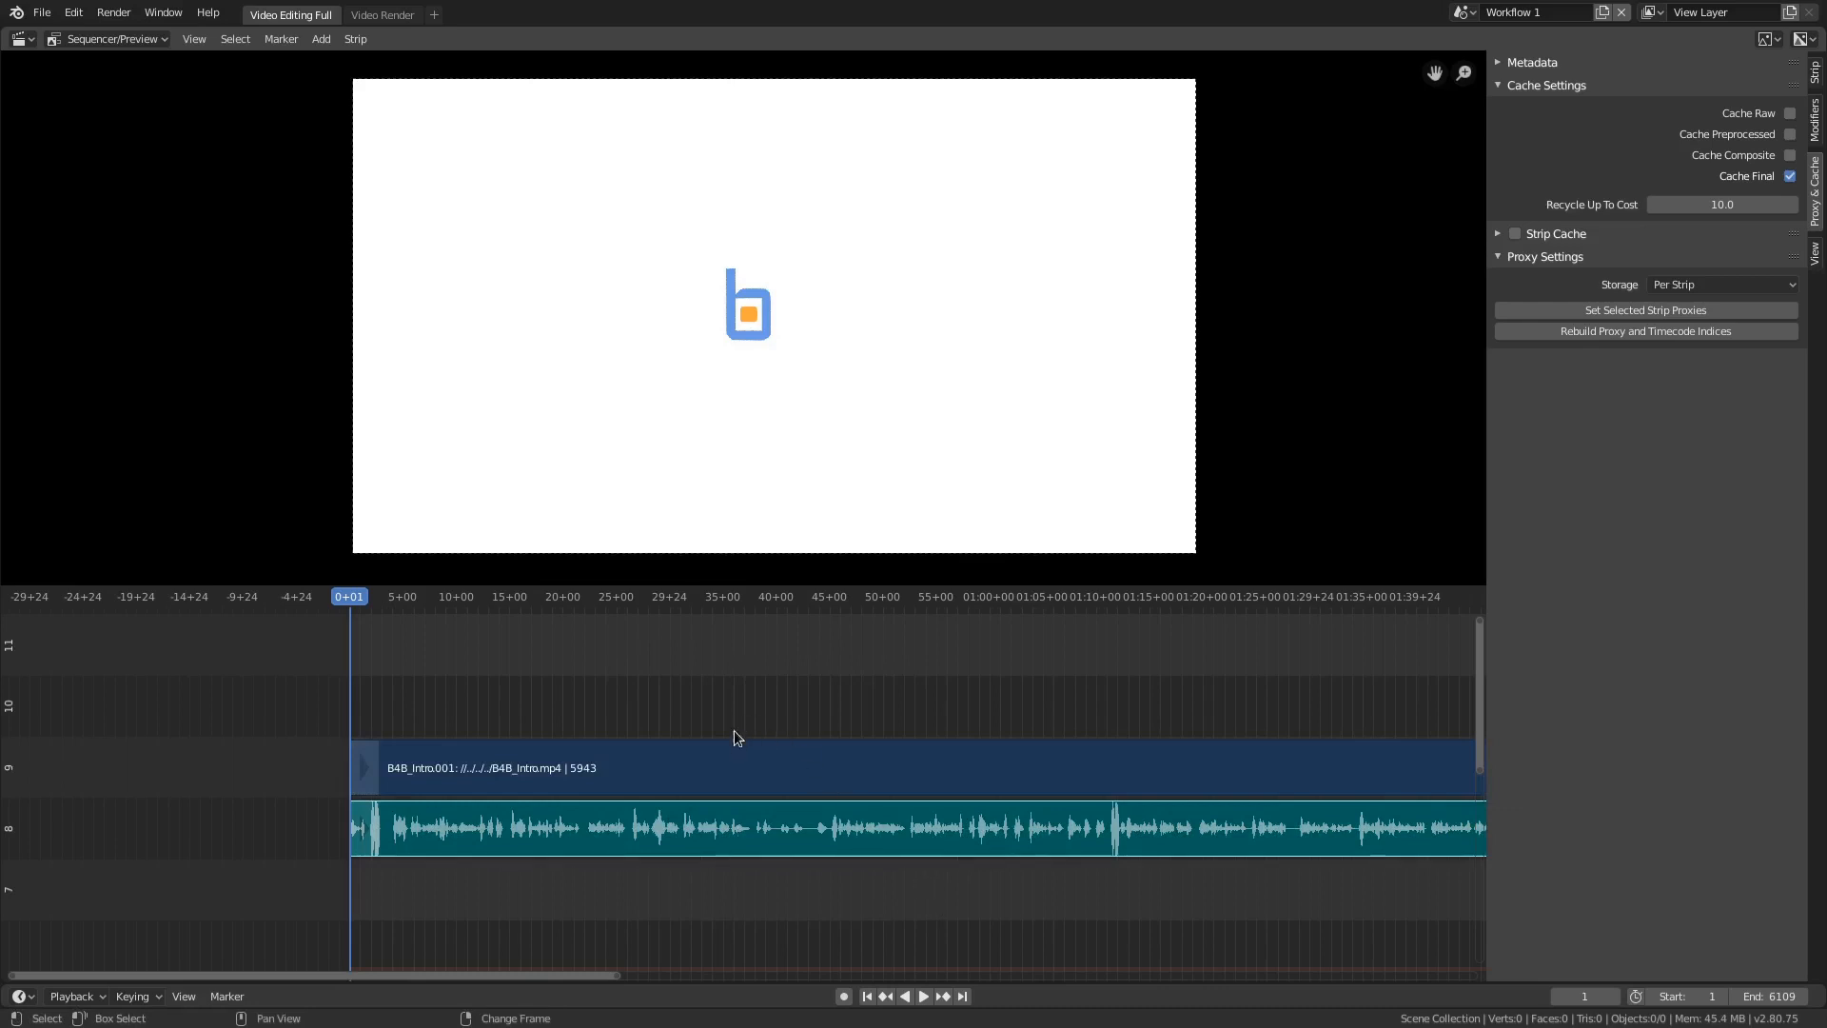
{"action": "left_click_drag", "start_coordinate": [736, 736], "coordinate": [919, 926]}
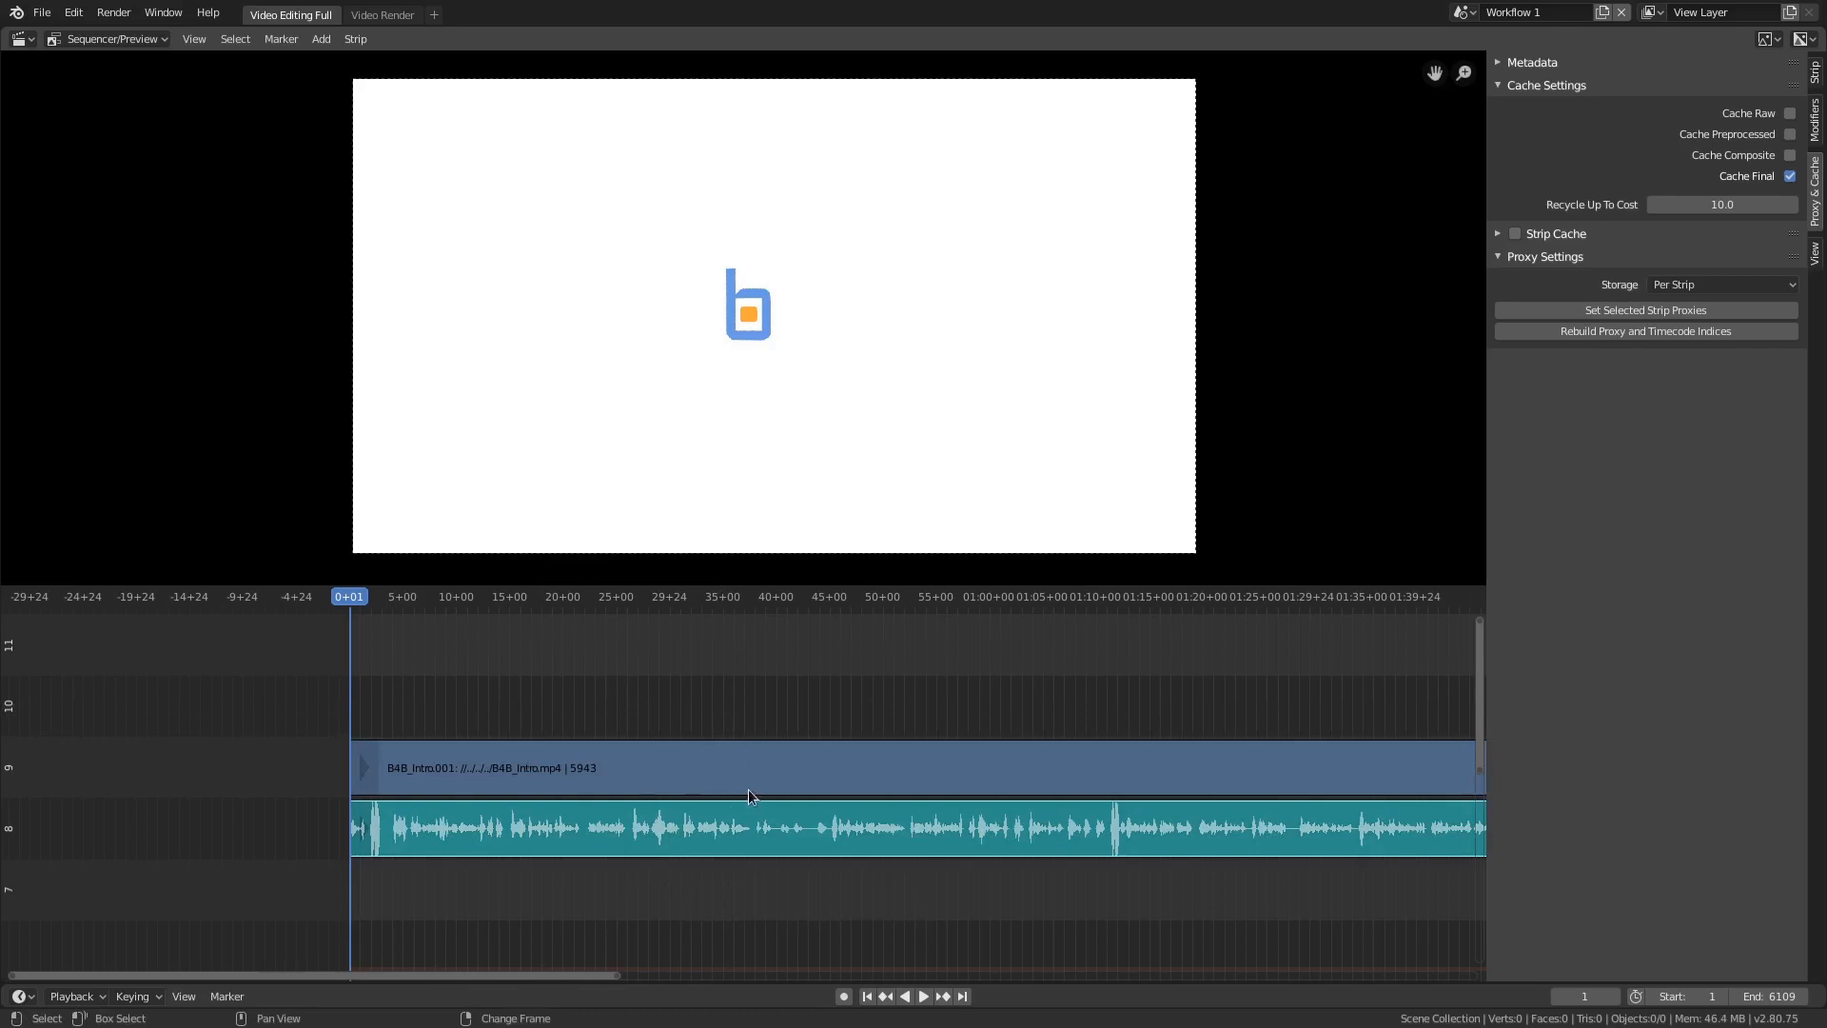
{"action": "left_click", "coordinate": [746, 767]}
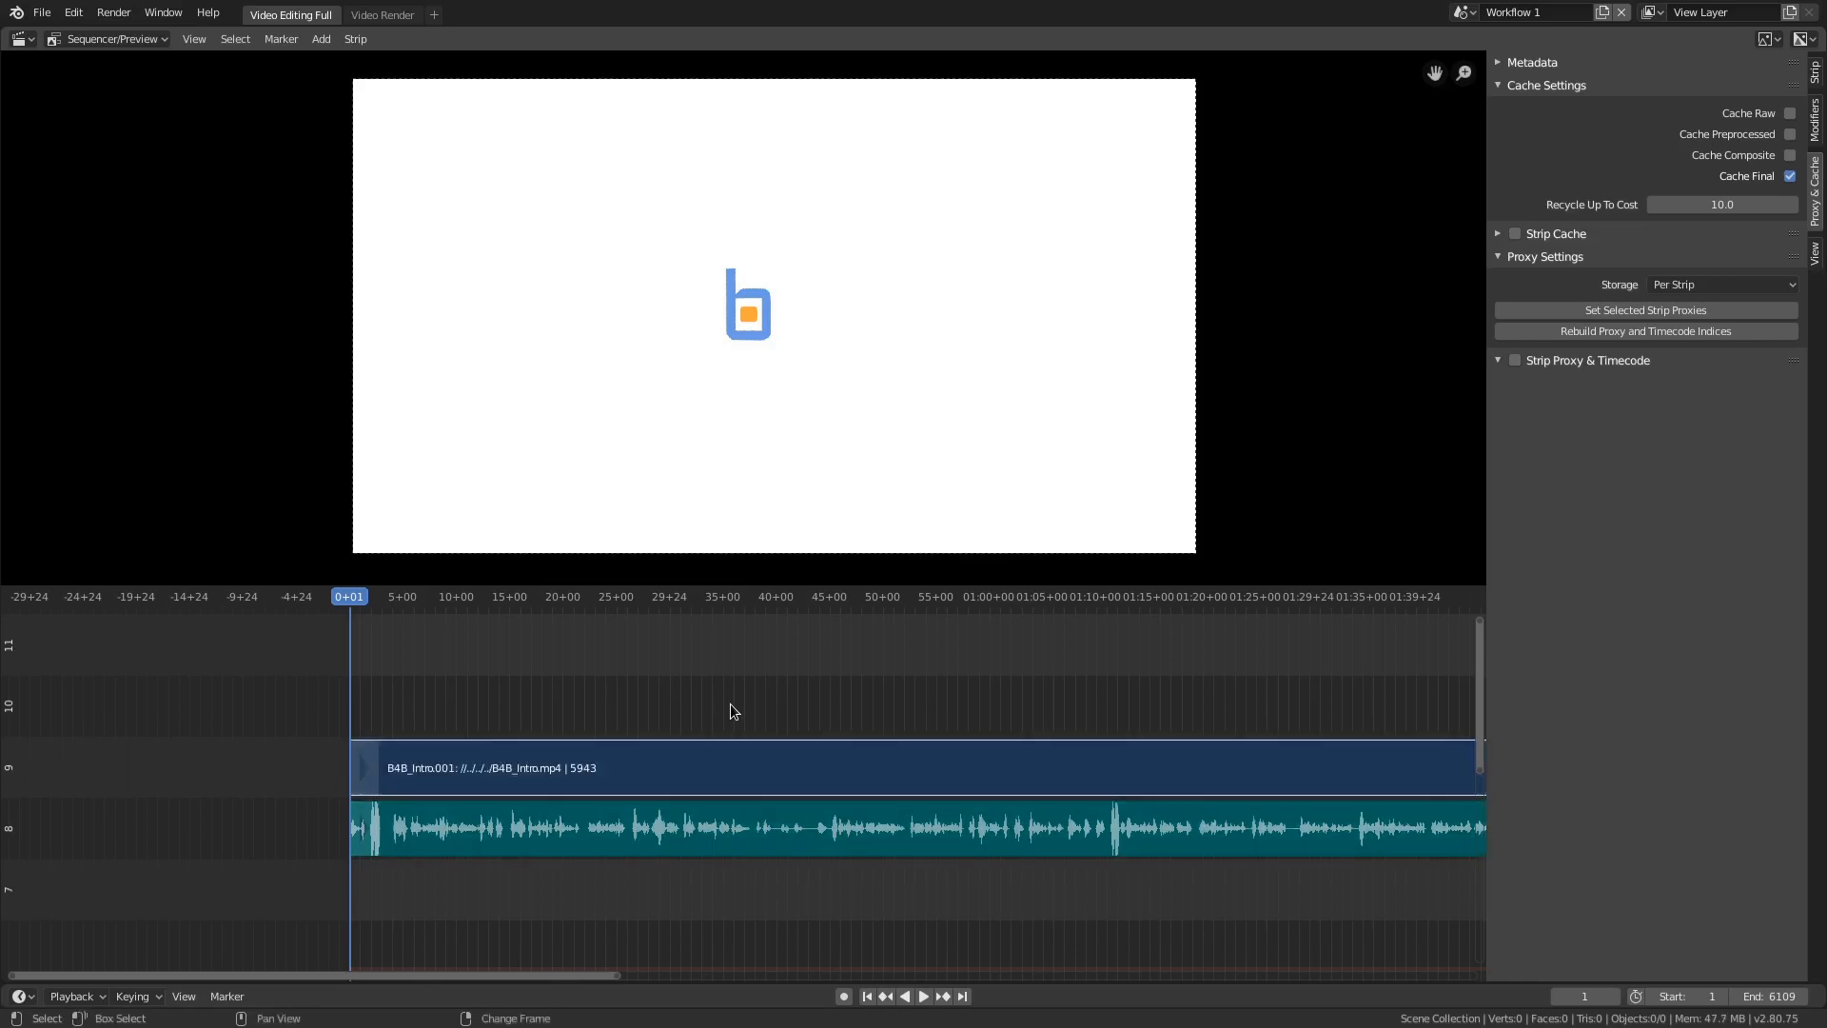
{"action": "left_click", "coordinate": [815, 767]}
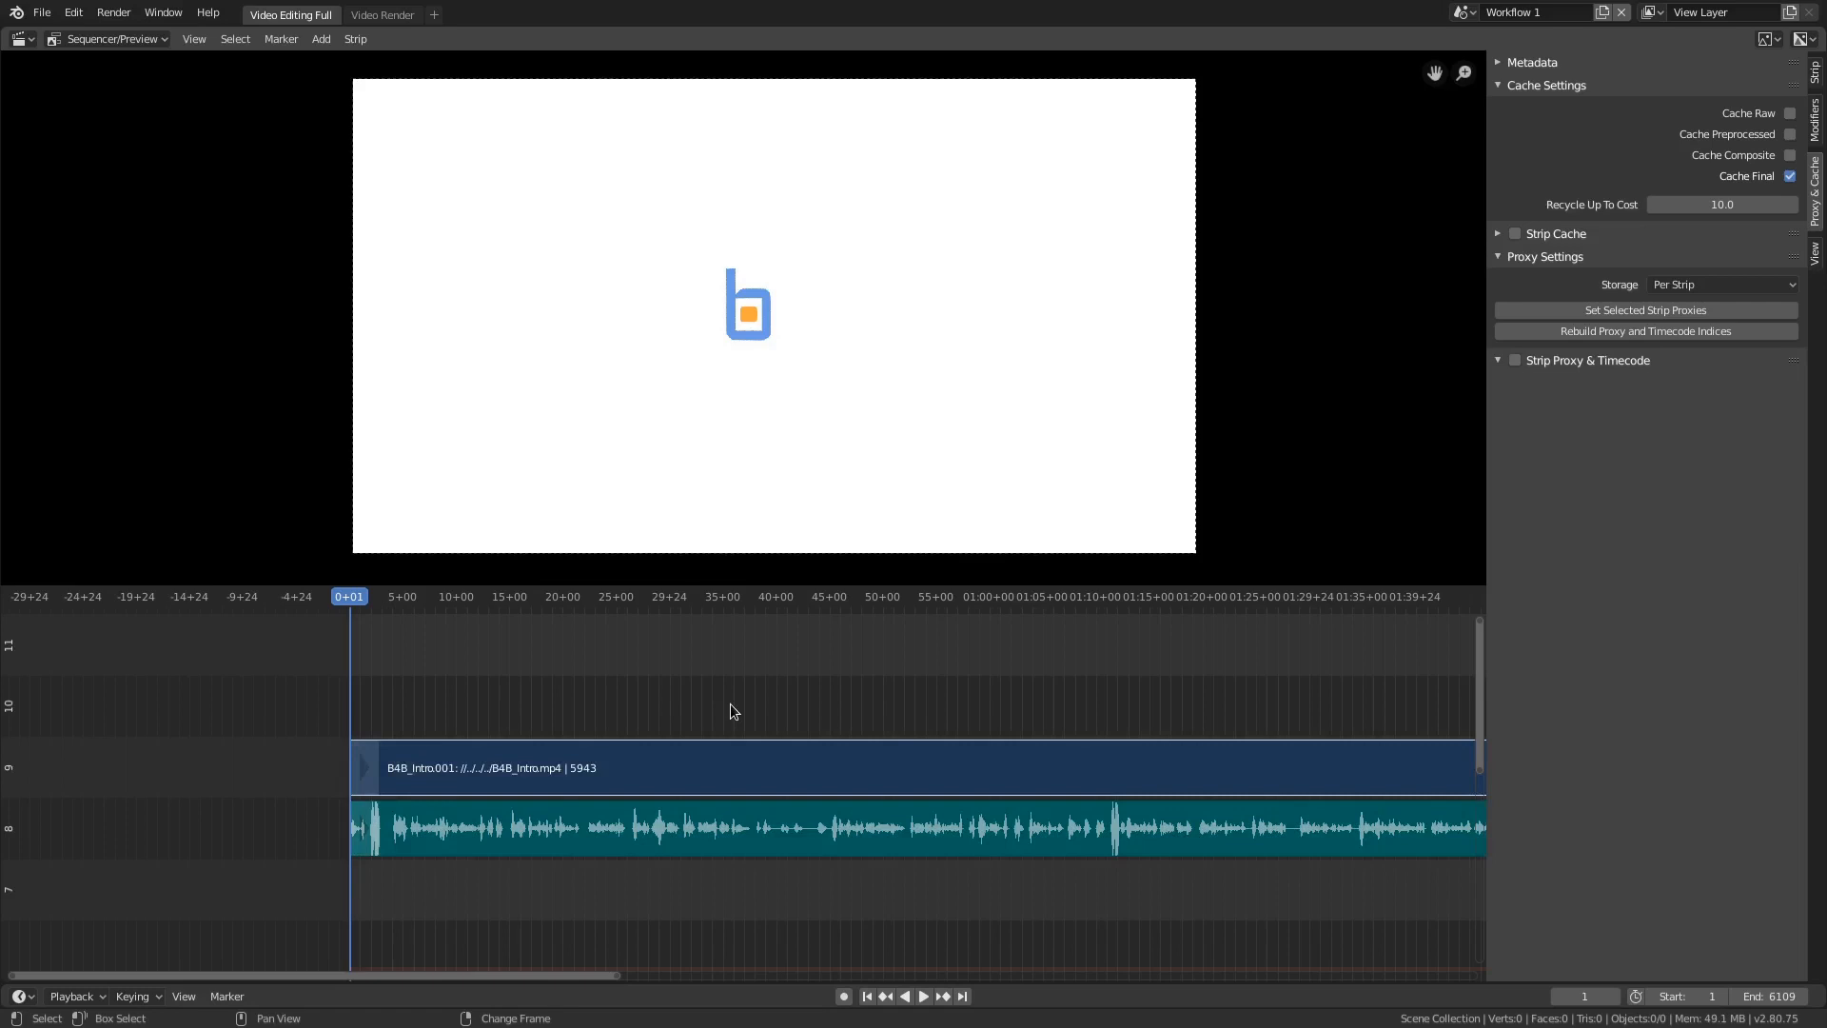
{"action": "mouse_move", "coordinate": [474, 661]}
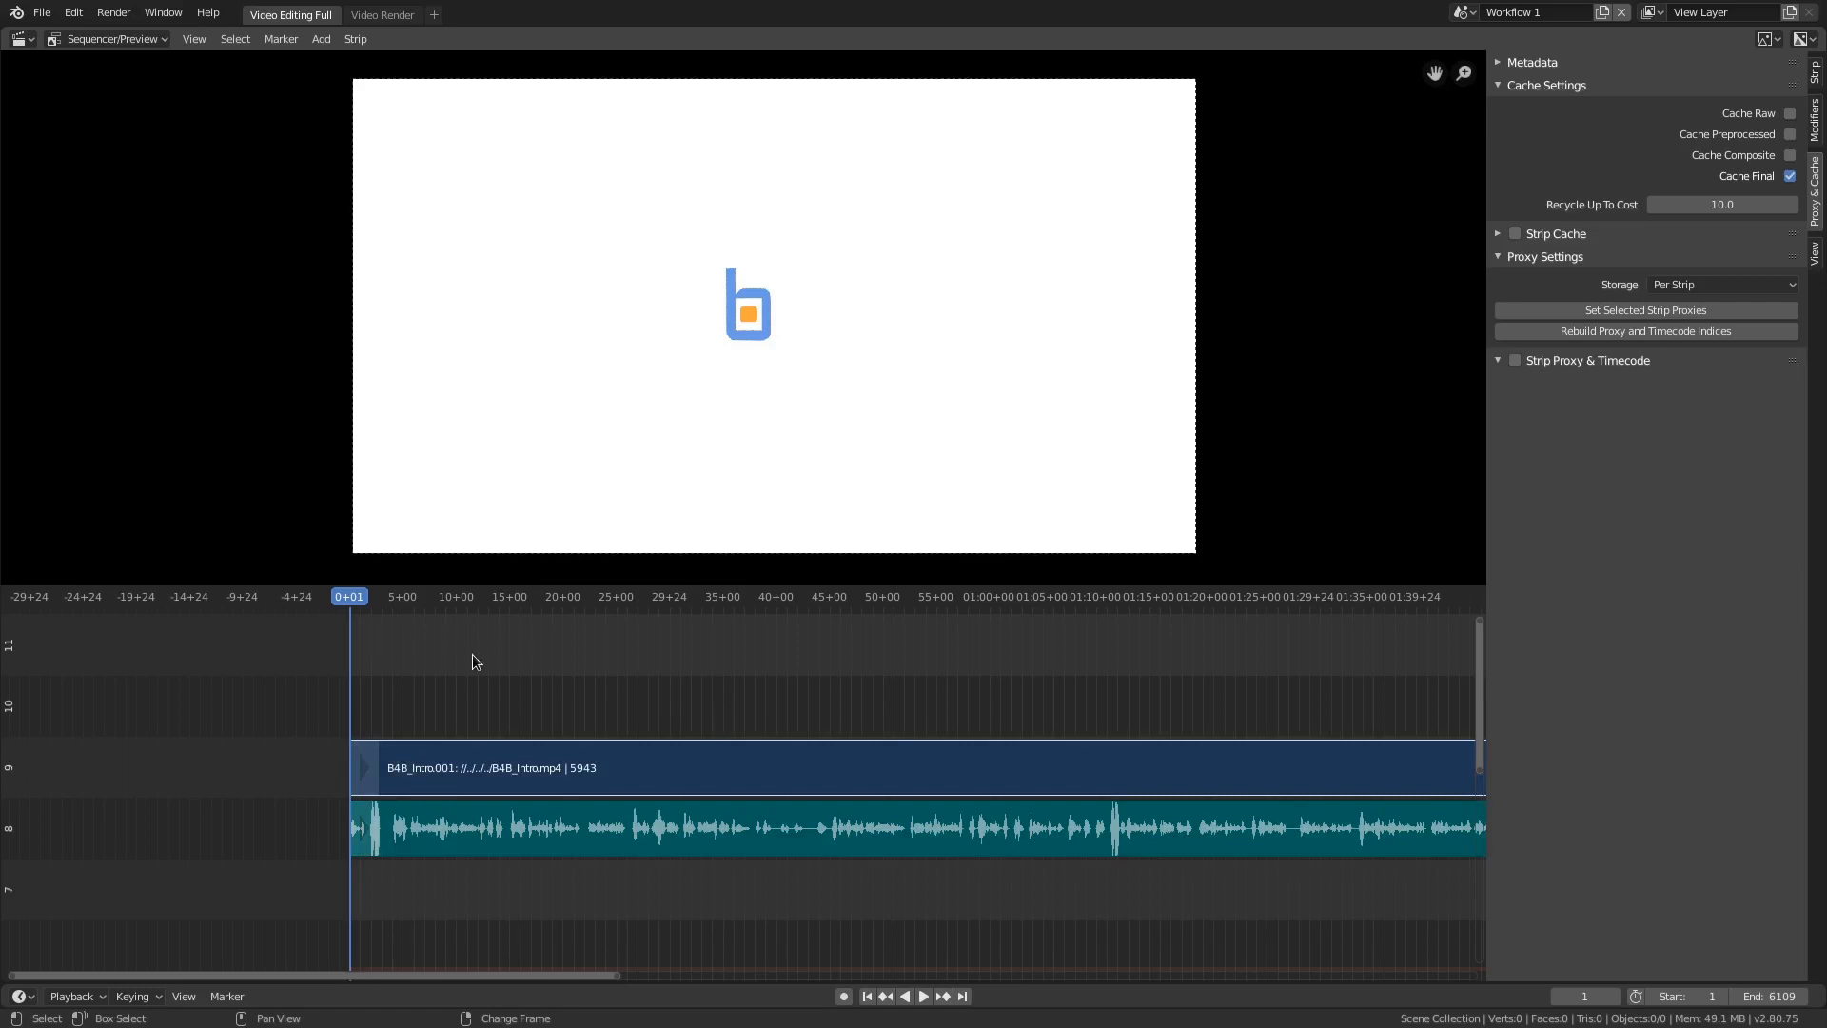
{"action": "mouse_move", "coordinate": [618, 712]}
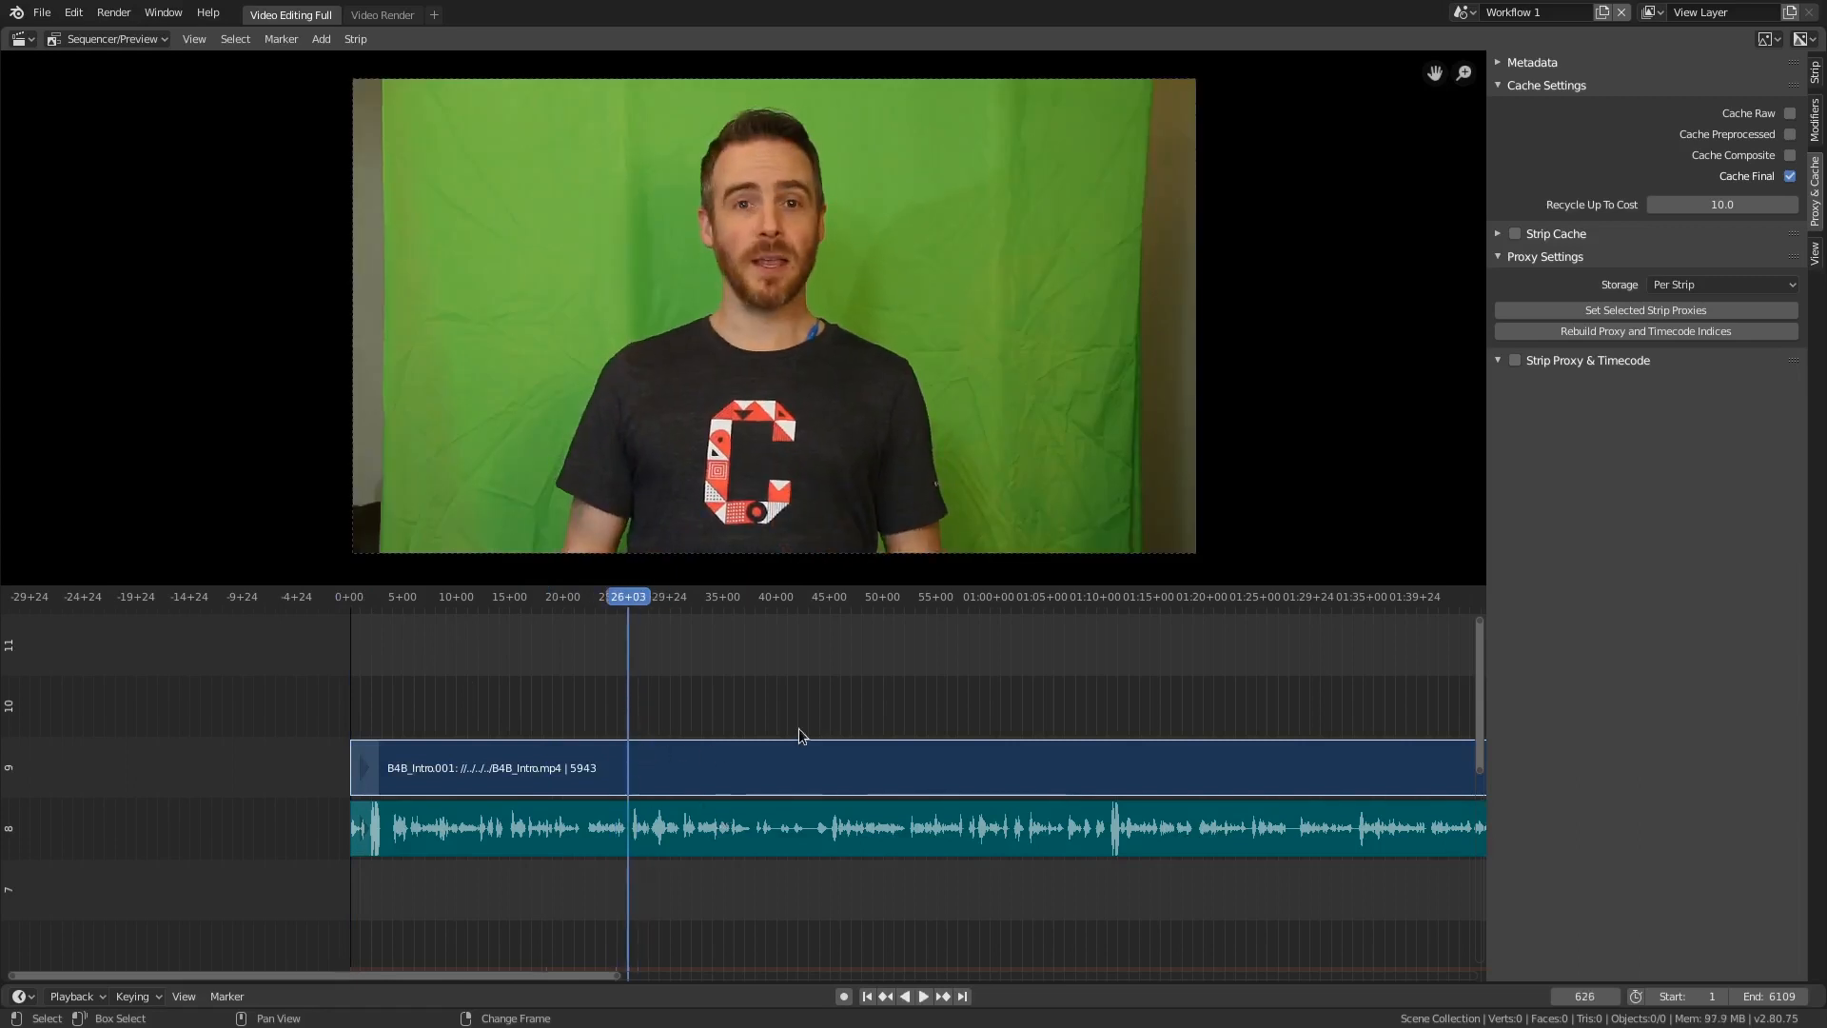
{"action": "mouse_move", "coordinate": [685, 778]}
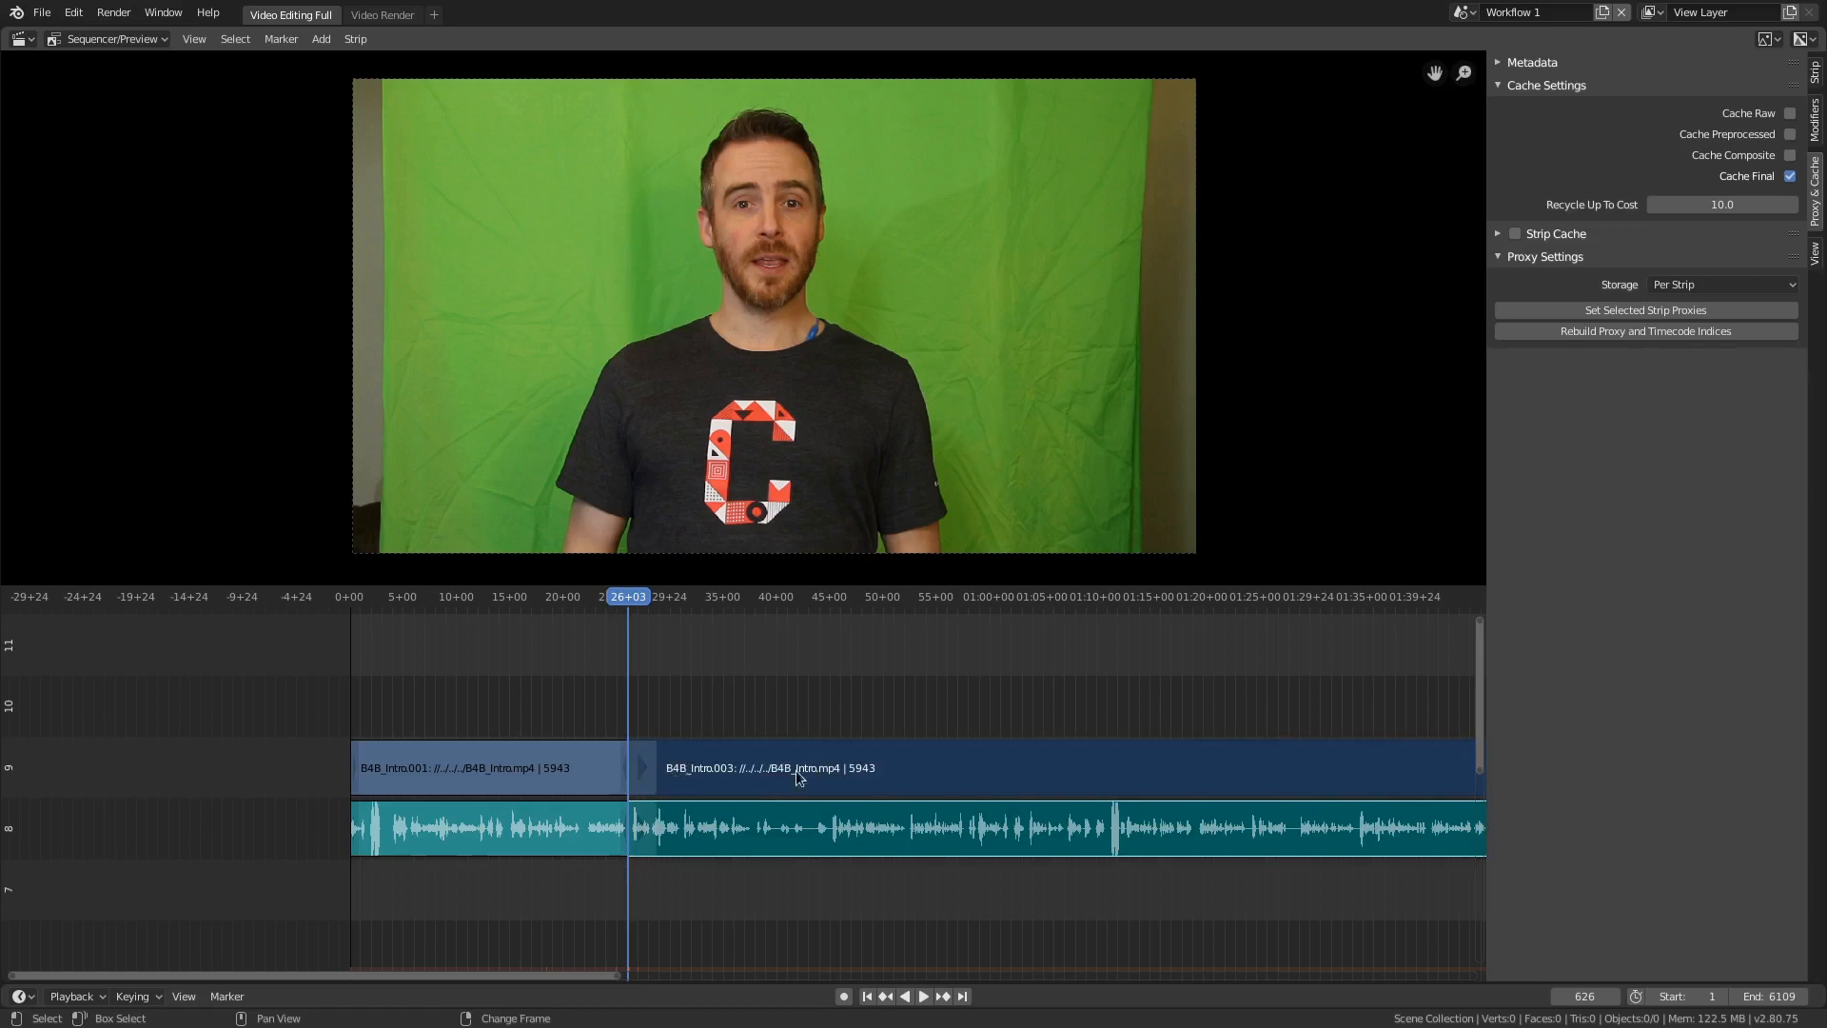
Erase the two unwanted sections, leaving three separate clips with gaps between them.
{"action": "left_click", "coordinate": [922, 995]}
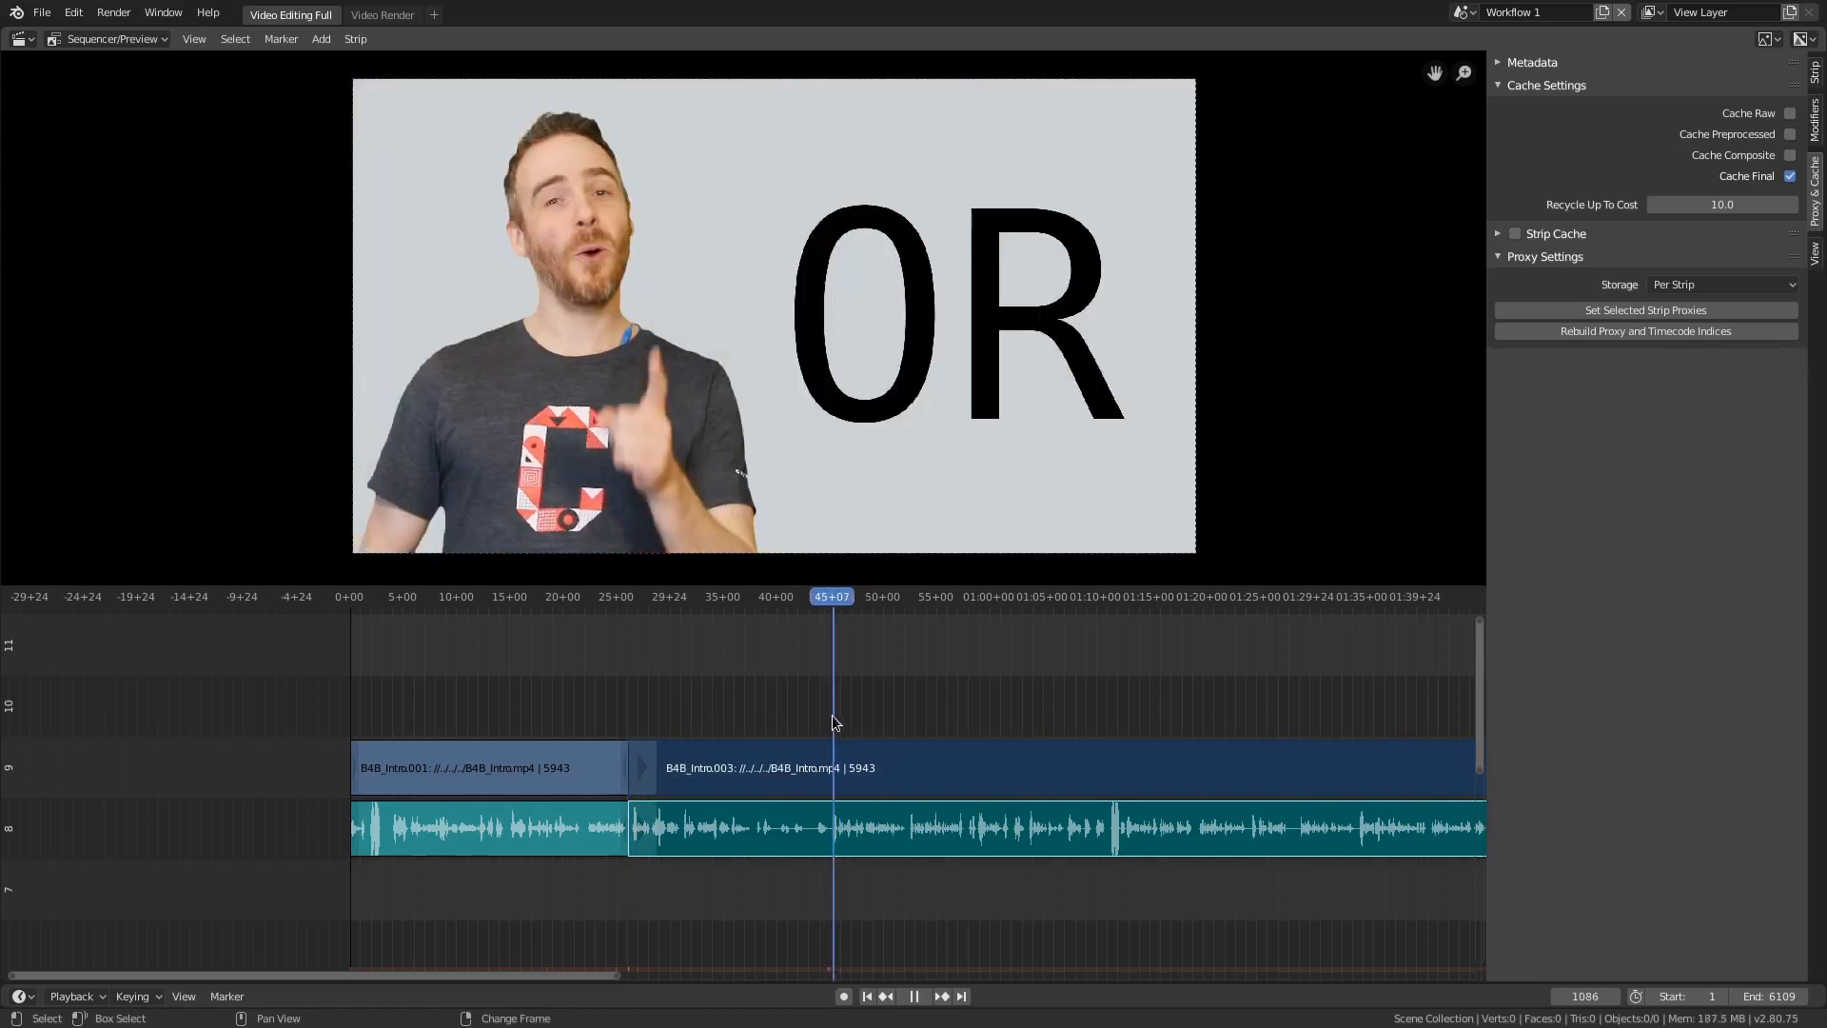
{"action": "left_click", "coordinate": [913, 996]}
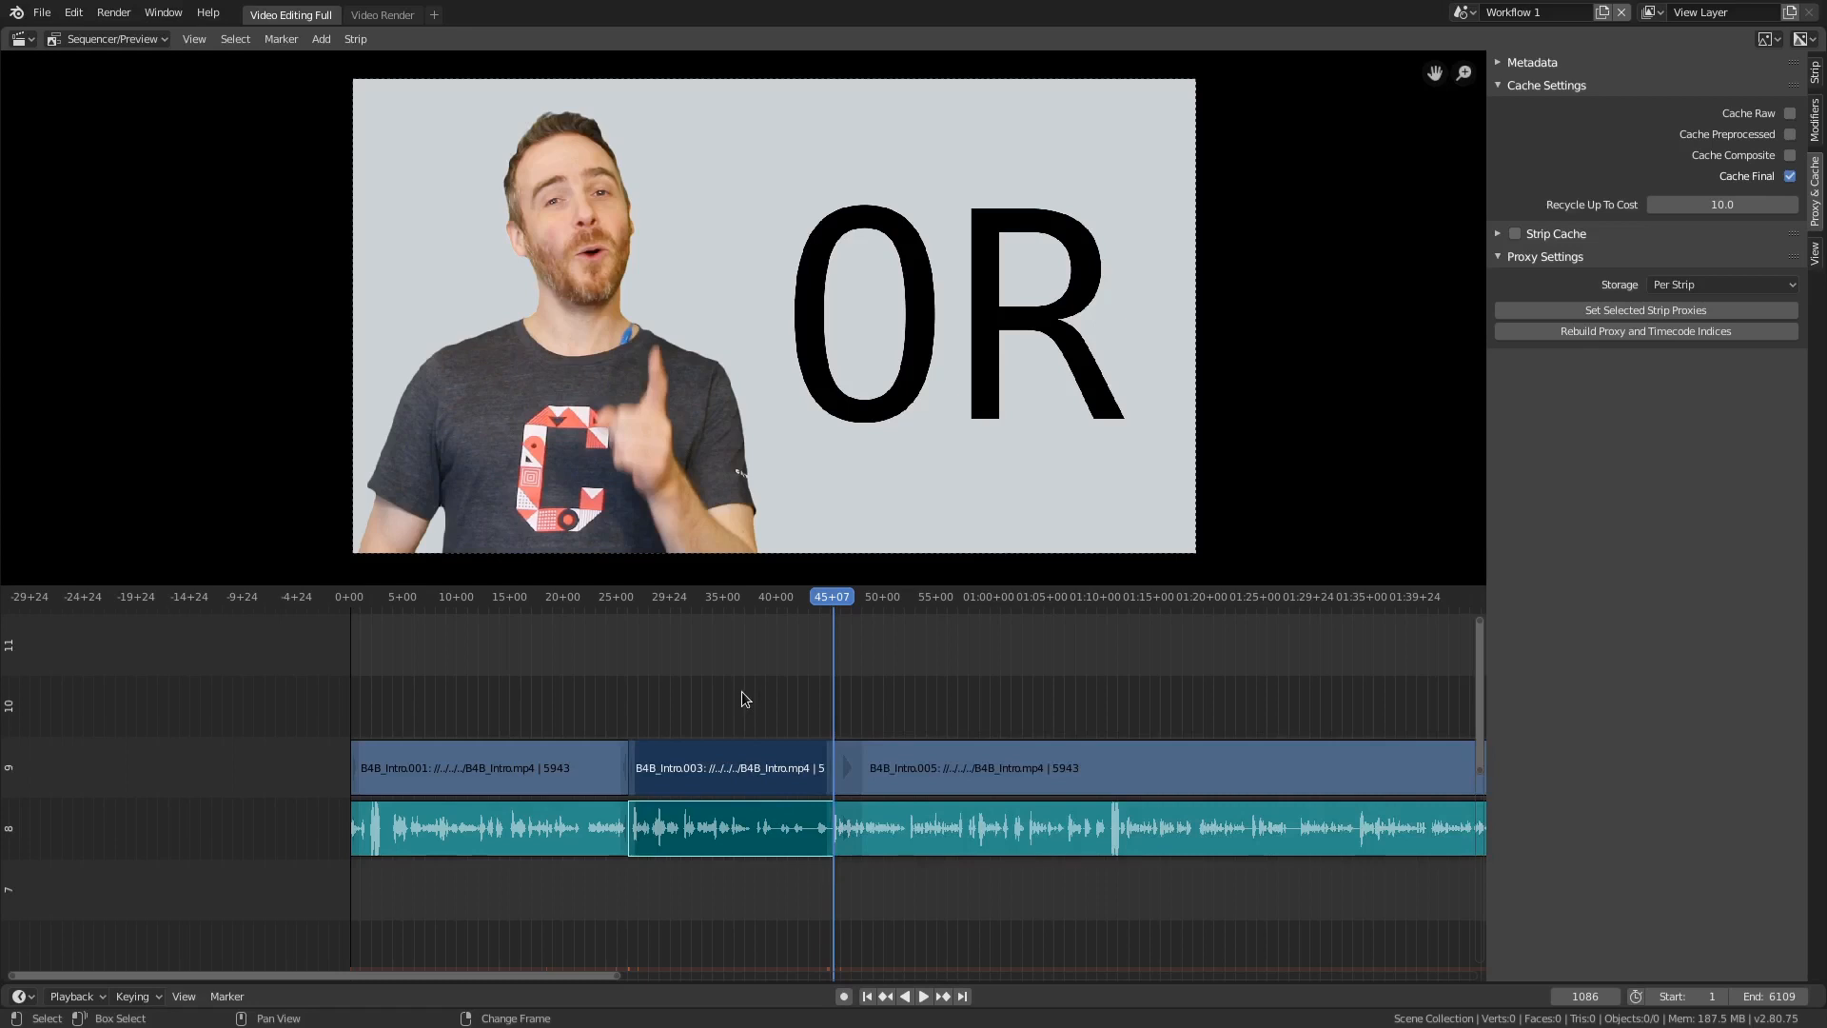
{"action": "mouse_move", "coordinate": [748, 688]}
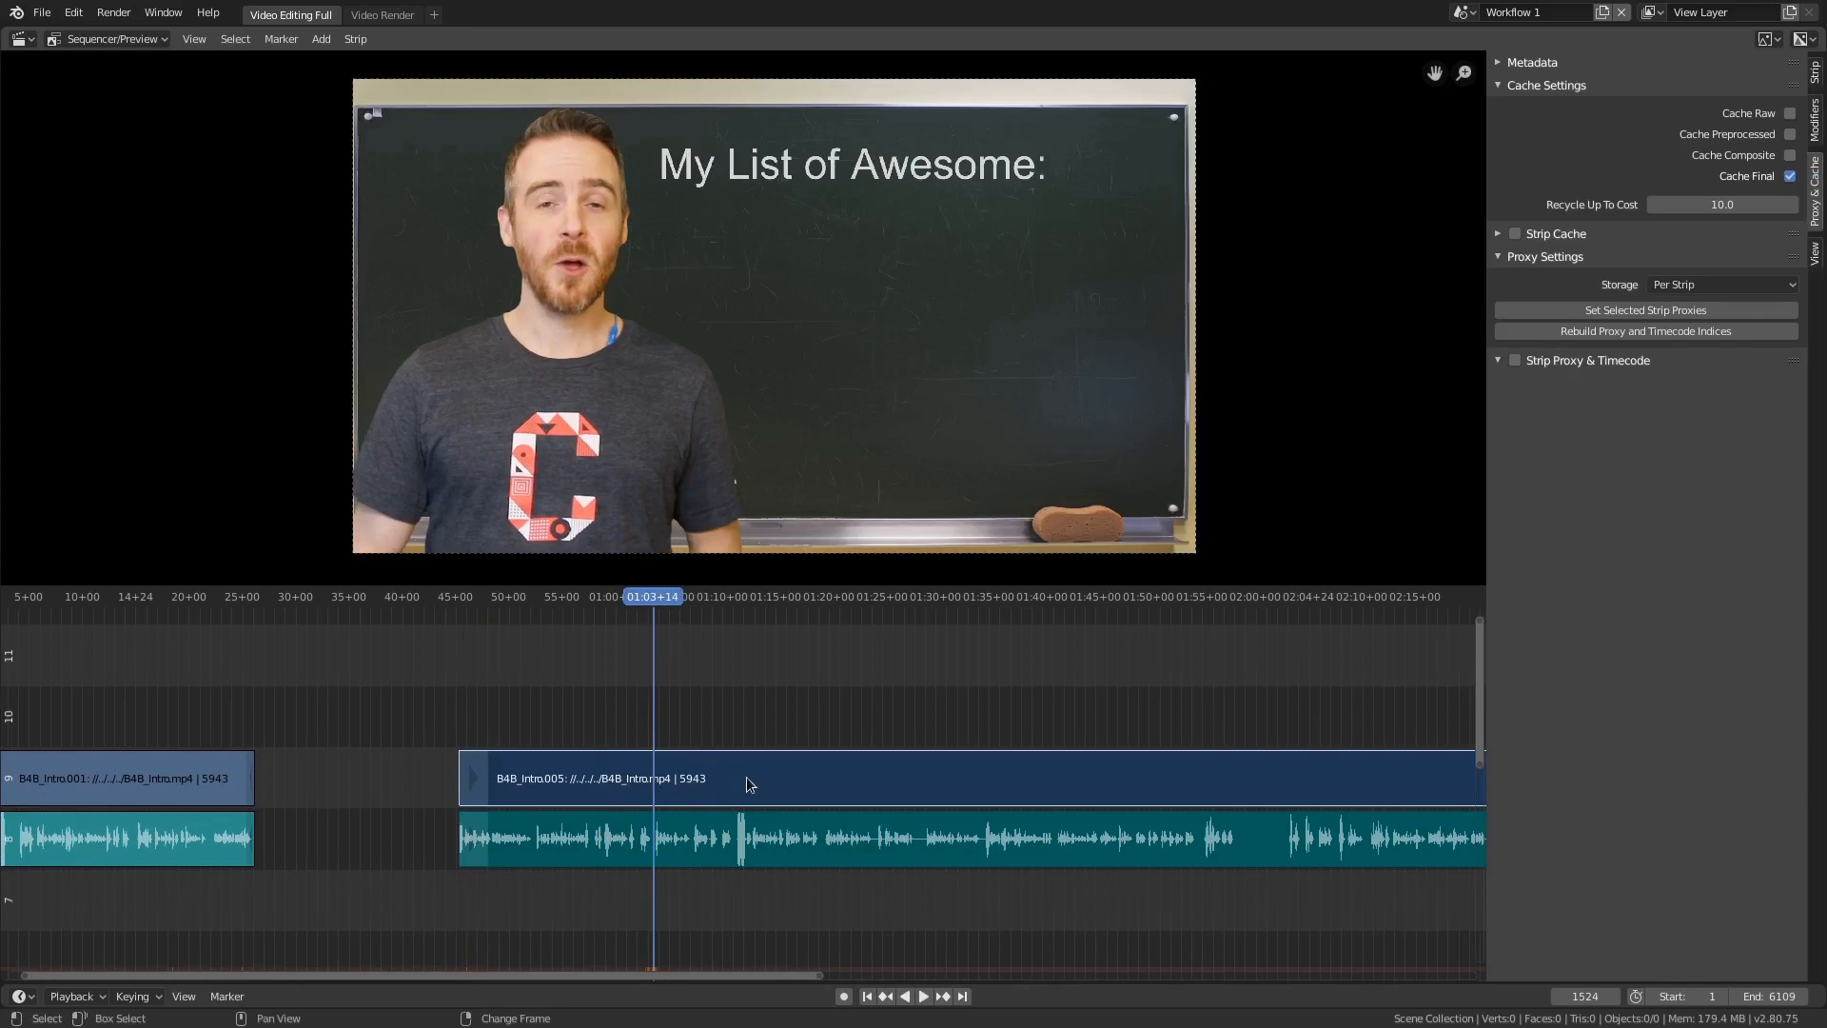
{"action": "left_click", "coordinate": [922, 995]}
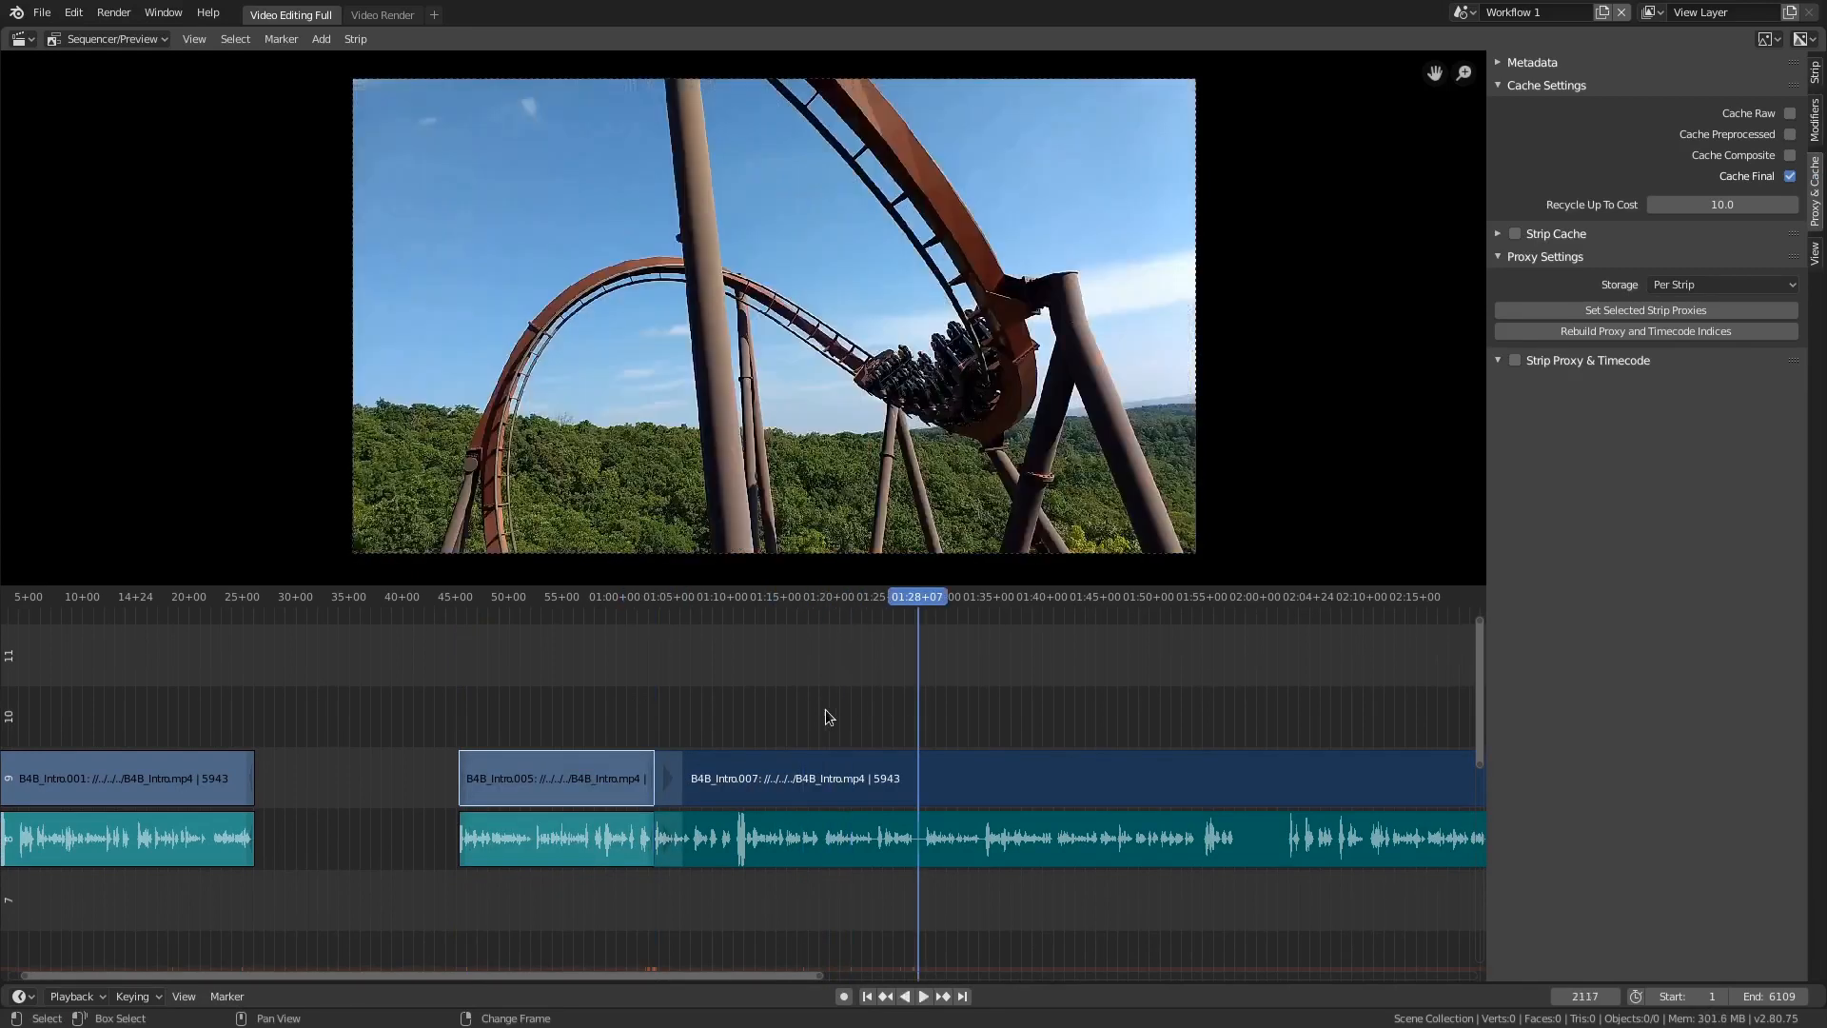
{"action": "left_click", "coordinate": [820, 595]}
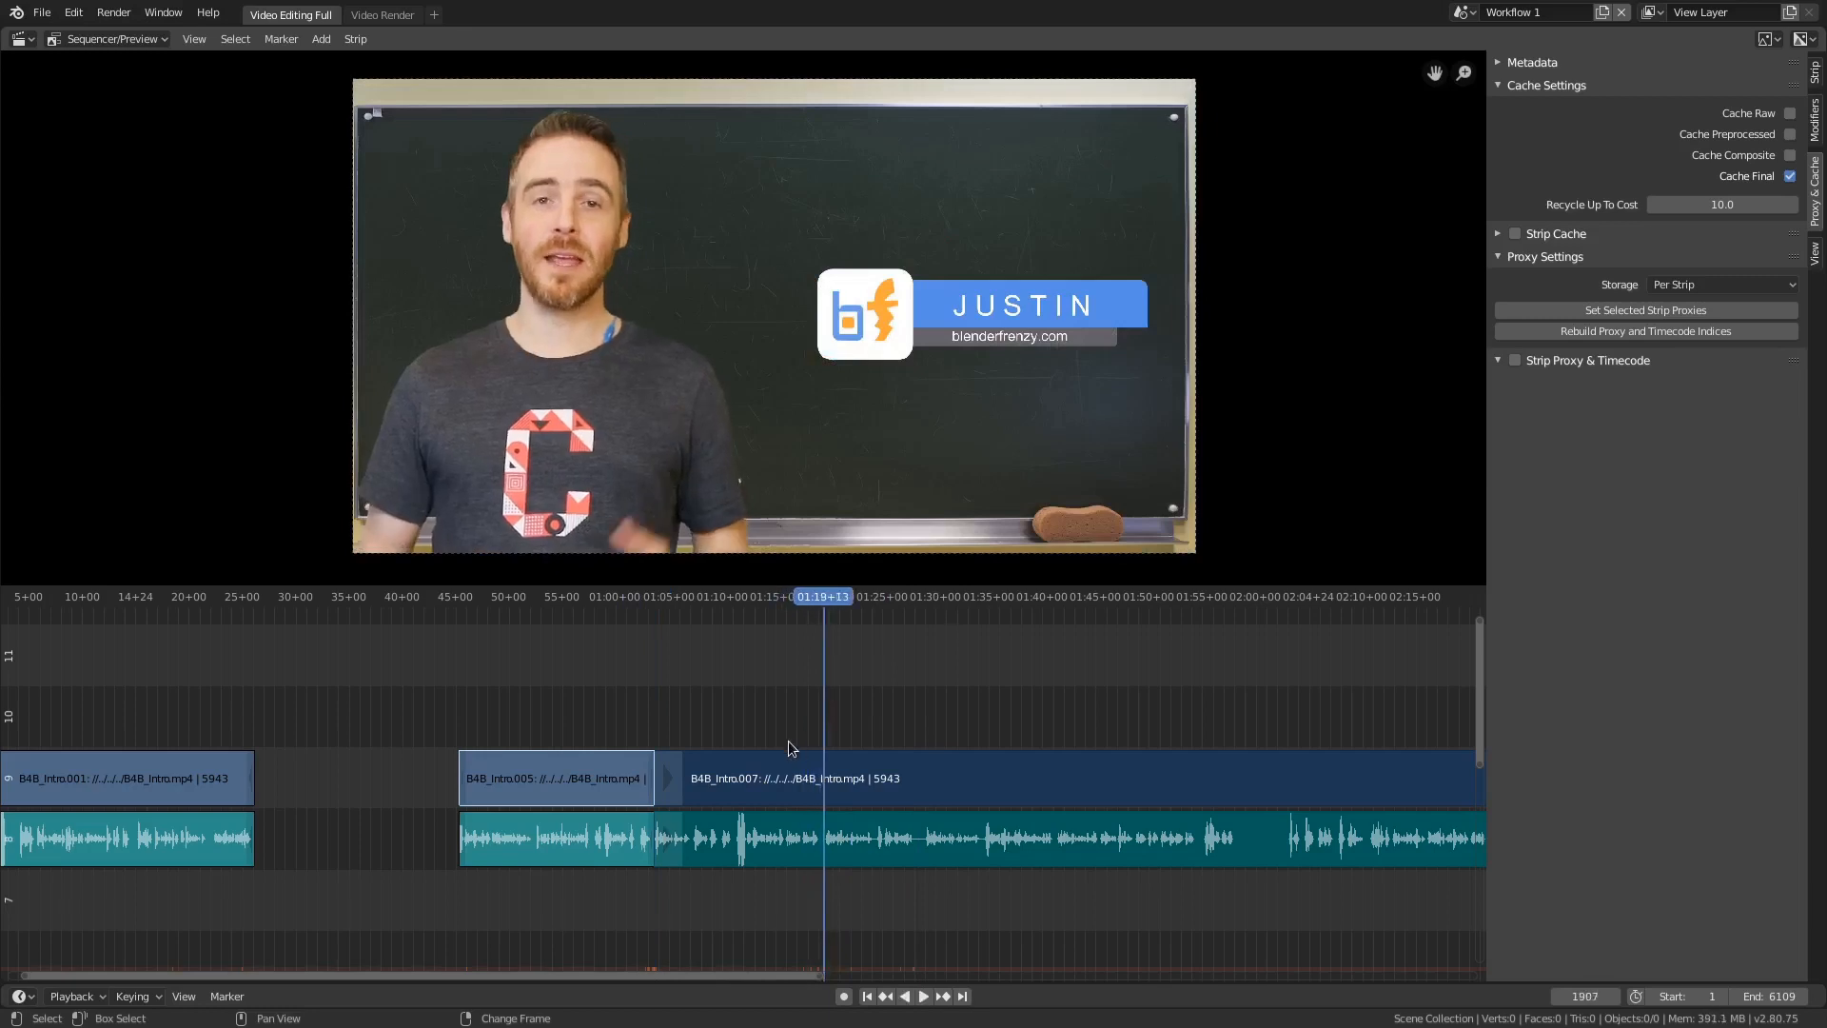
{"action": "mouse_move", "coordinate": [752, 735]}
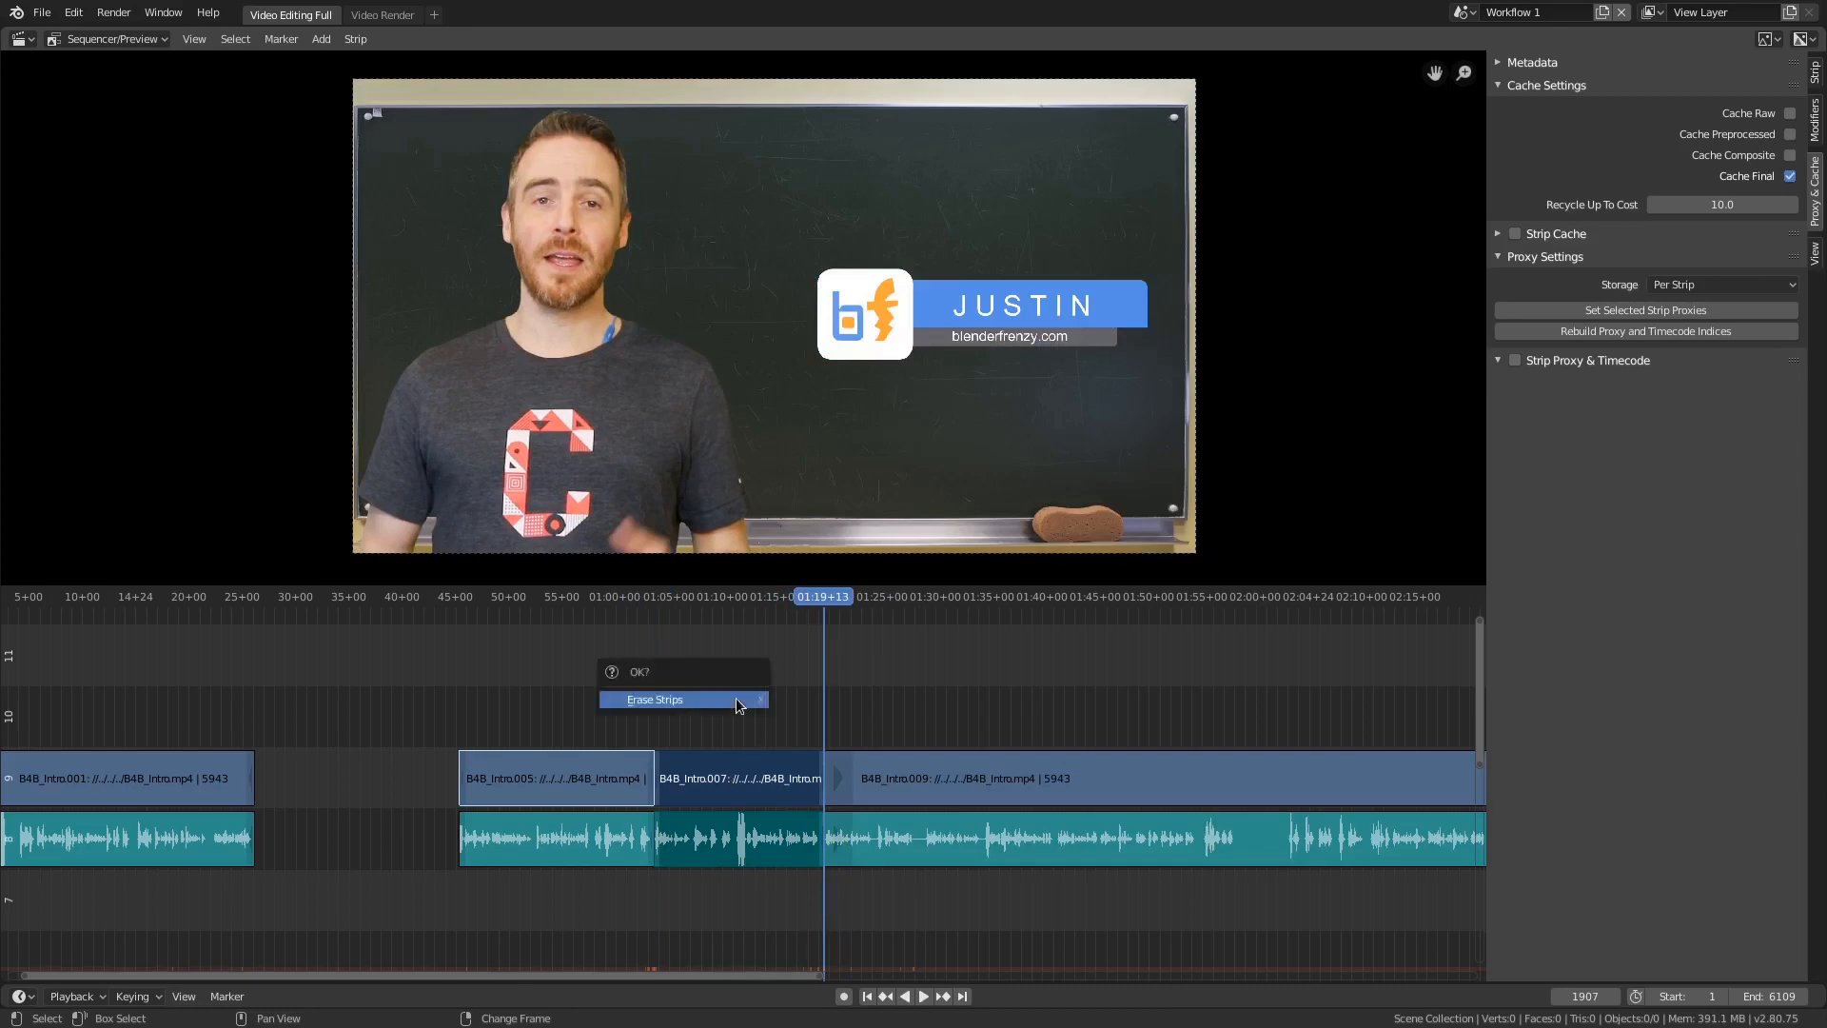
{"action": "left_click", "coordinate": [654, 699]}
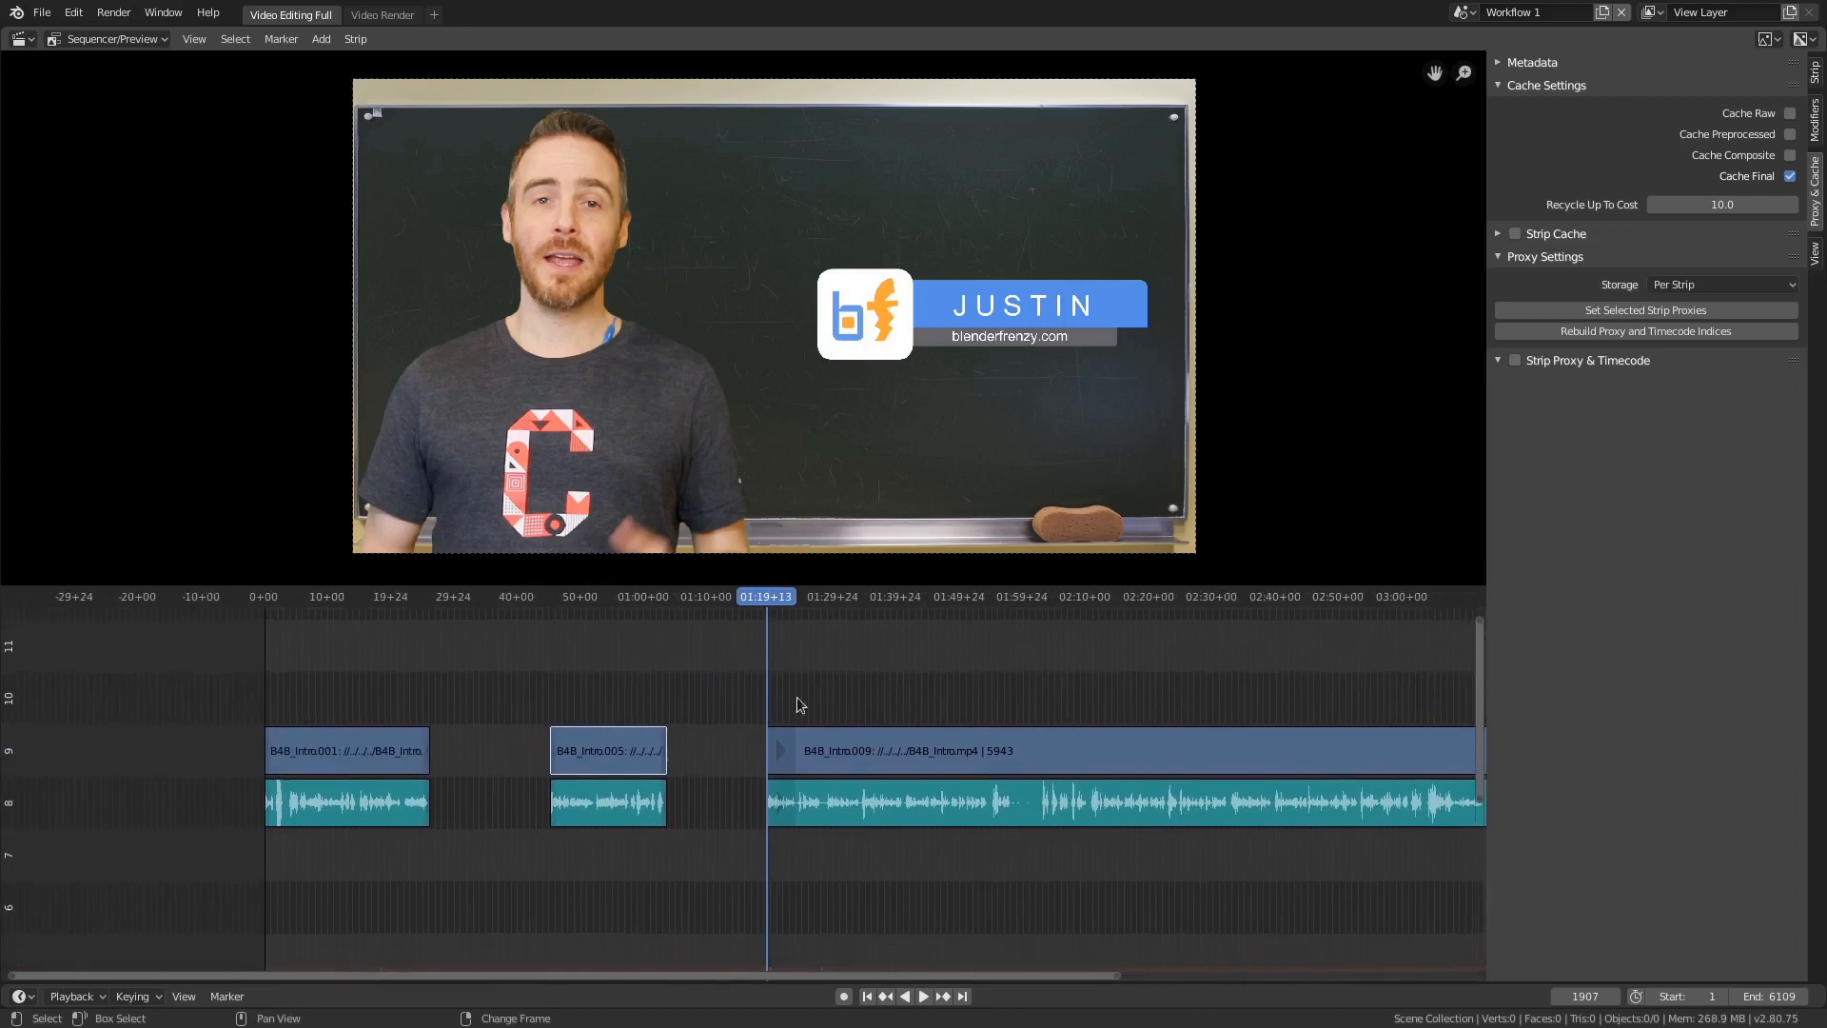
{"action": "mouse_move", "coordinate": [727, 774]}
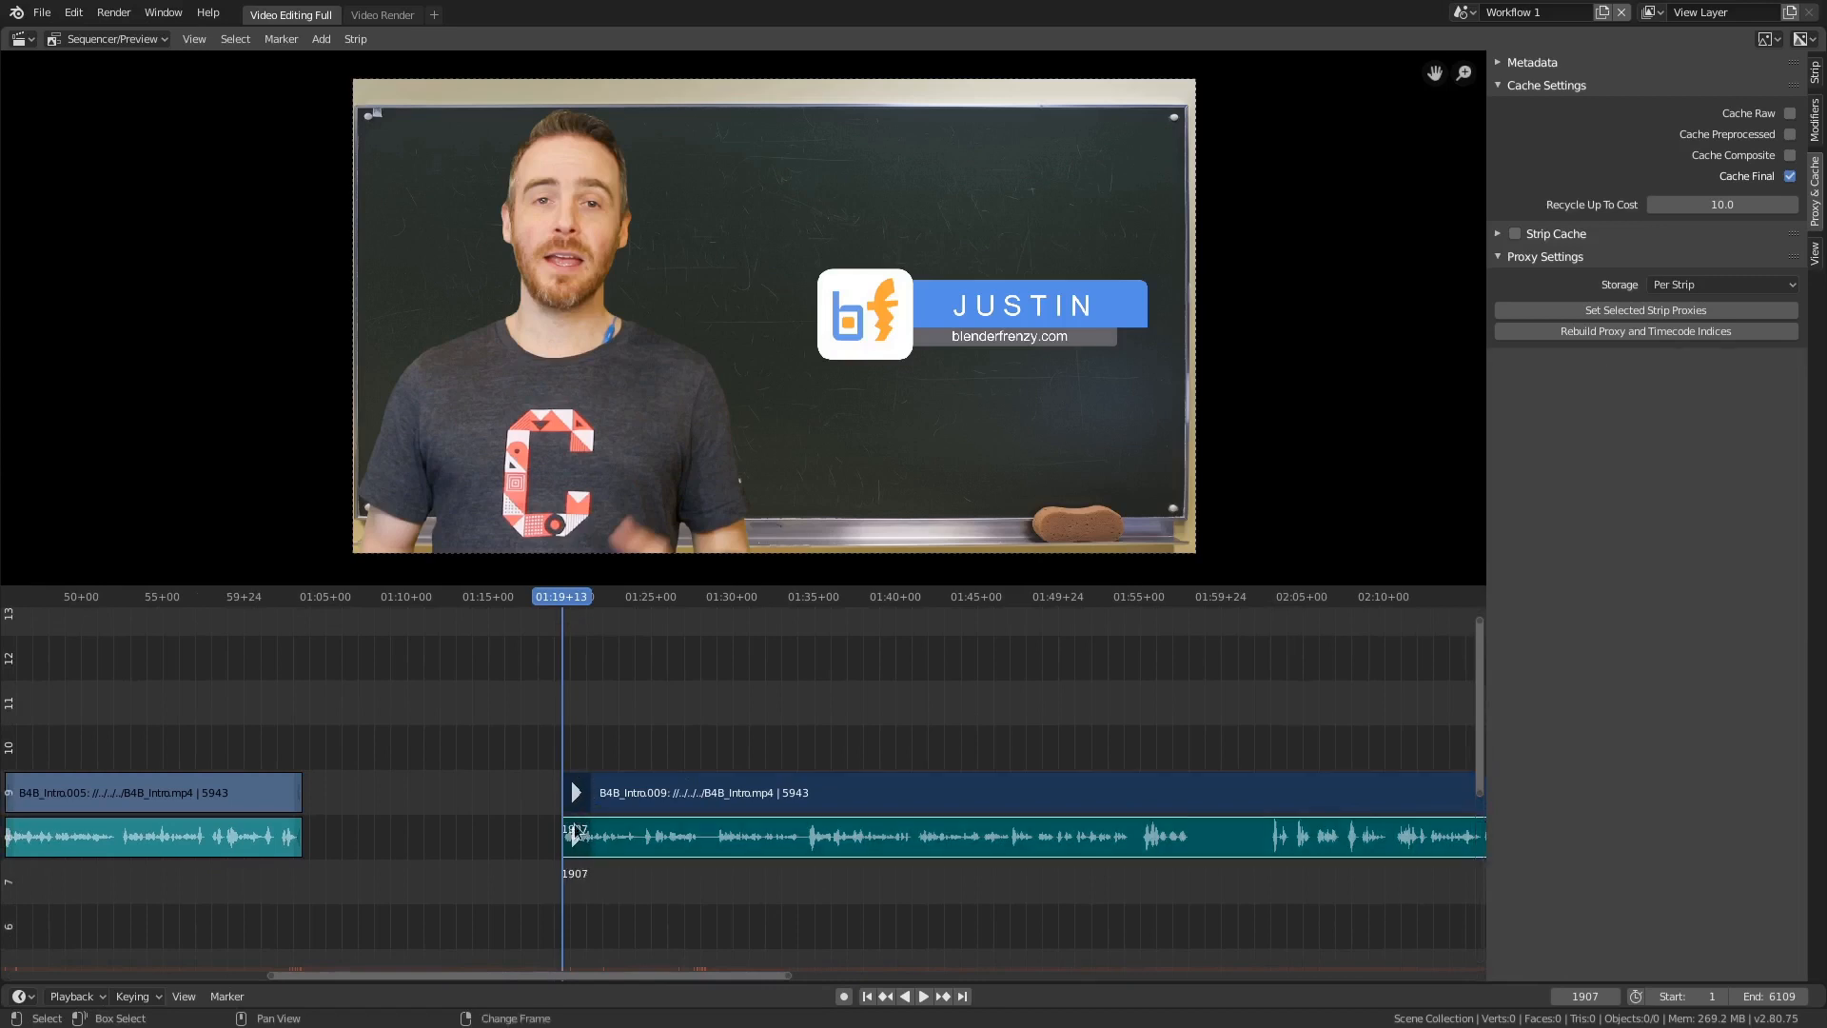
Cut and delete more unwanted talking-head stretches, then slide the later clip to a new timeline position.
{"action": "left_click", "coordinate": [922, 995]}
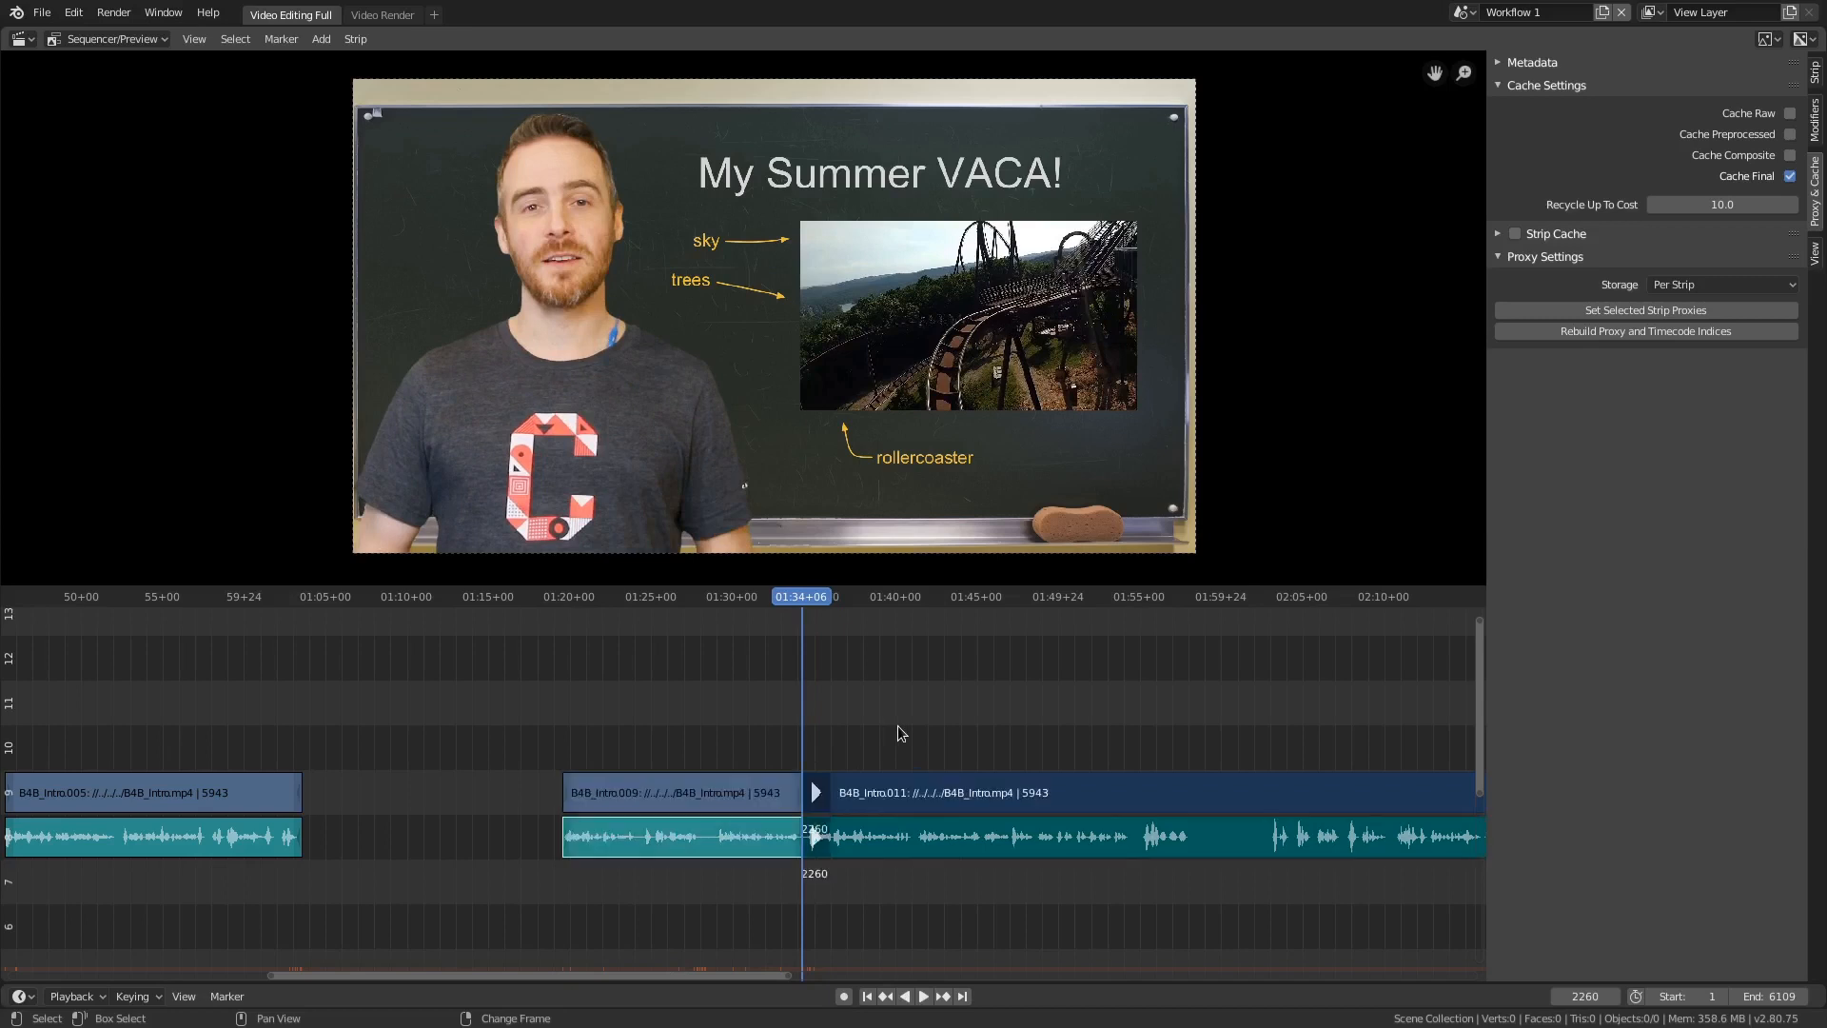
{"action": "mouse_move", "coordinate": [822, 804]}
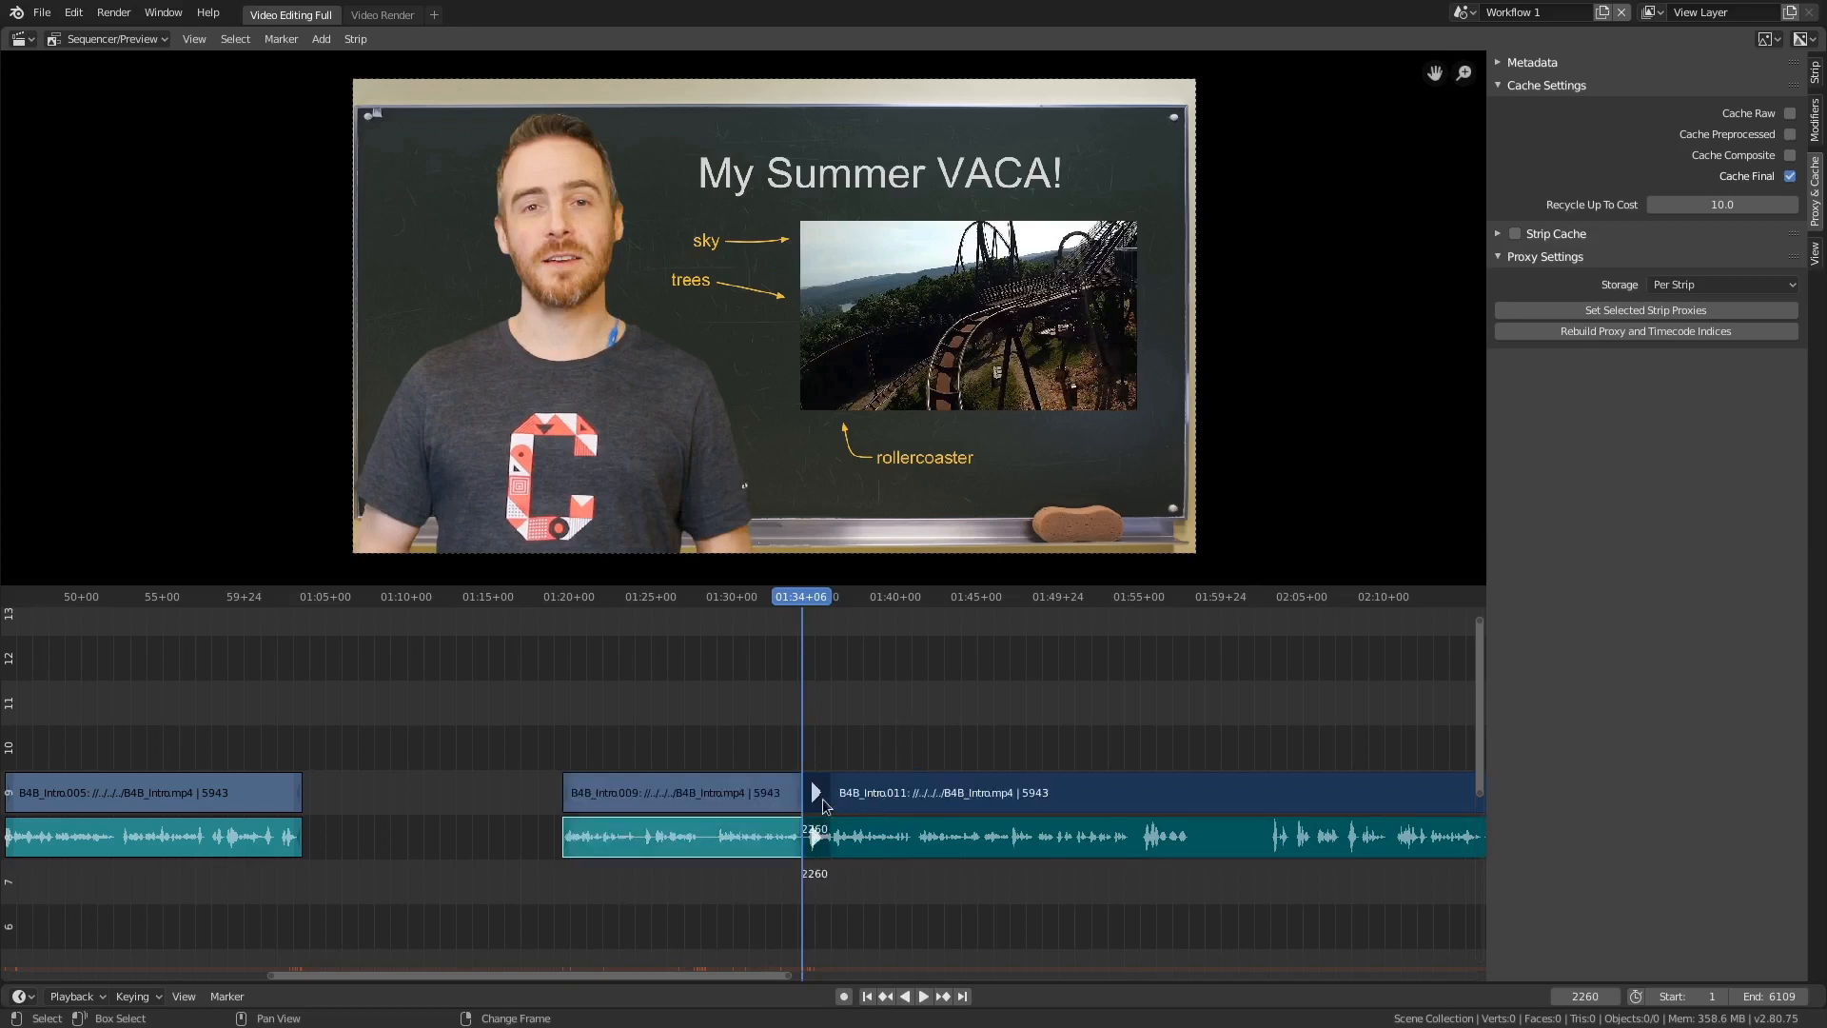
{"action": "mouse_move", "coordinate": [897, 826]}
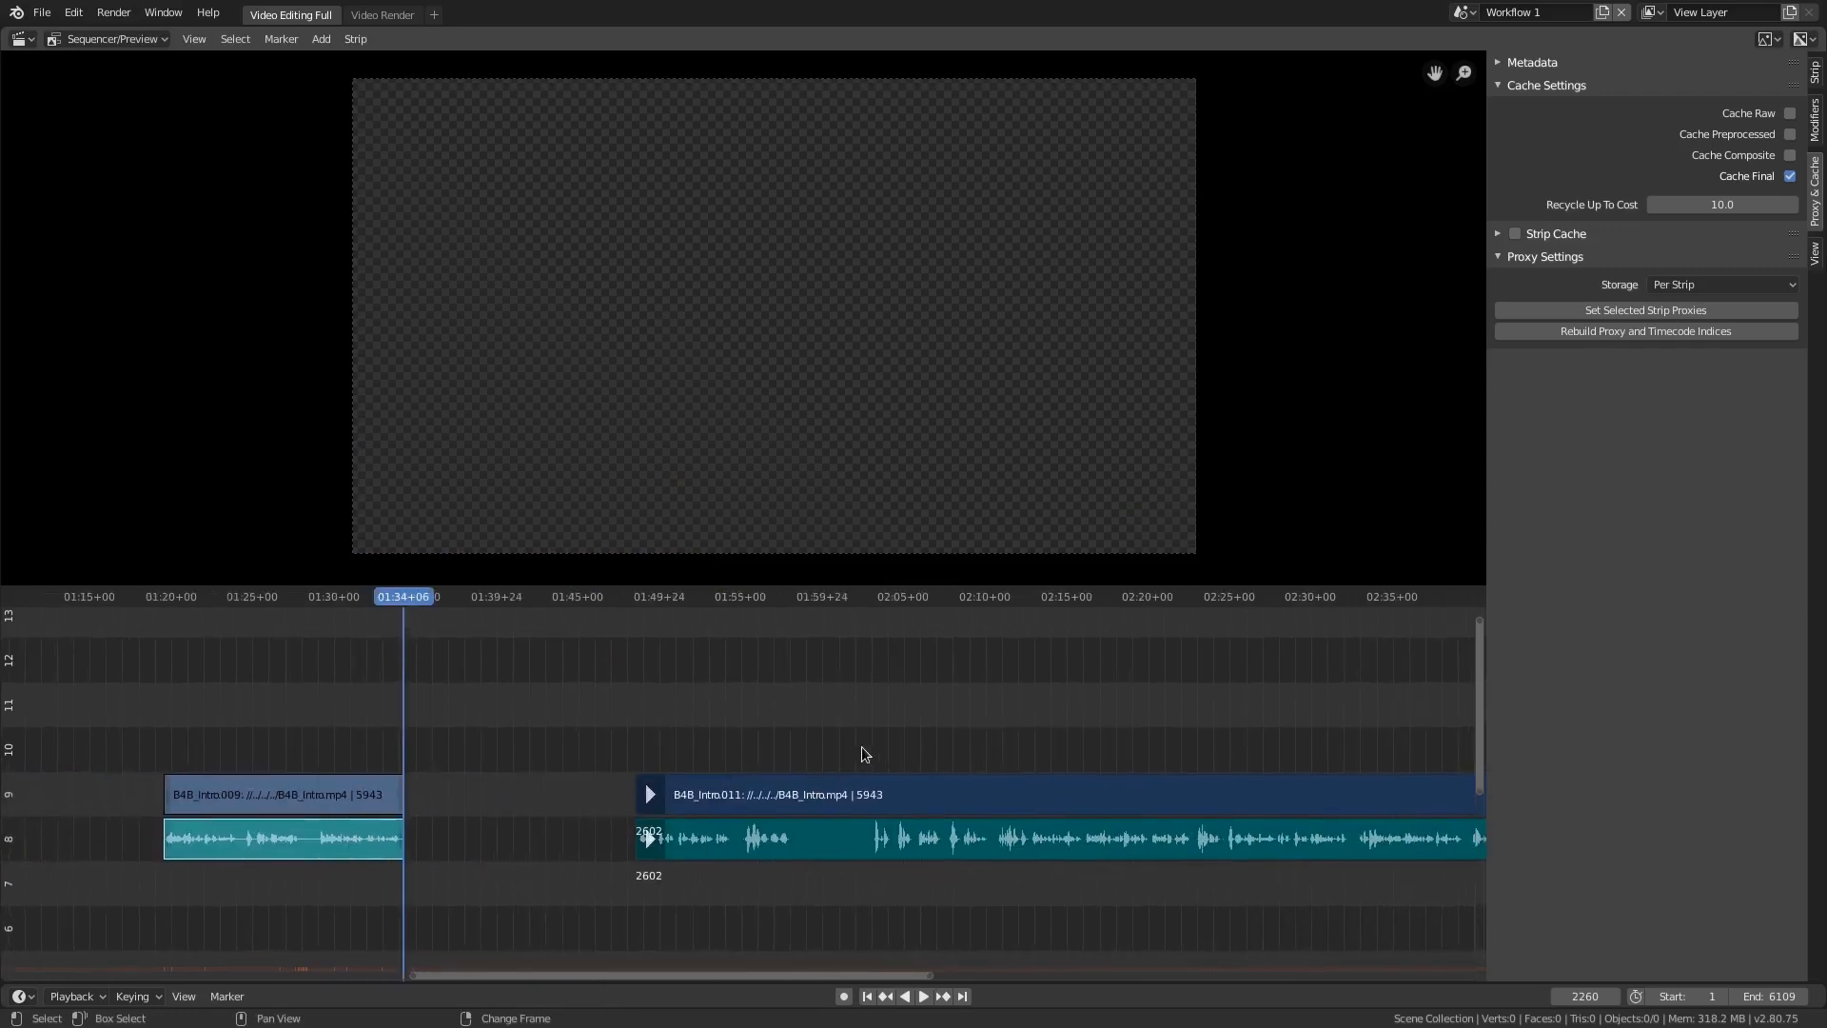
{"action": "left_click", "coordinate": [871, 595]}
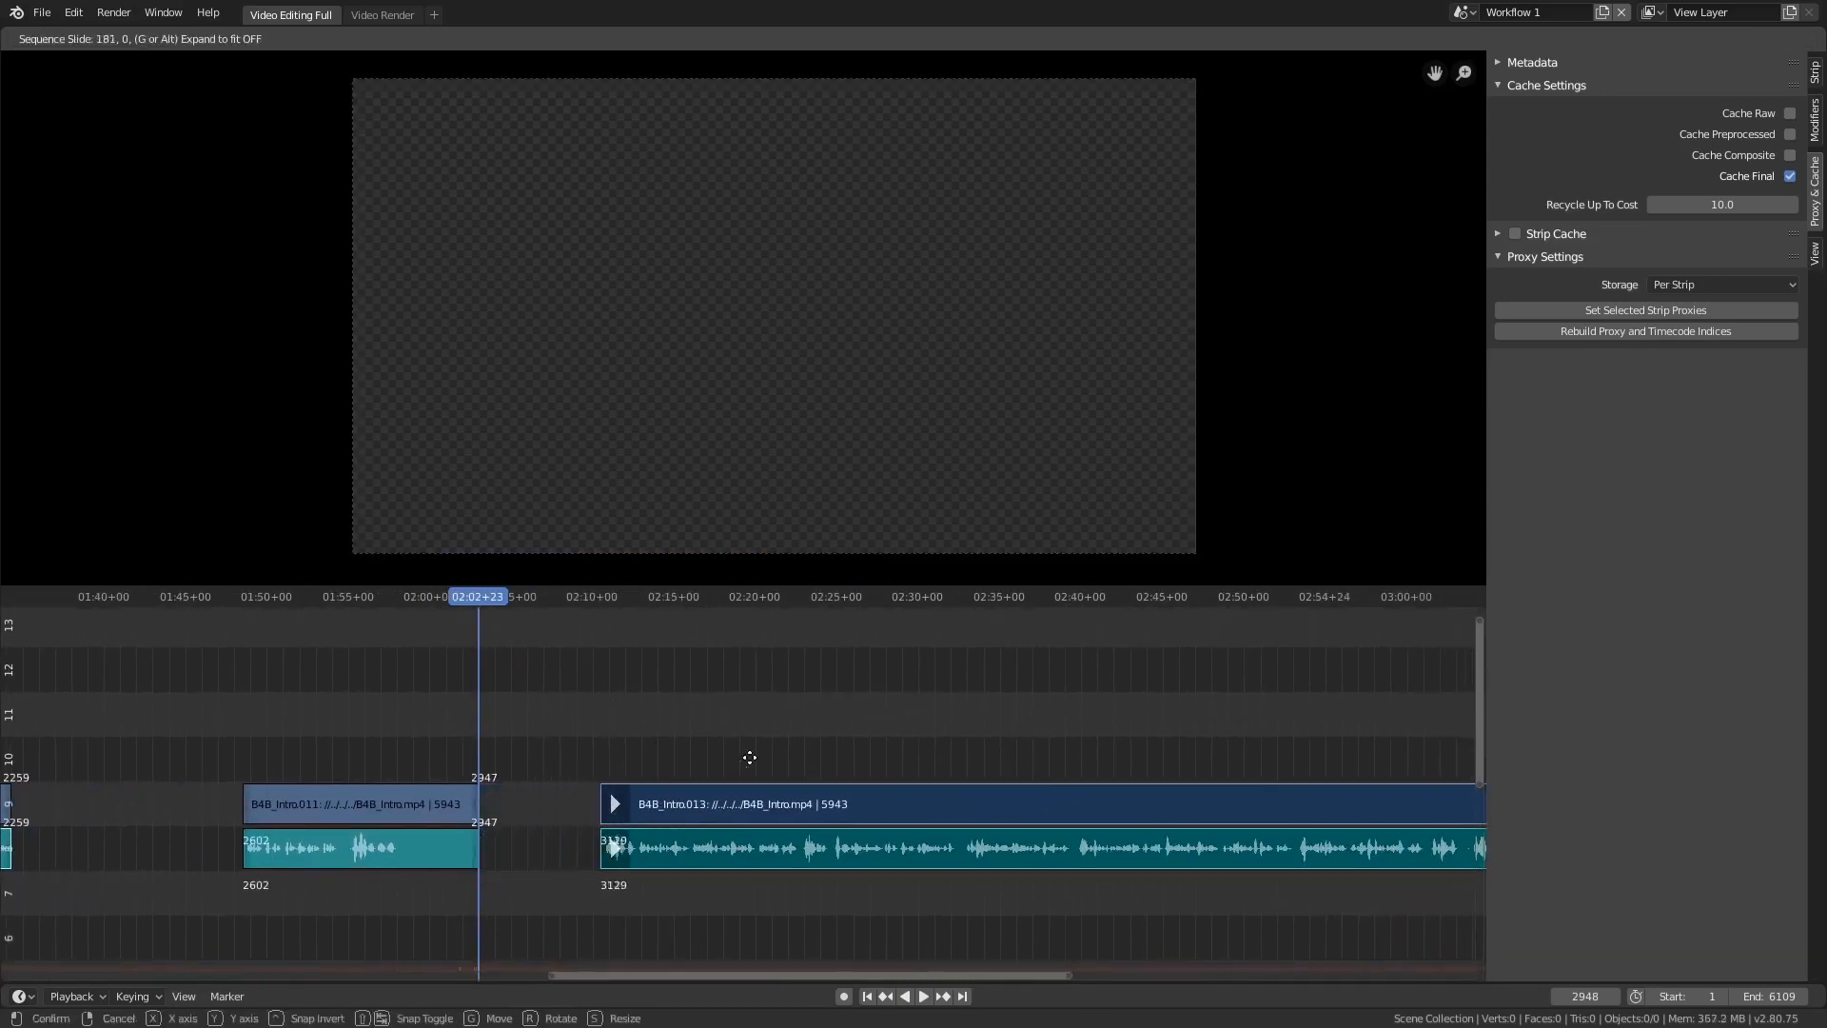
{"action": "left_click", "coordinate": [922, 995]}
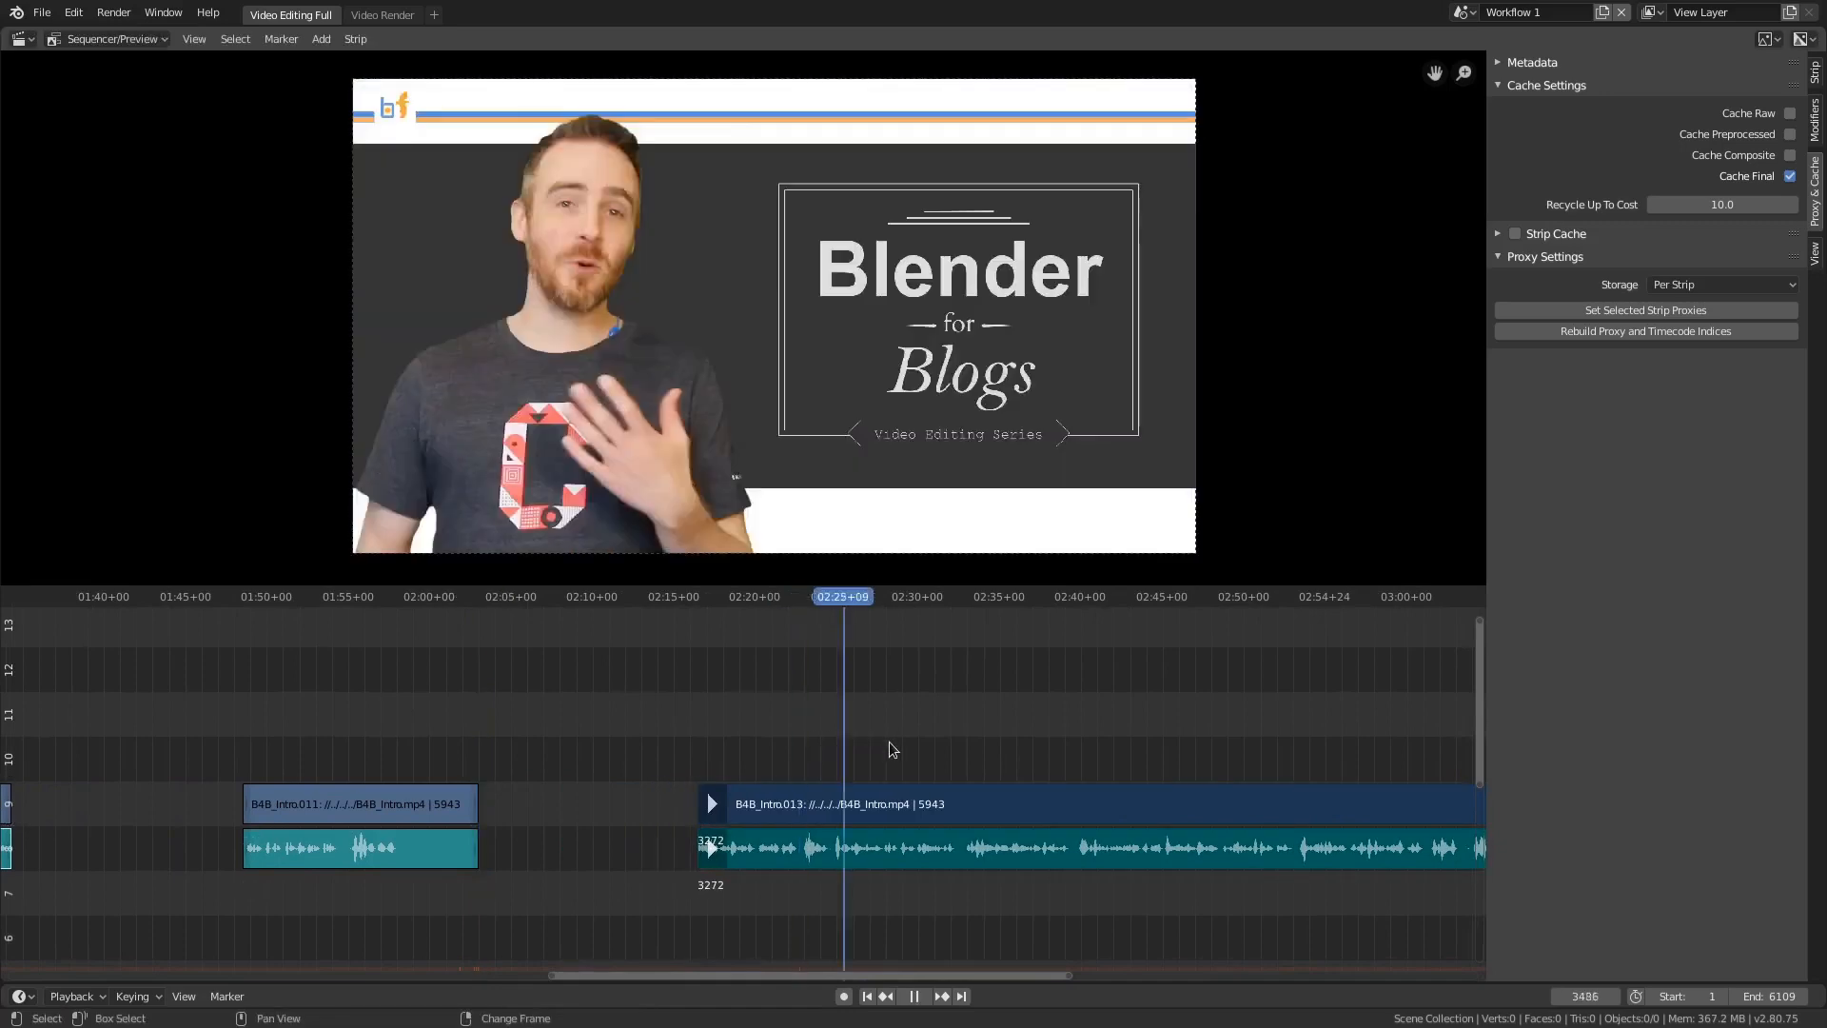
{"action": "left_click", "coordinate": [956, 596]}
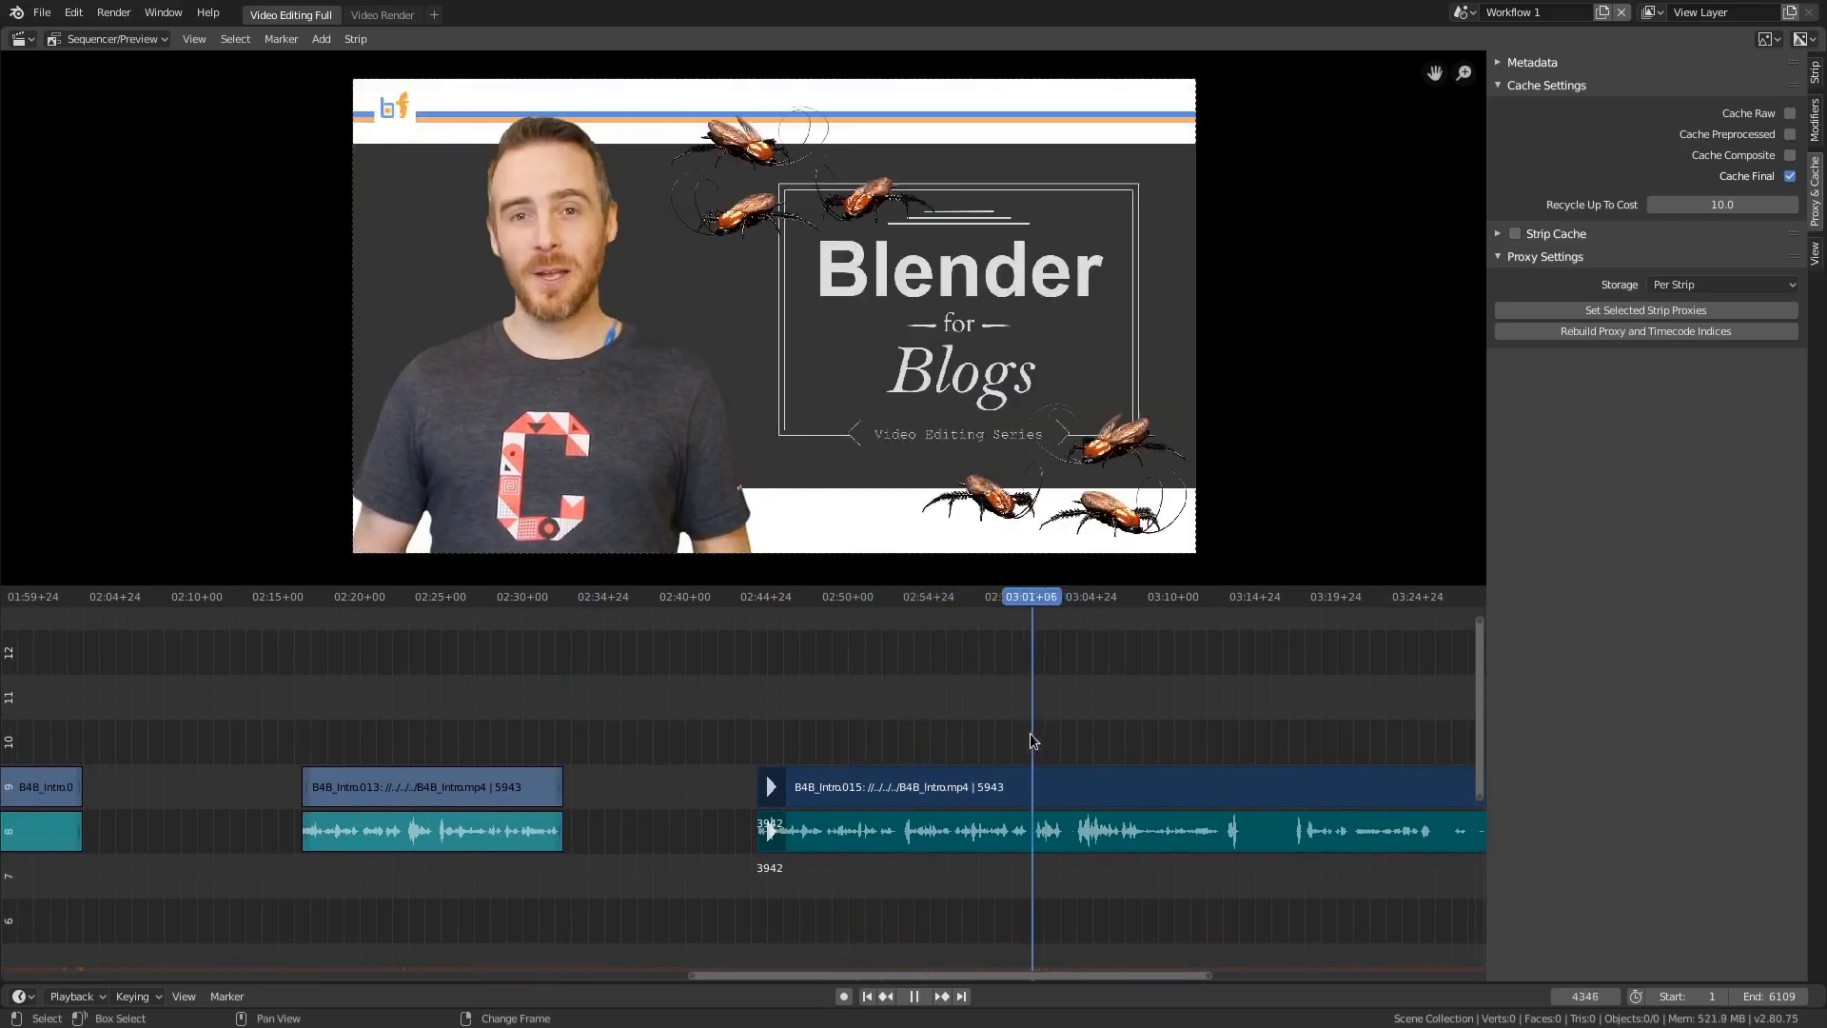
Split the B4B_Intro017 strip at frame 5270 and delete its left piece.
{"action": "left_click", "coordinate": [913, 996]}
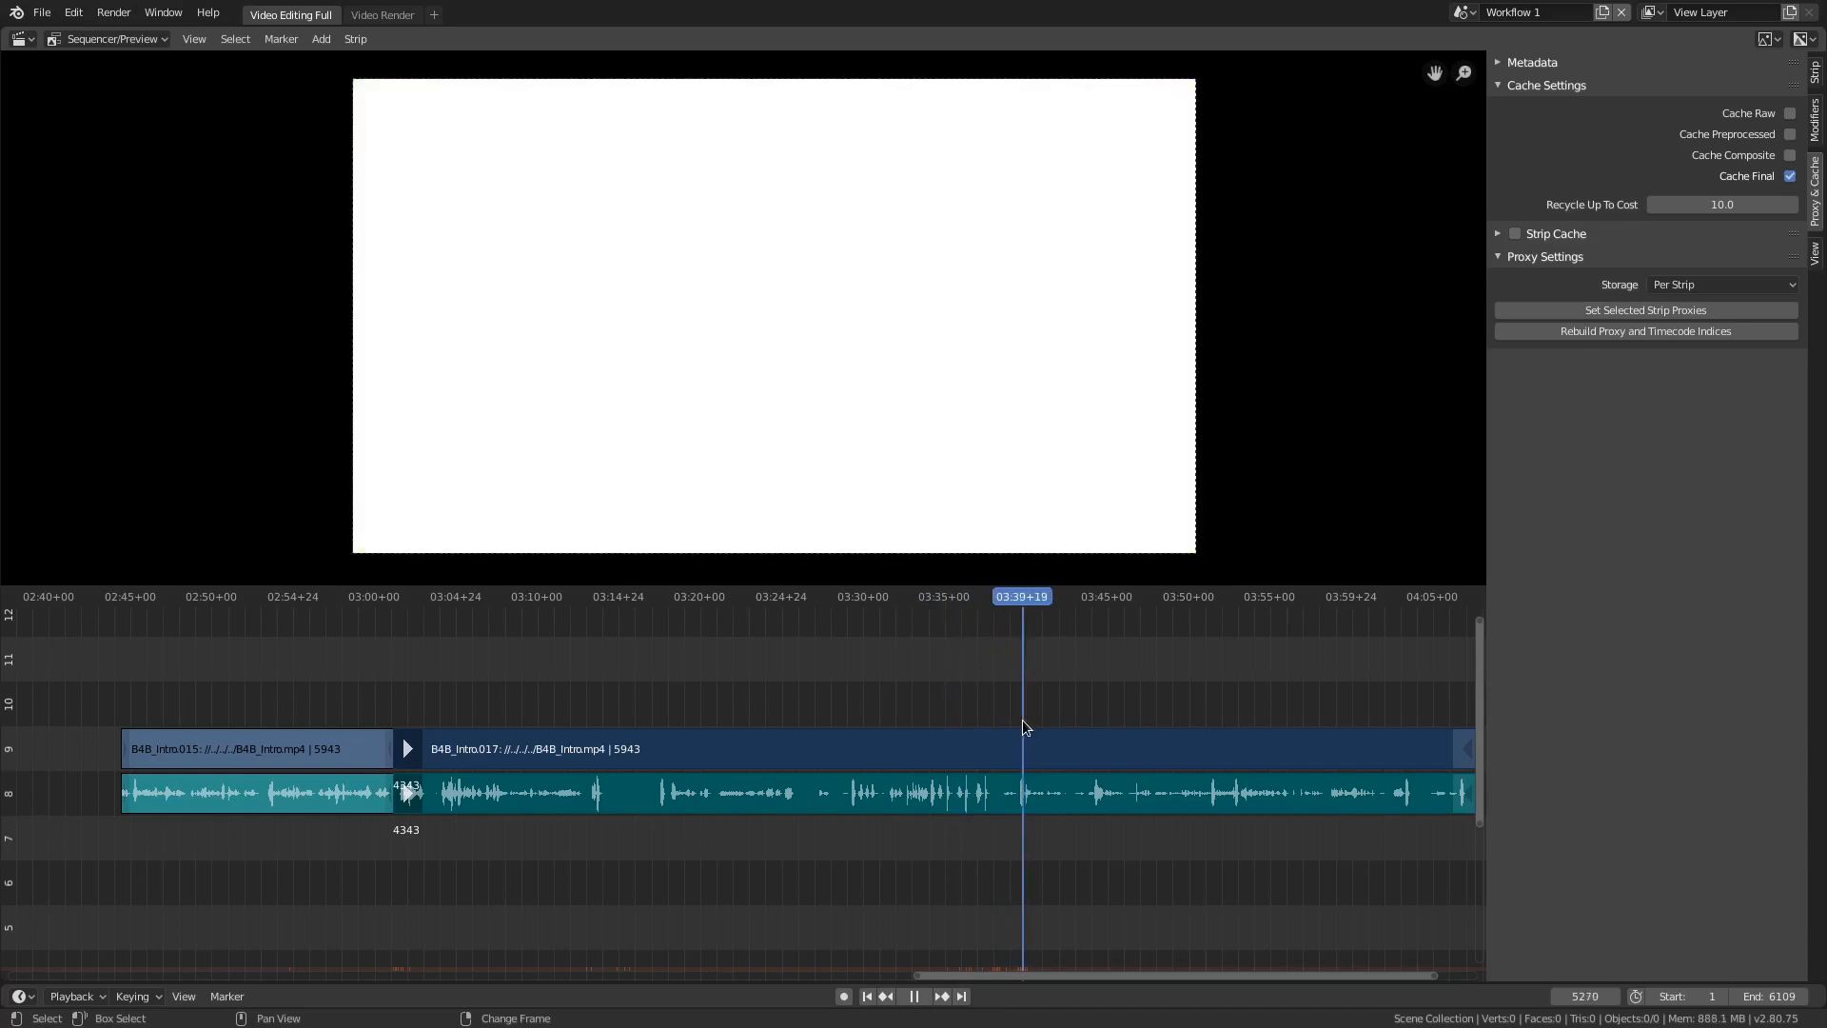
{"action": "left_click", "coordinate": [913, 995]}
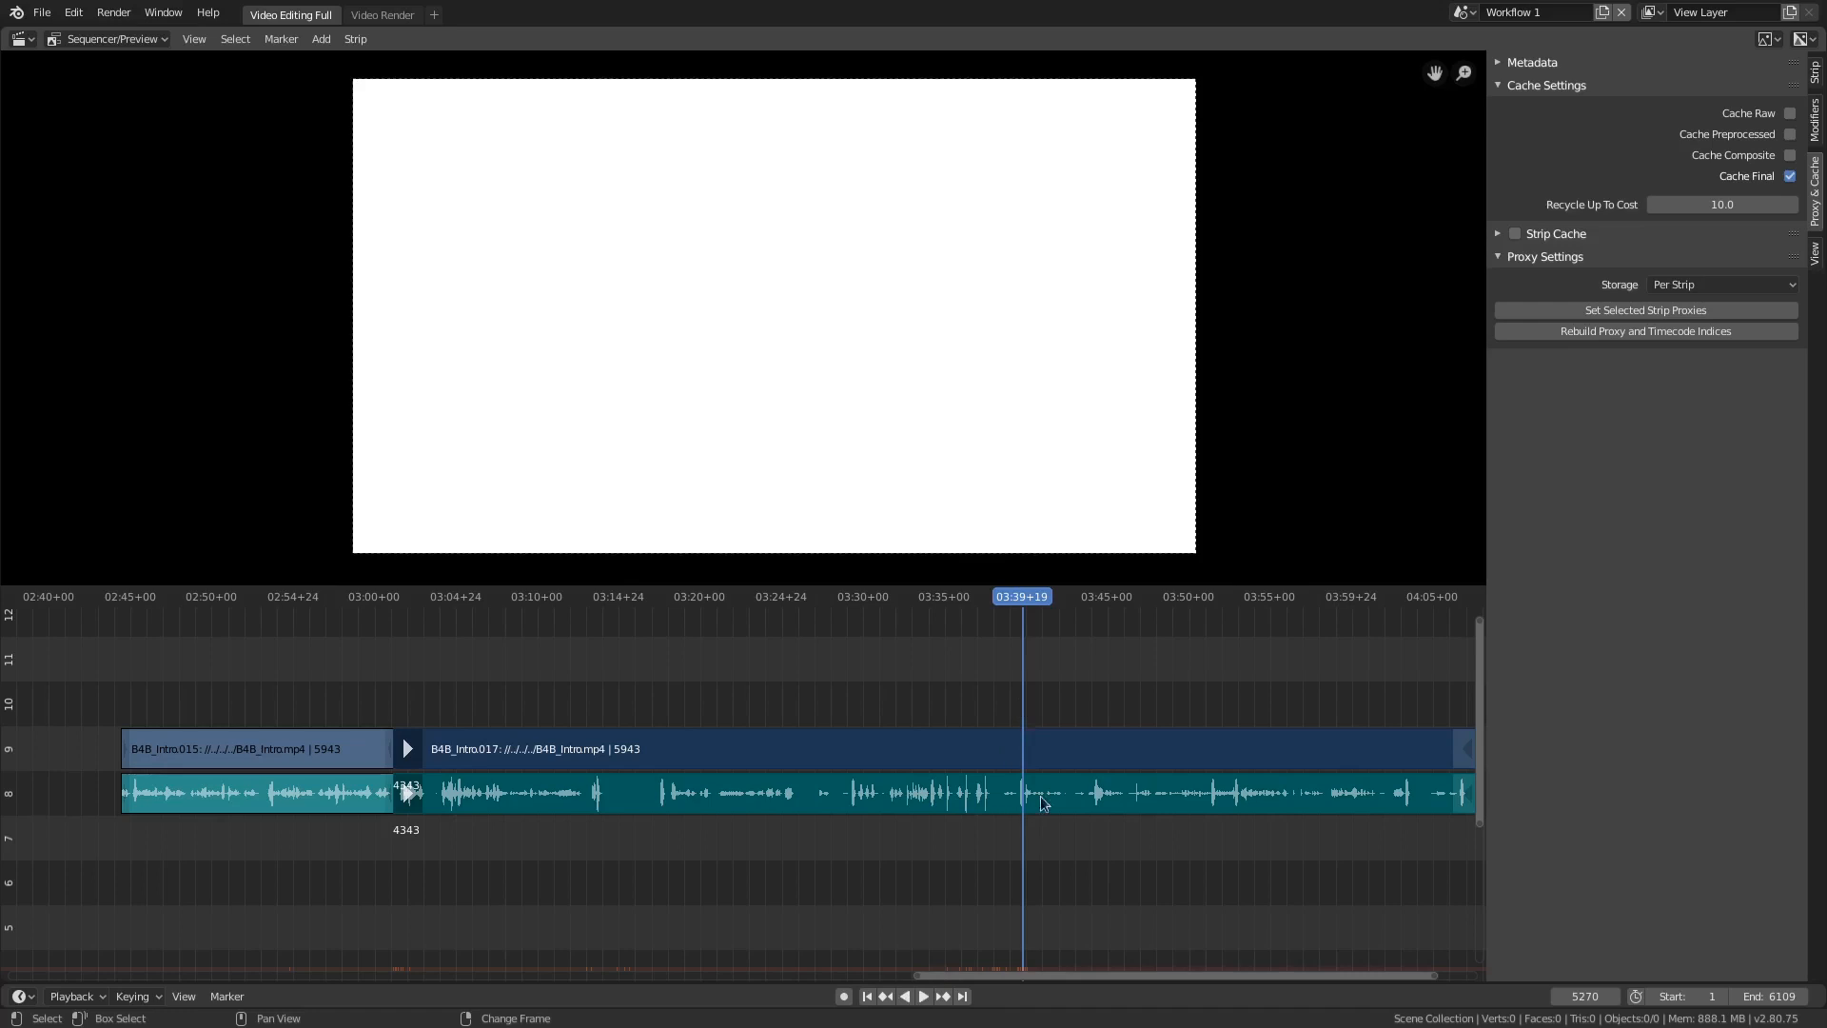
{"action": "mouse_move", "coordinate": [1035, 779]}
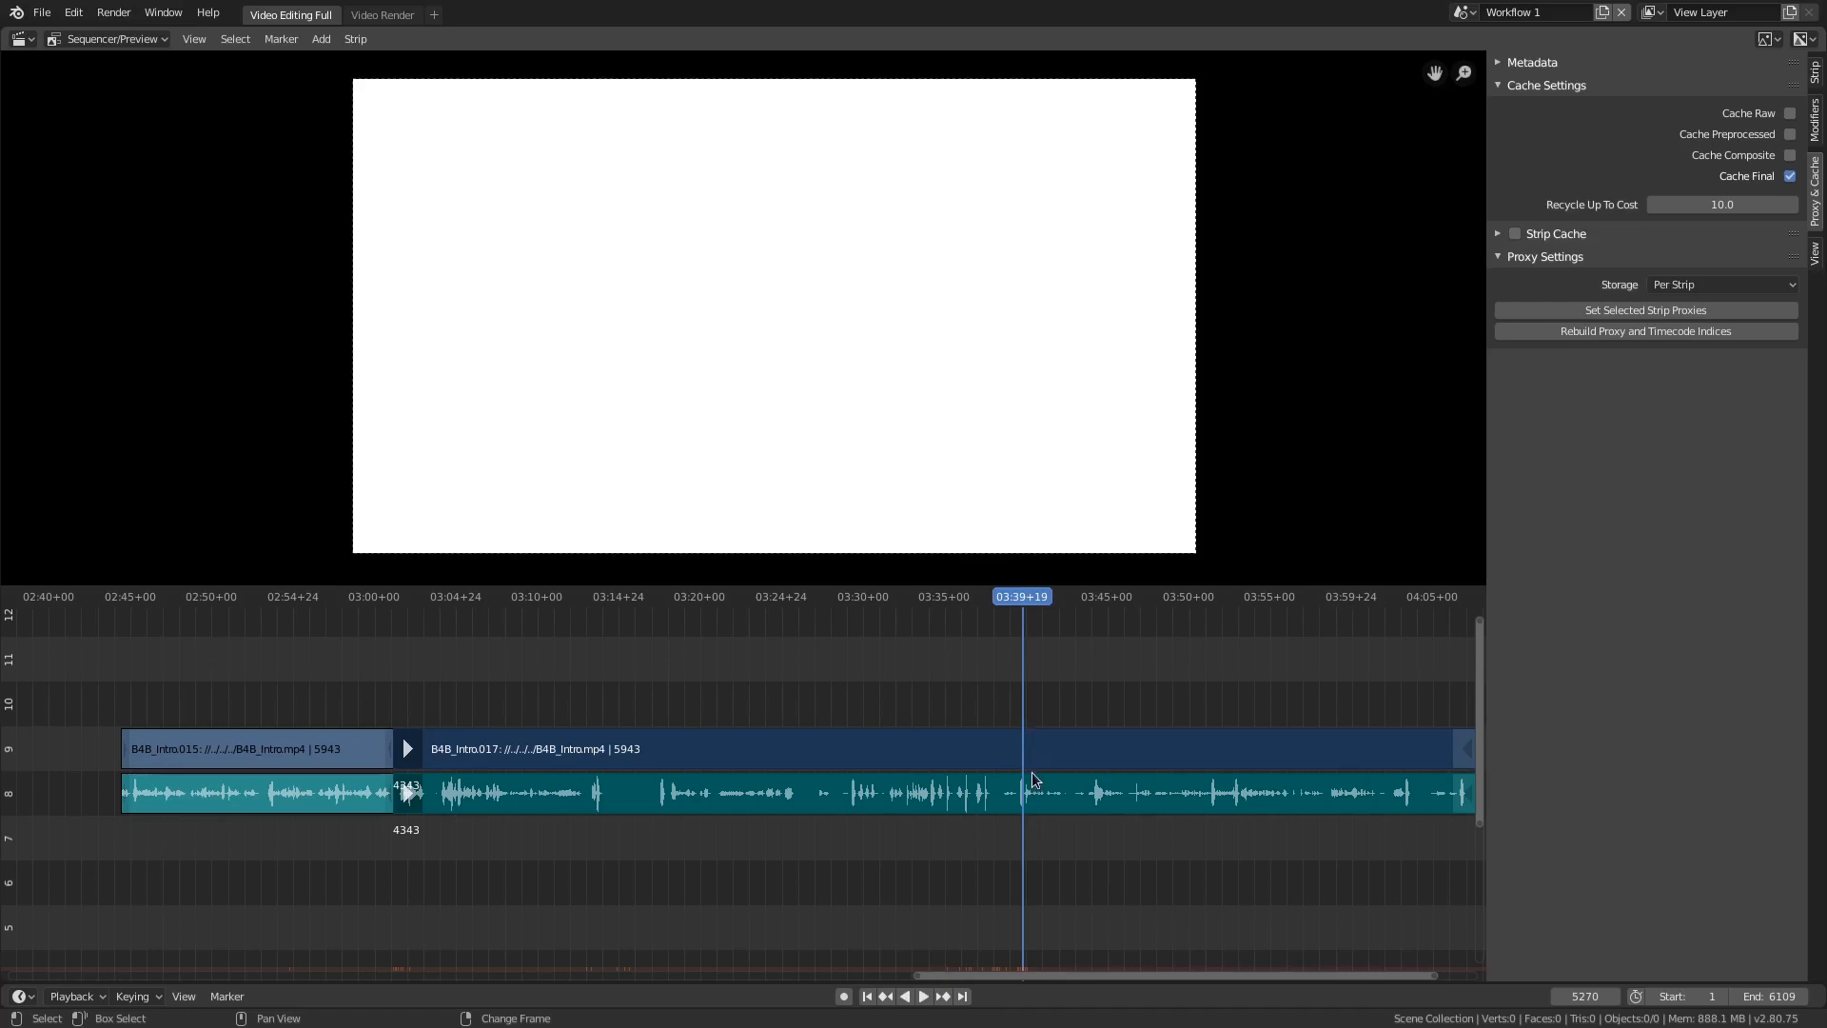
{"action": "mouse_move", "coordinate": [880, 819]}
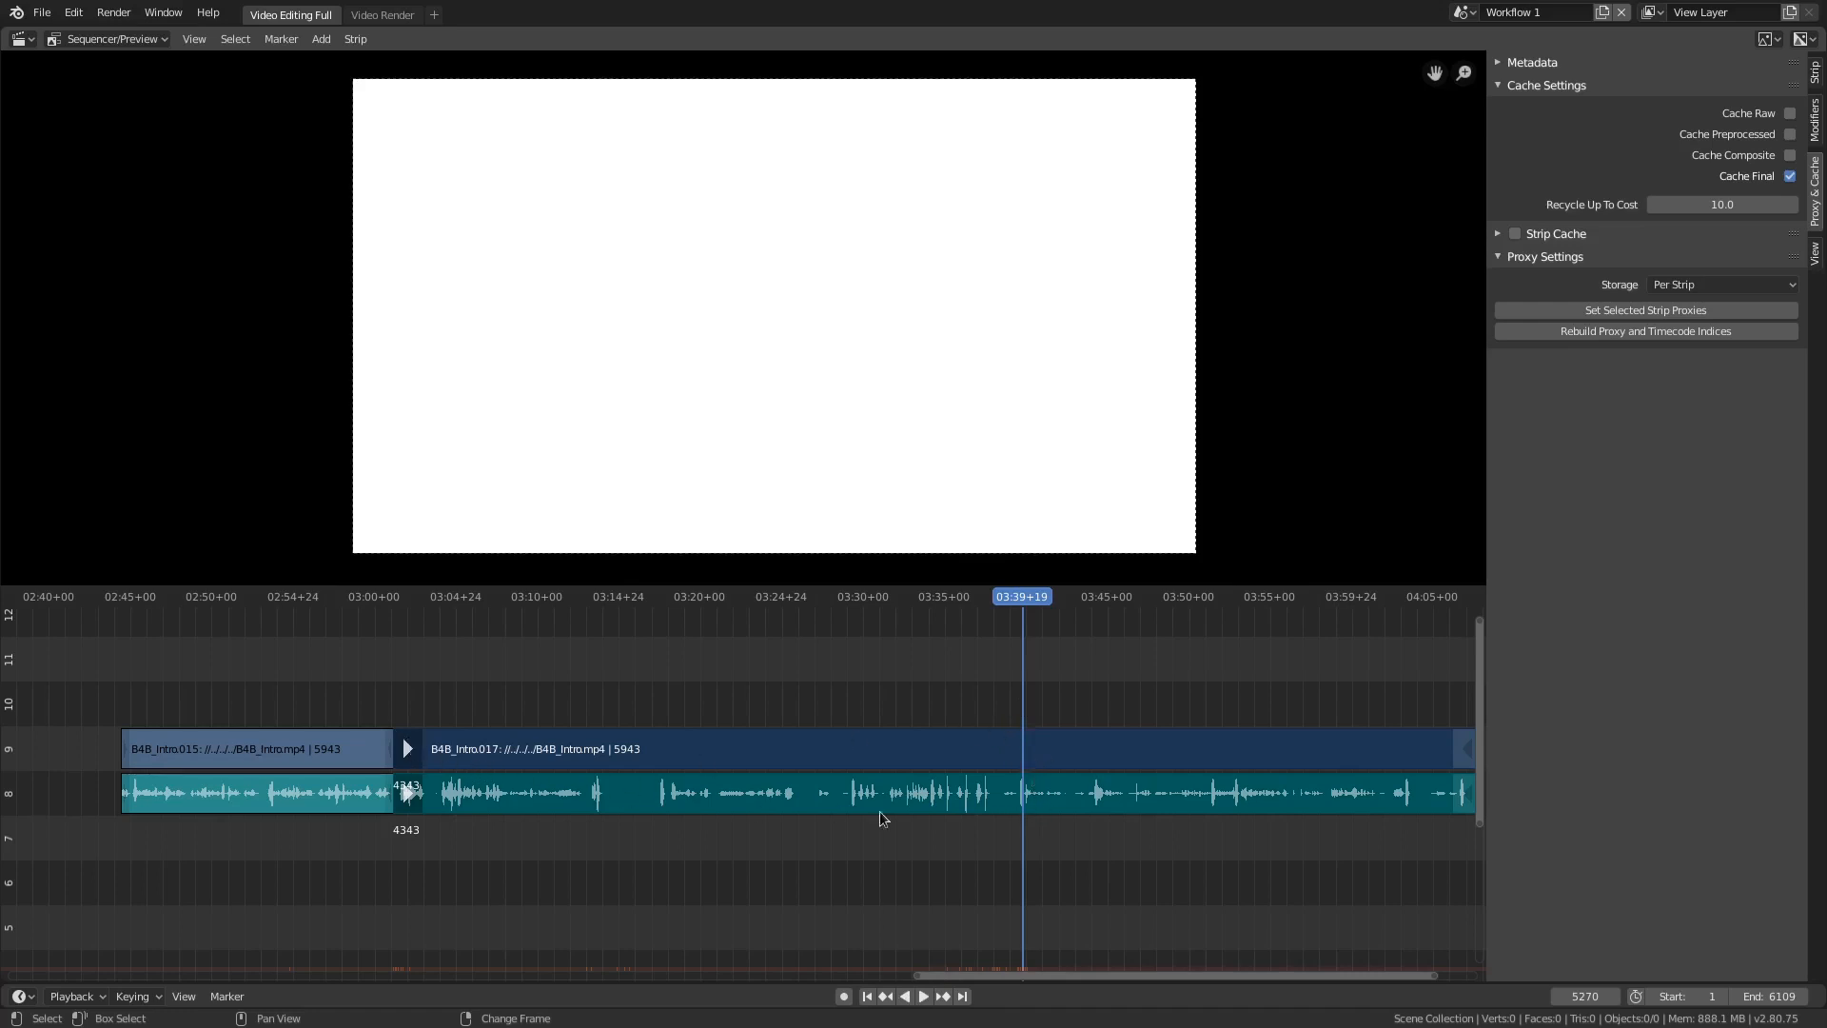
{"action": "mouse_move", "coordinate": [572, 801]}
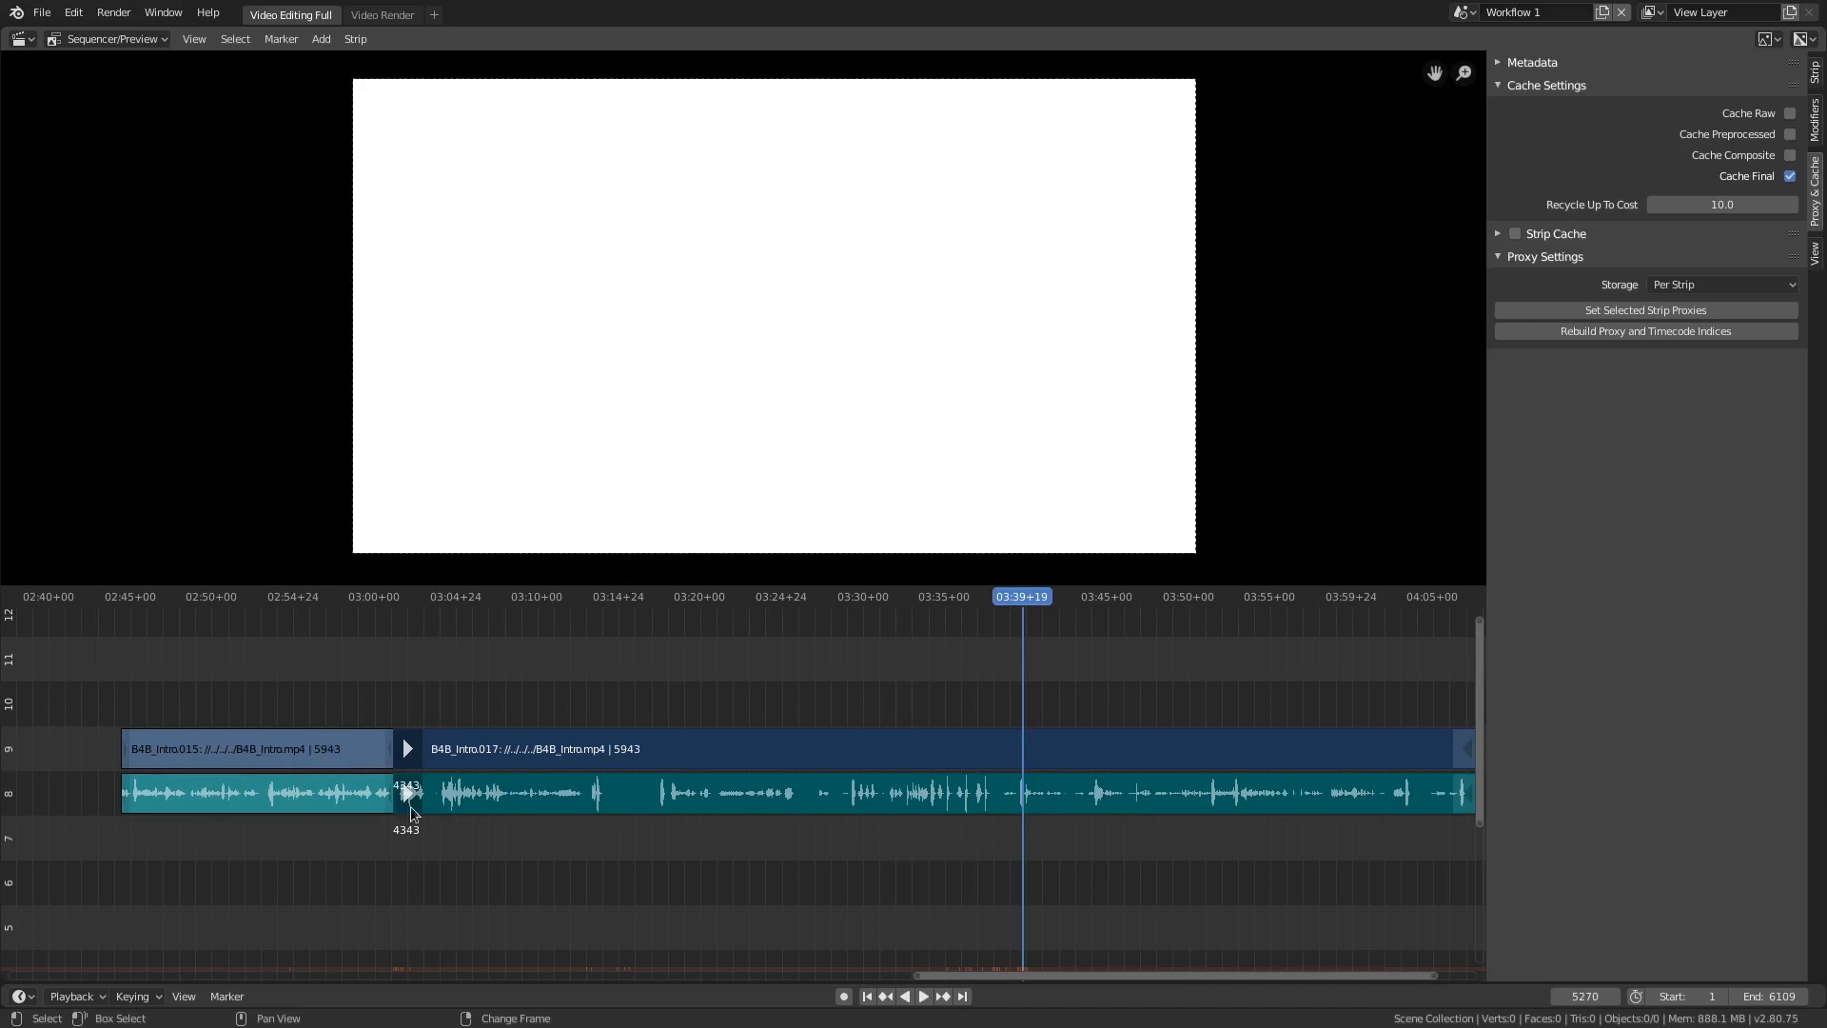
{"action": "mouse_move", "coordinate": [962, 716]}
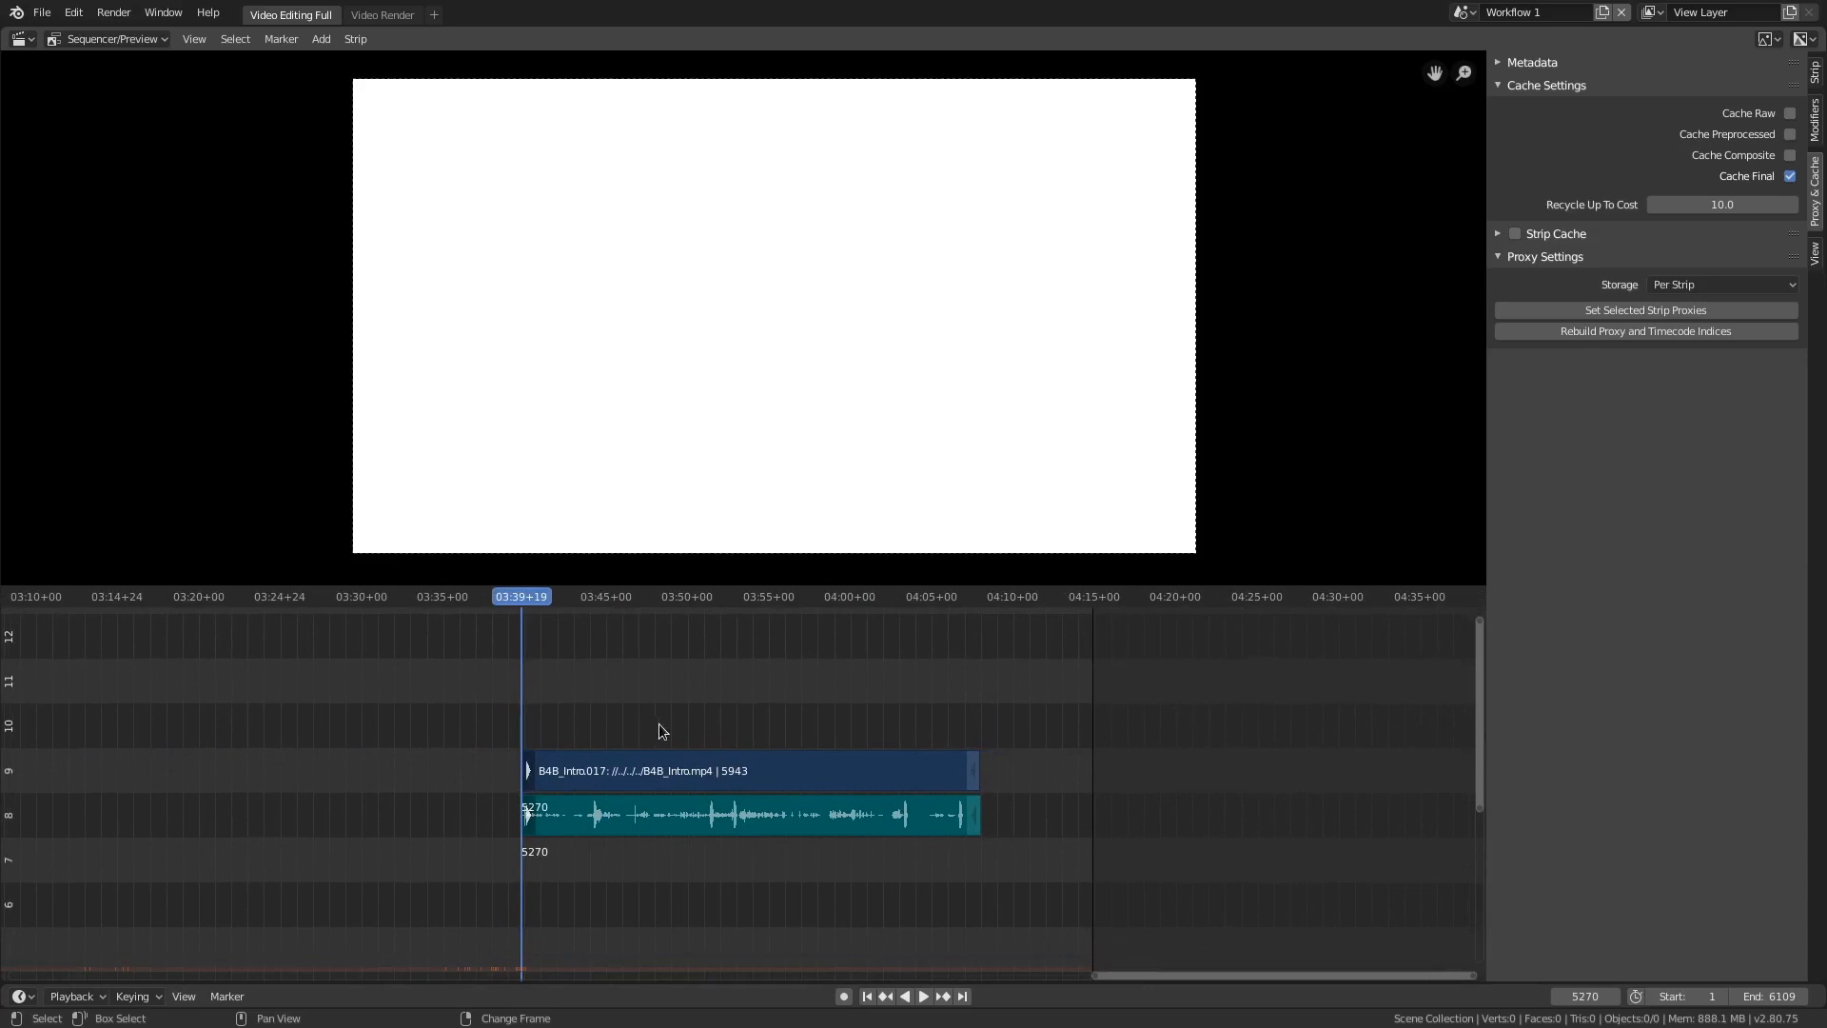
{"action": "left_click", "coordinate": [655, 595]}
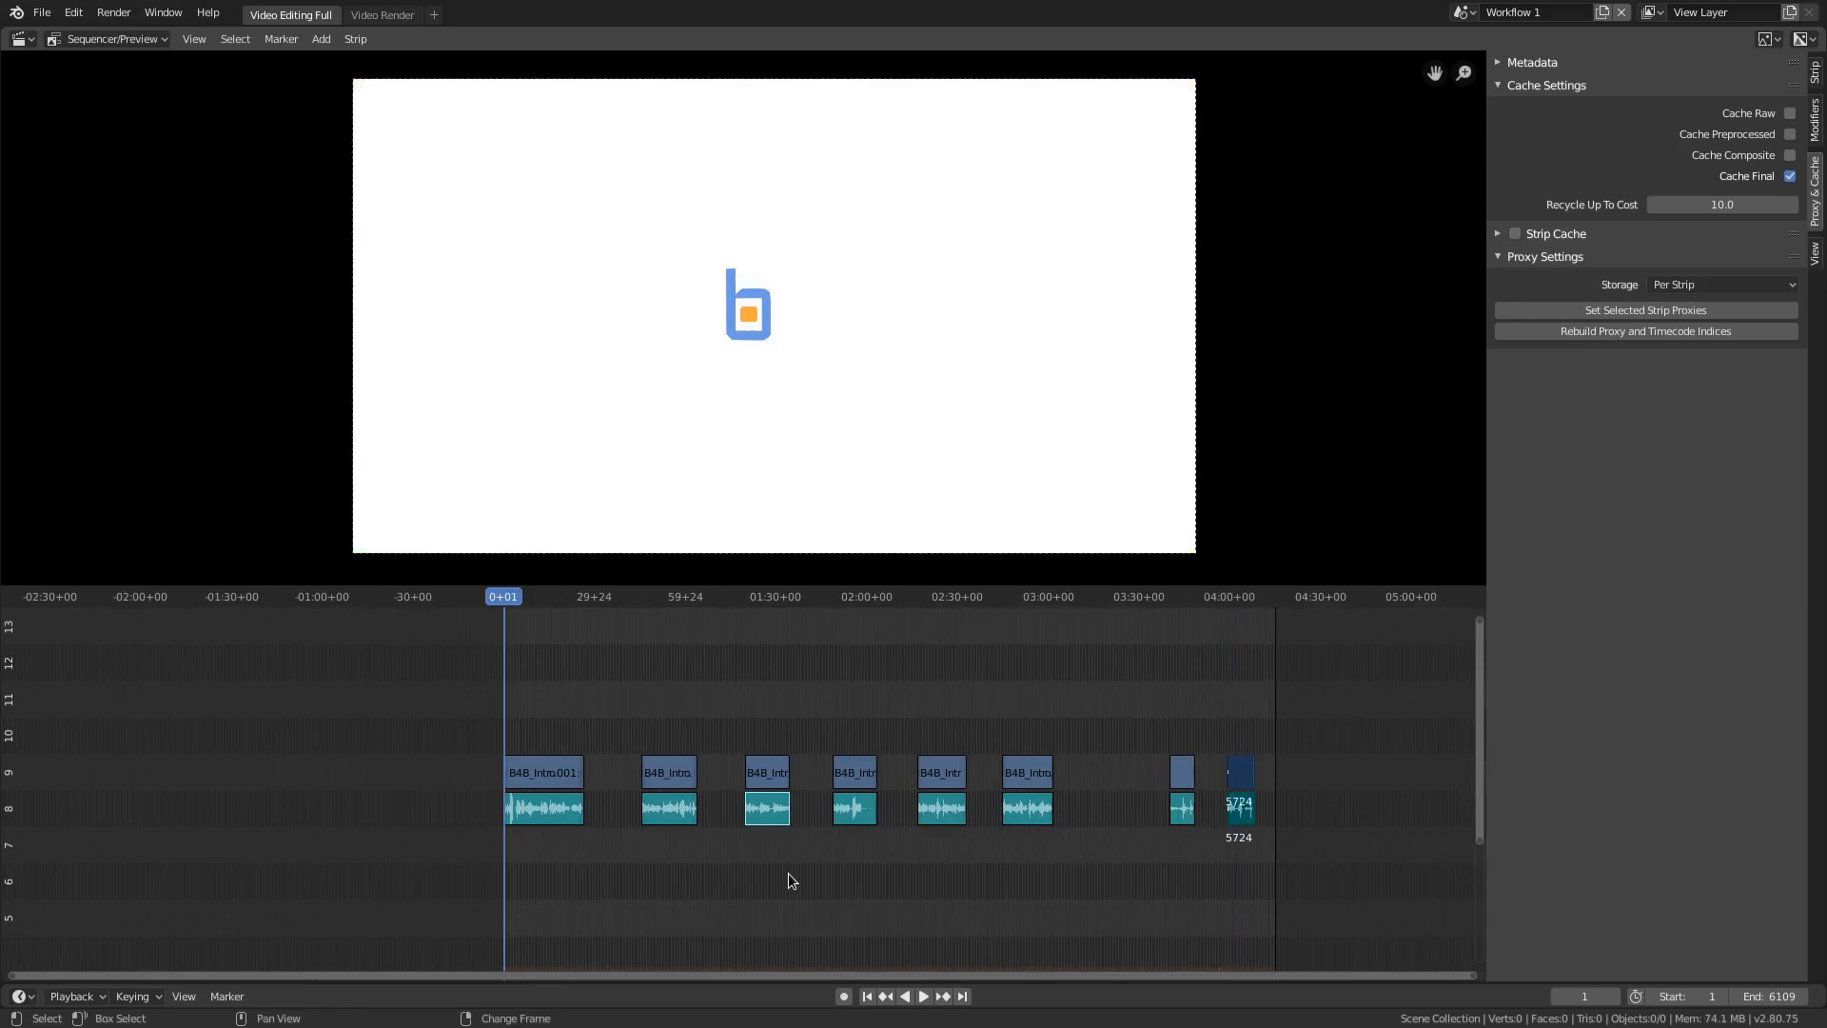
{"action": "mouse_move", "coordinate": [606, 919]}
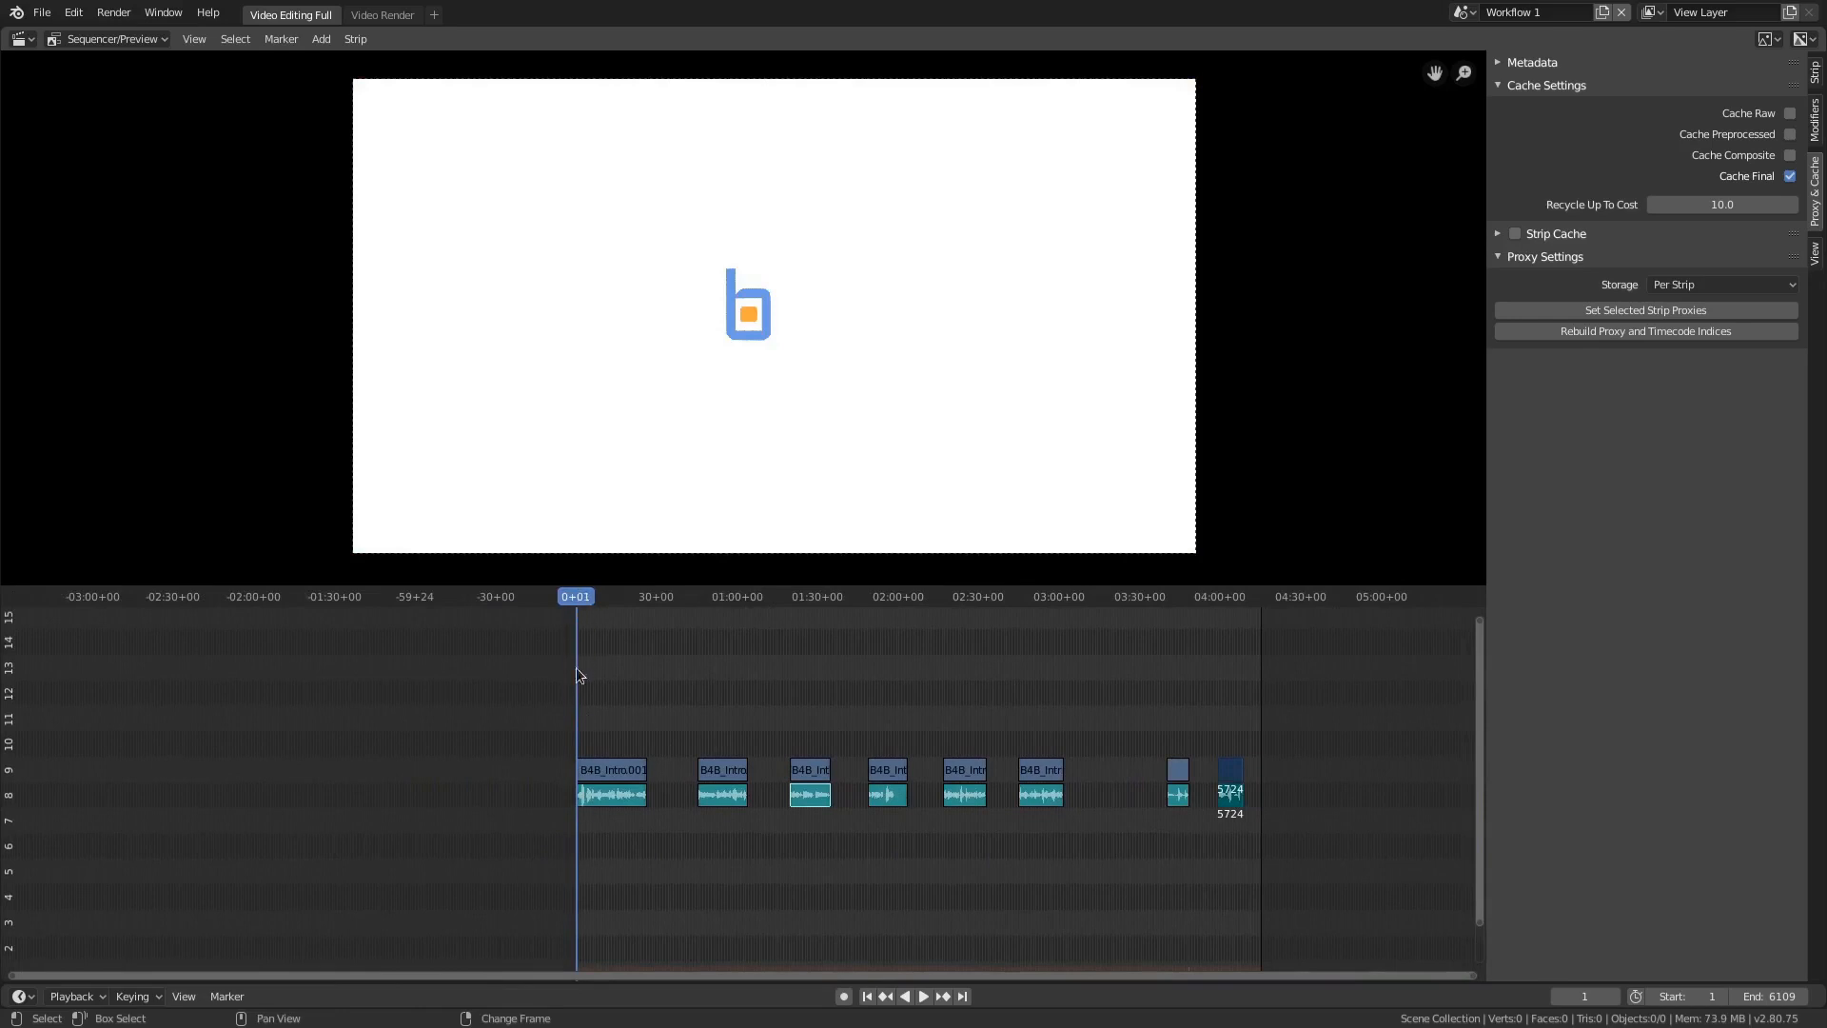
{"action": "mouse_move", "coordinate": [591, 732]}
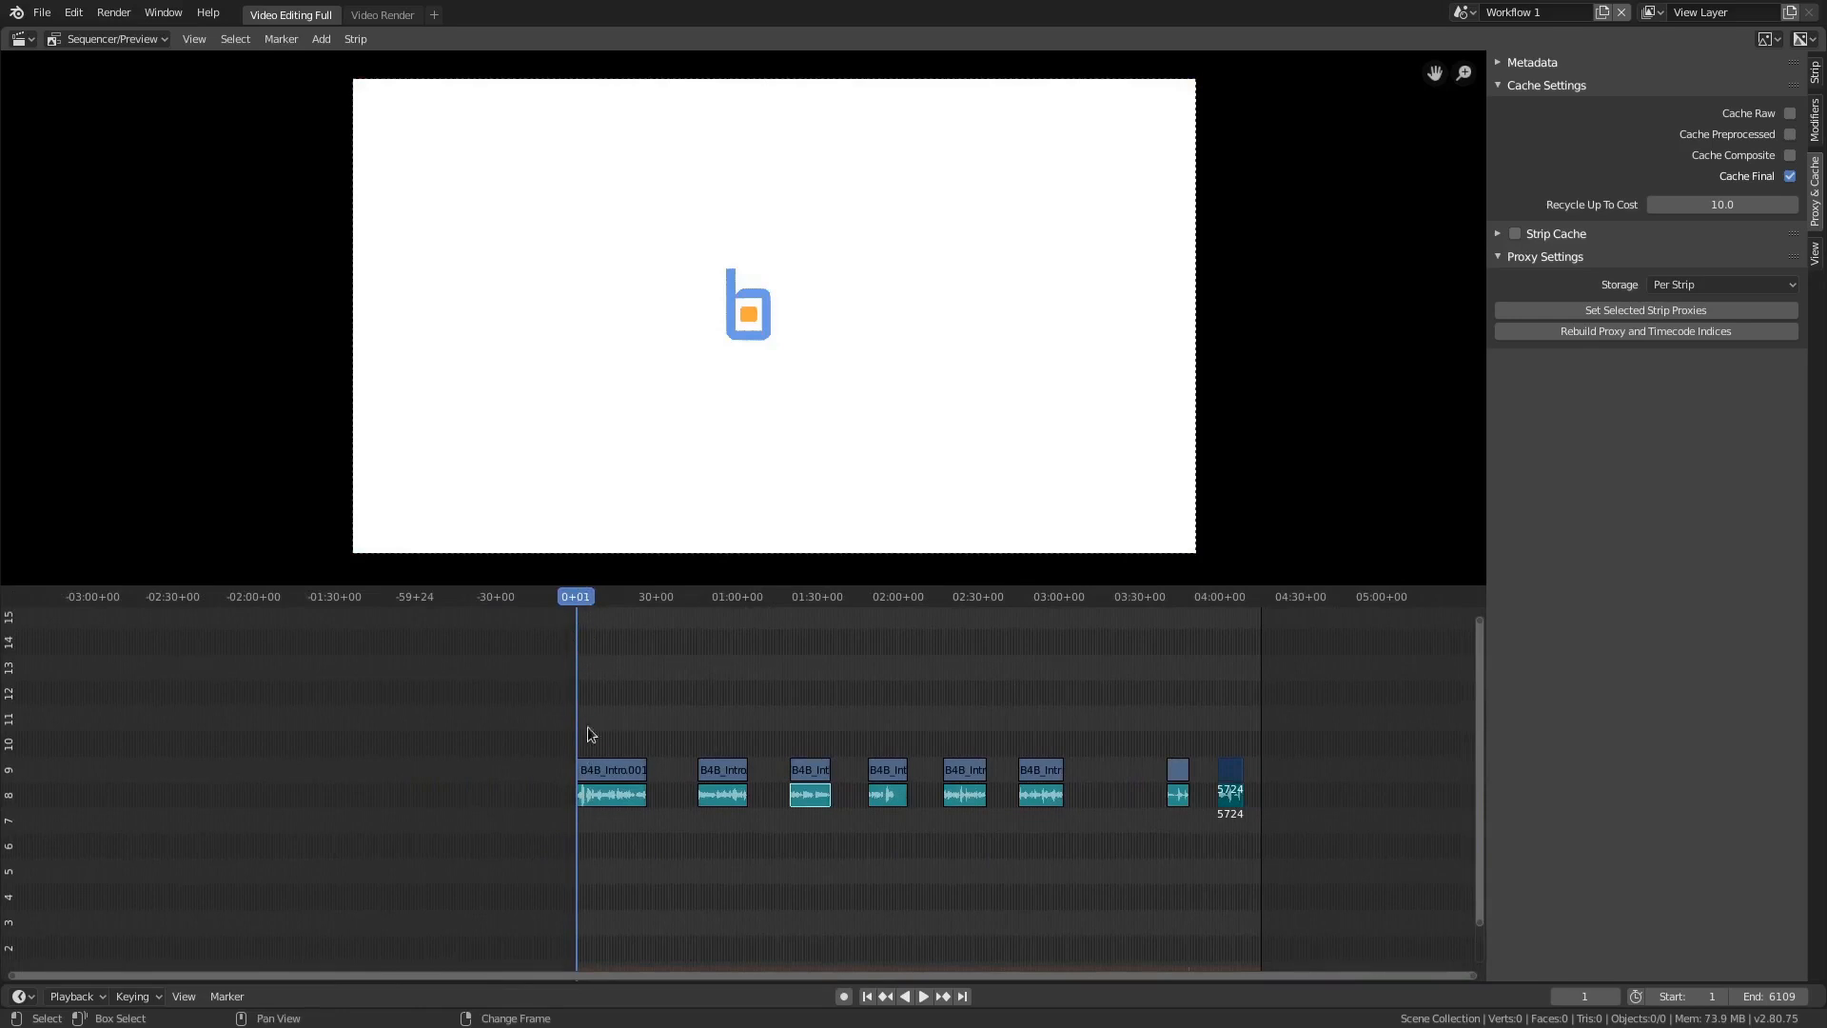
{"action": "mouse_move", "coordinate": [644, 765]}
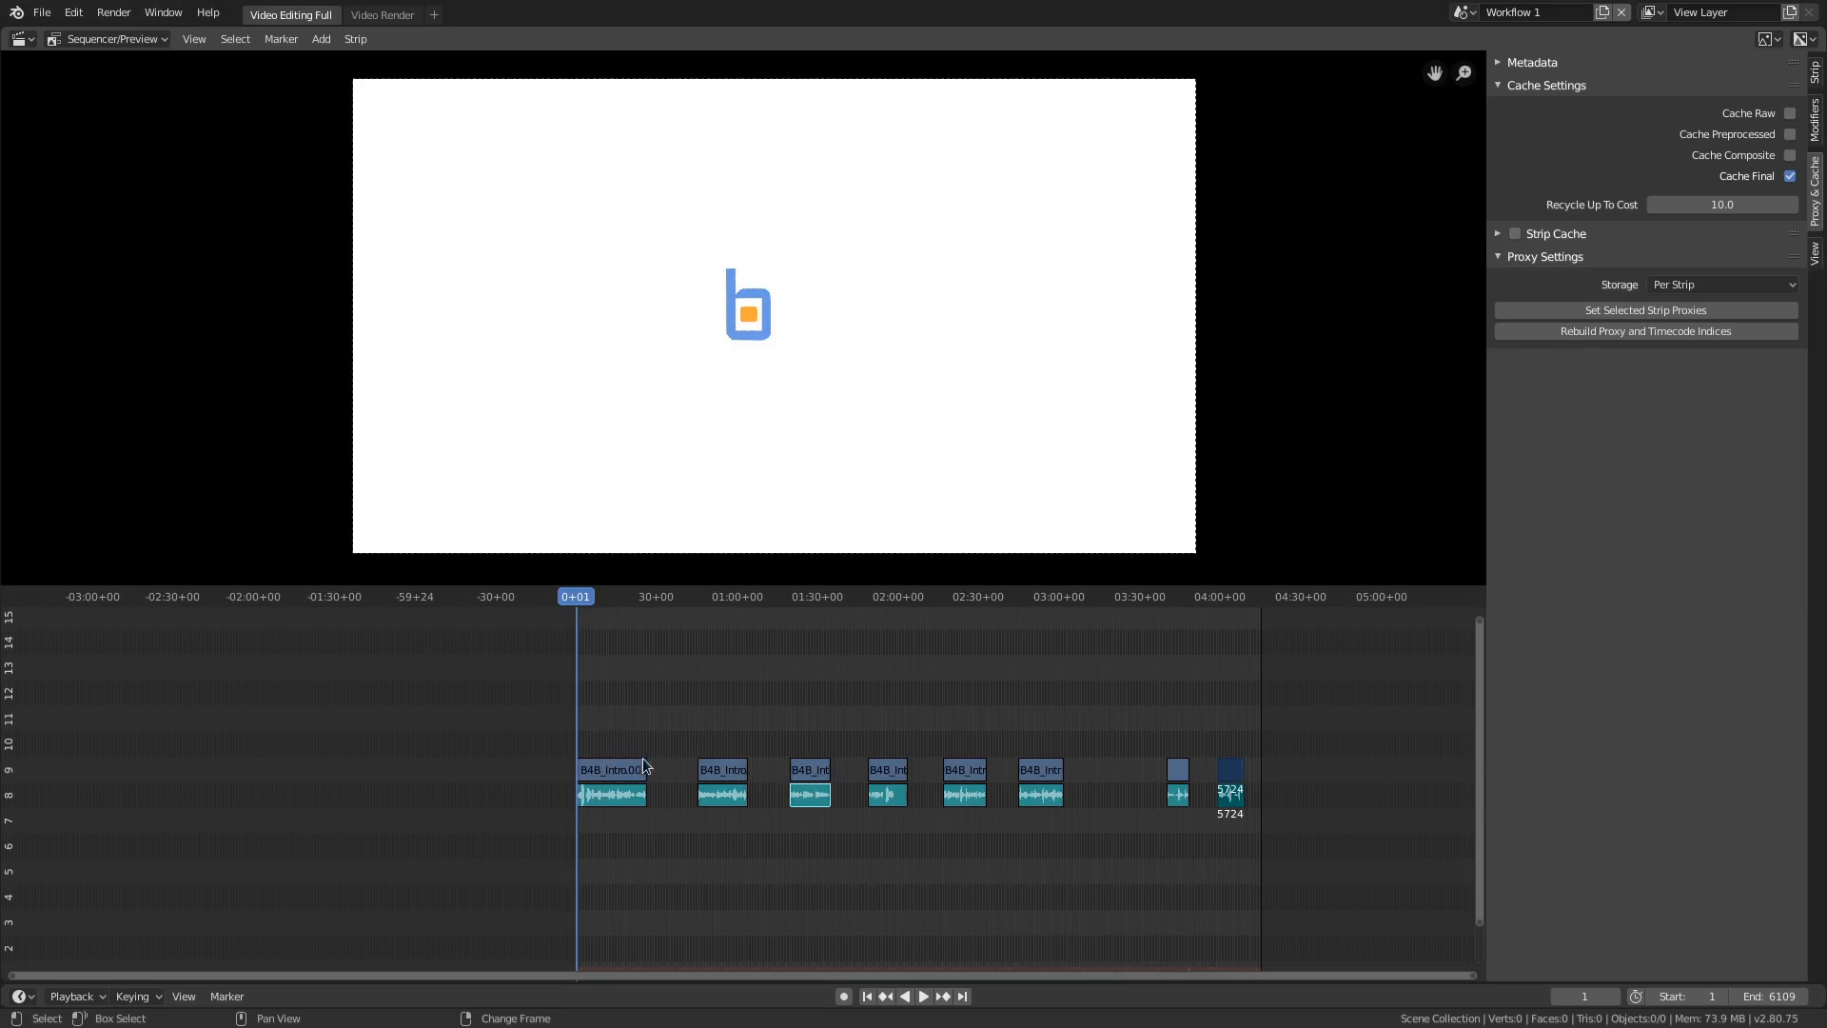
{"action": "mouse_move", "coordinate": [1102, 734]}
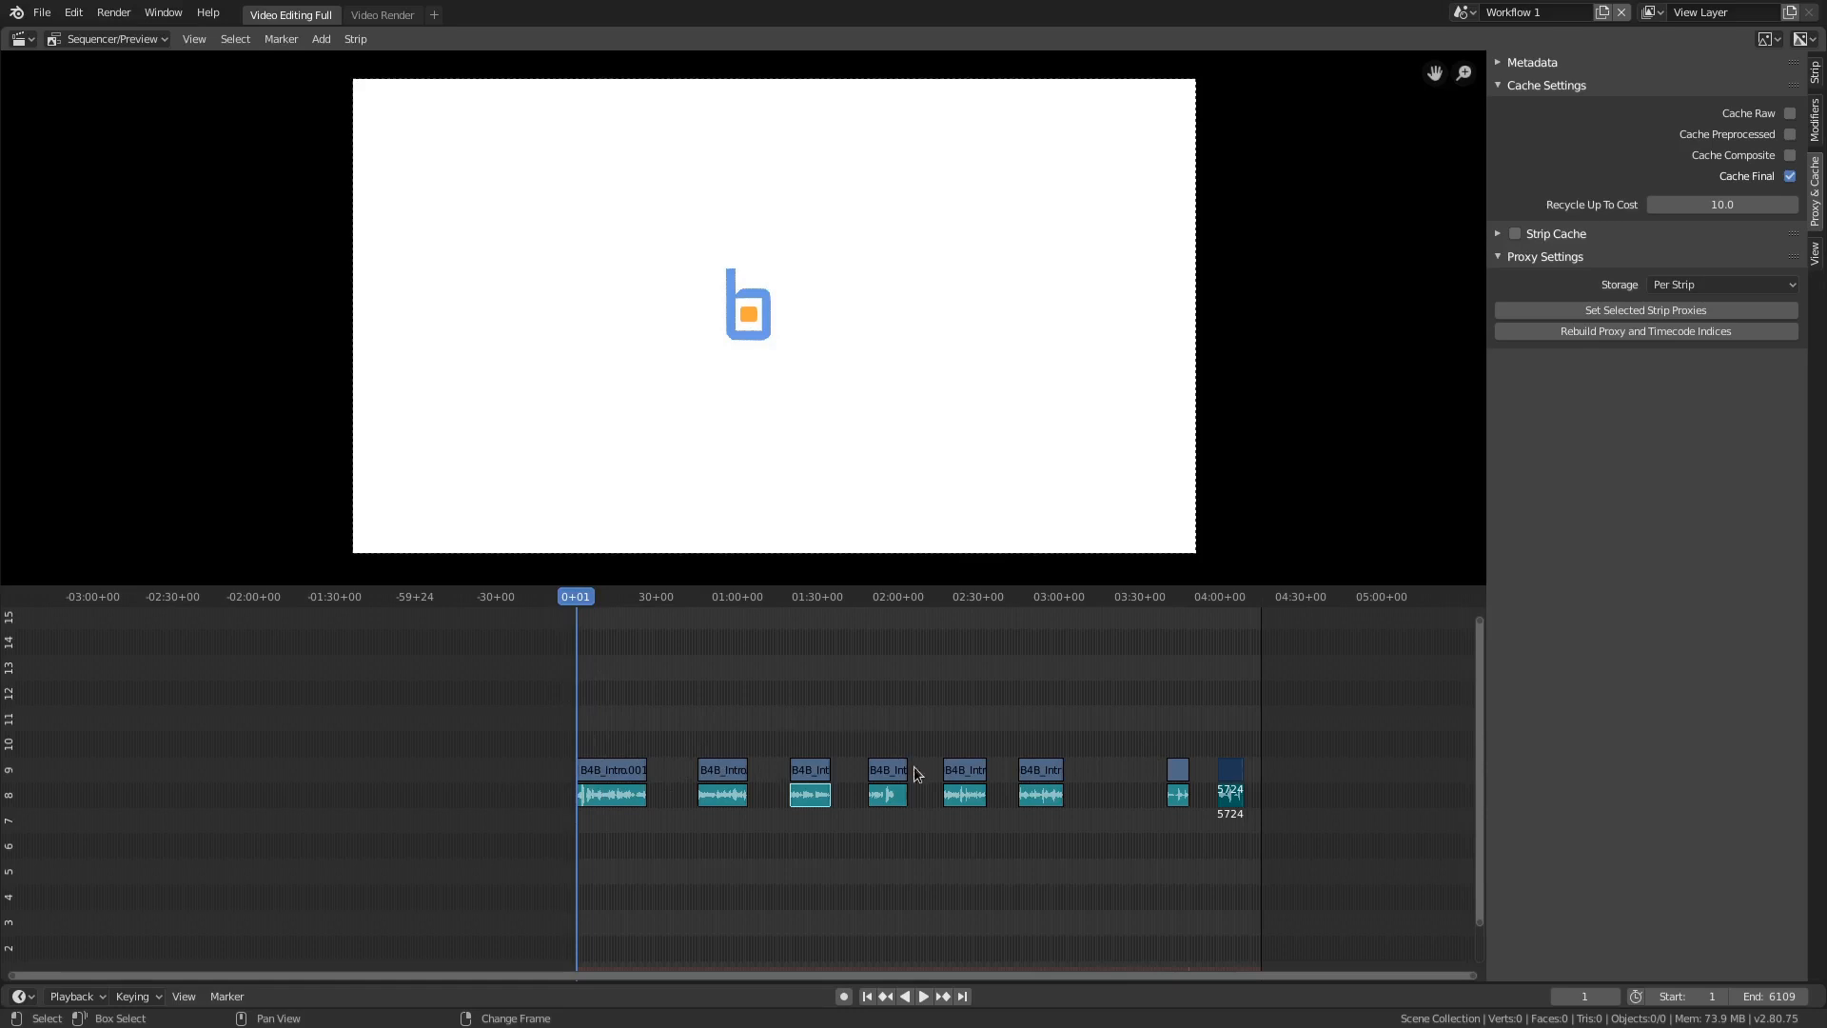
{"action": "mouse_move", "coordinate": [599, 664]}
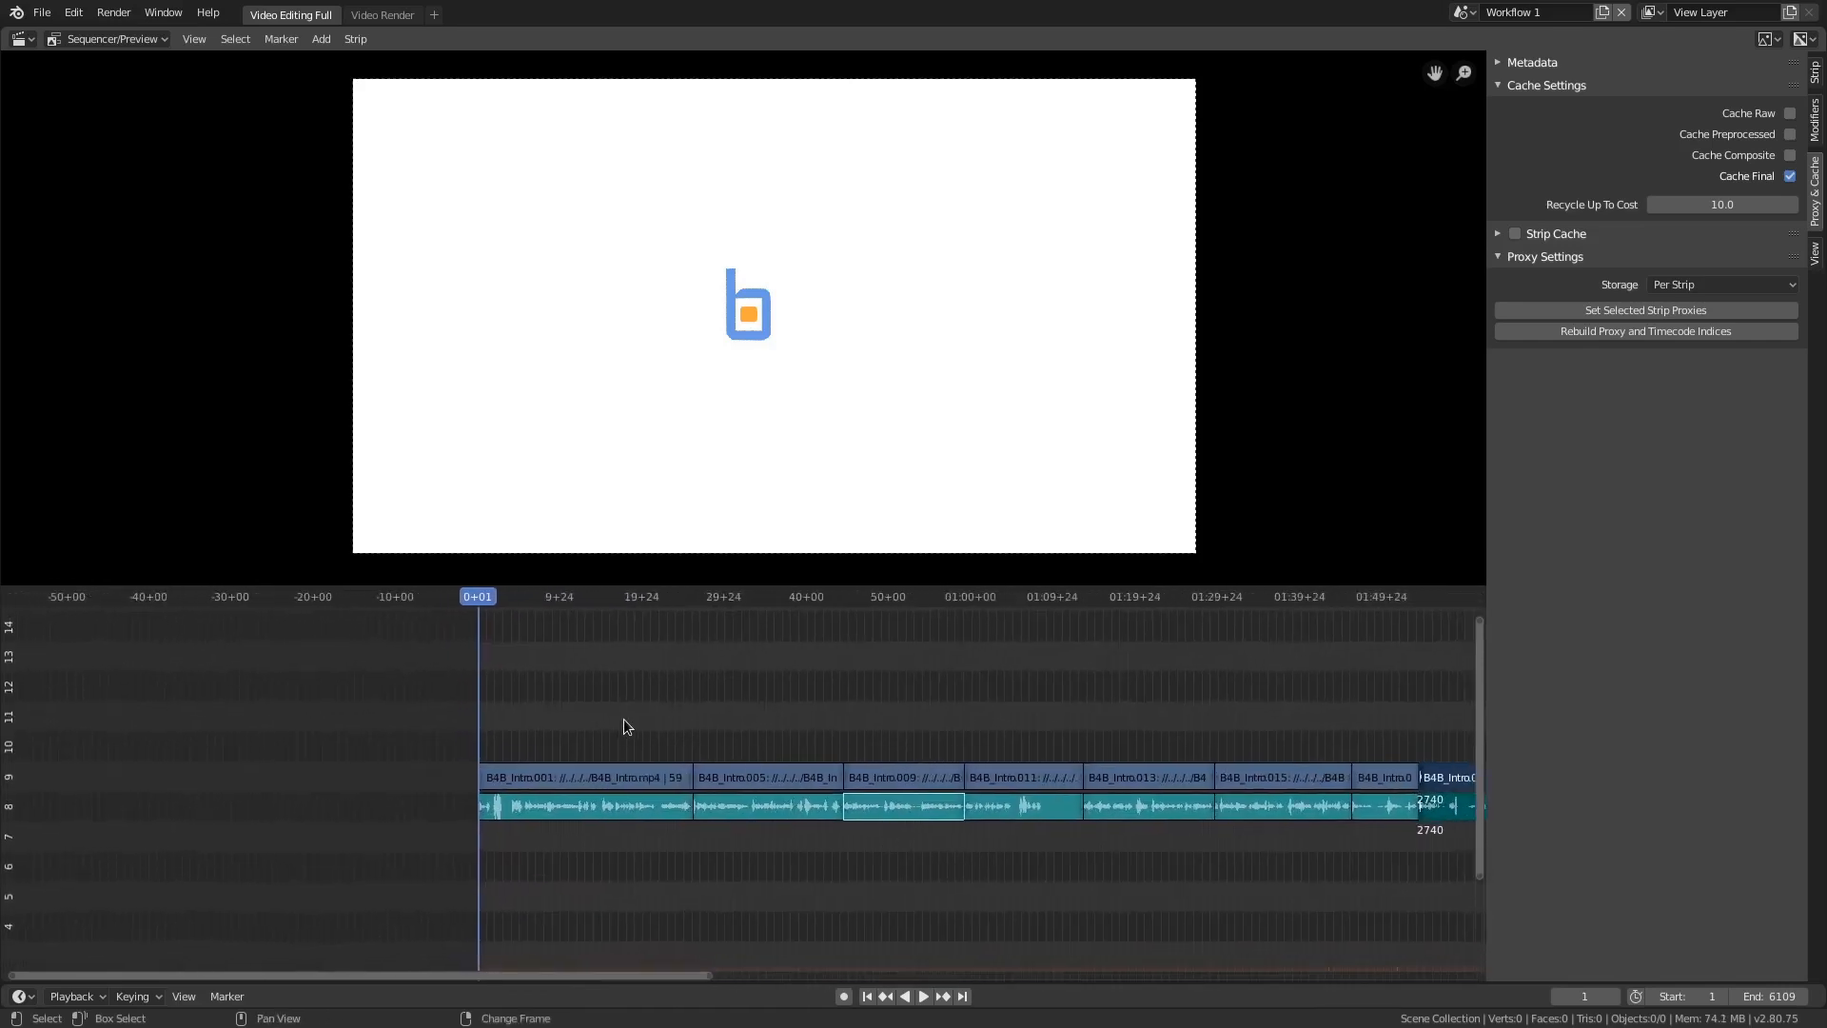
Play back across the B4B_Intro001/B4B_Intro005 join to cache those frames.
{"action": "left_click", "coordinate": [679, 596]}
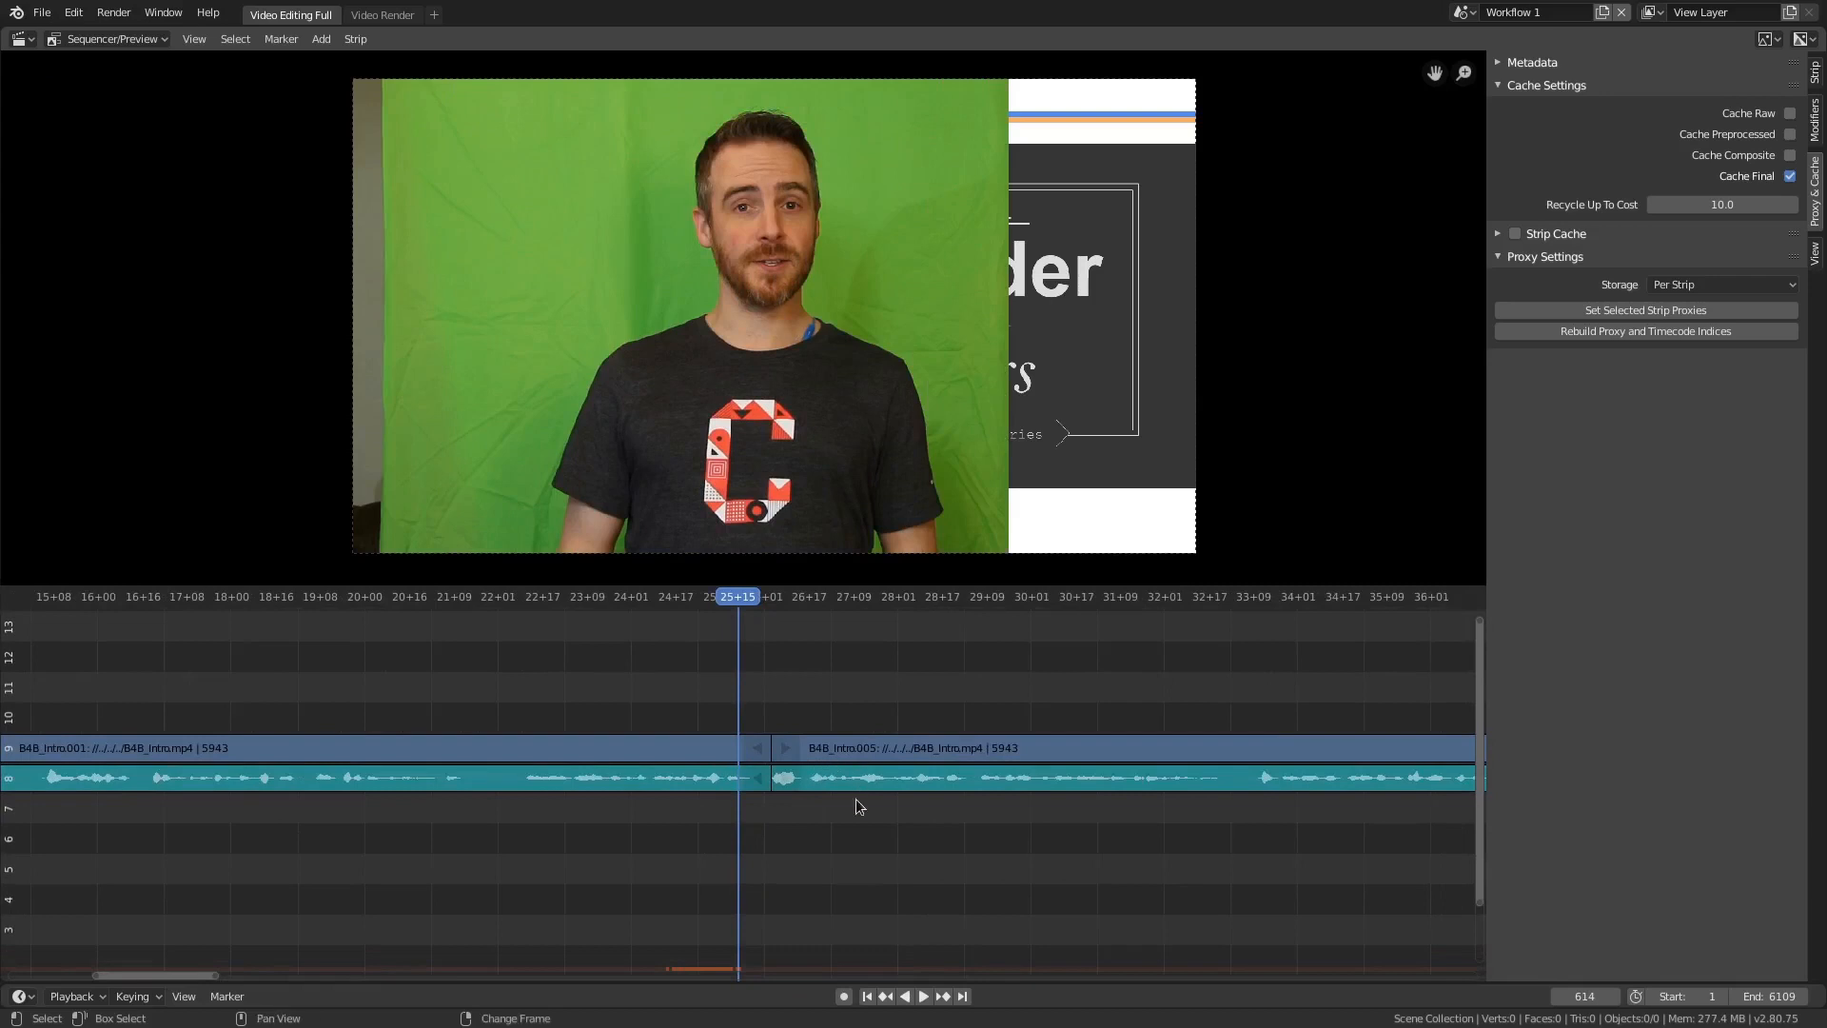
{"action": "left_click", "coordinate": [922, 995]}
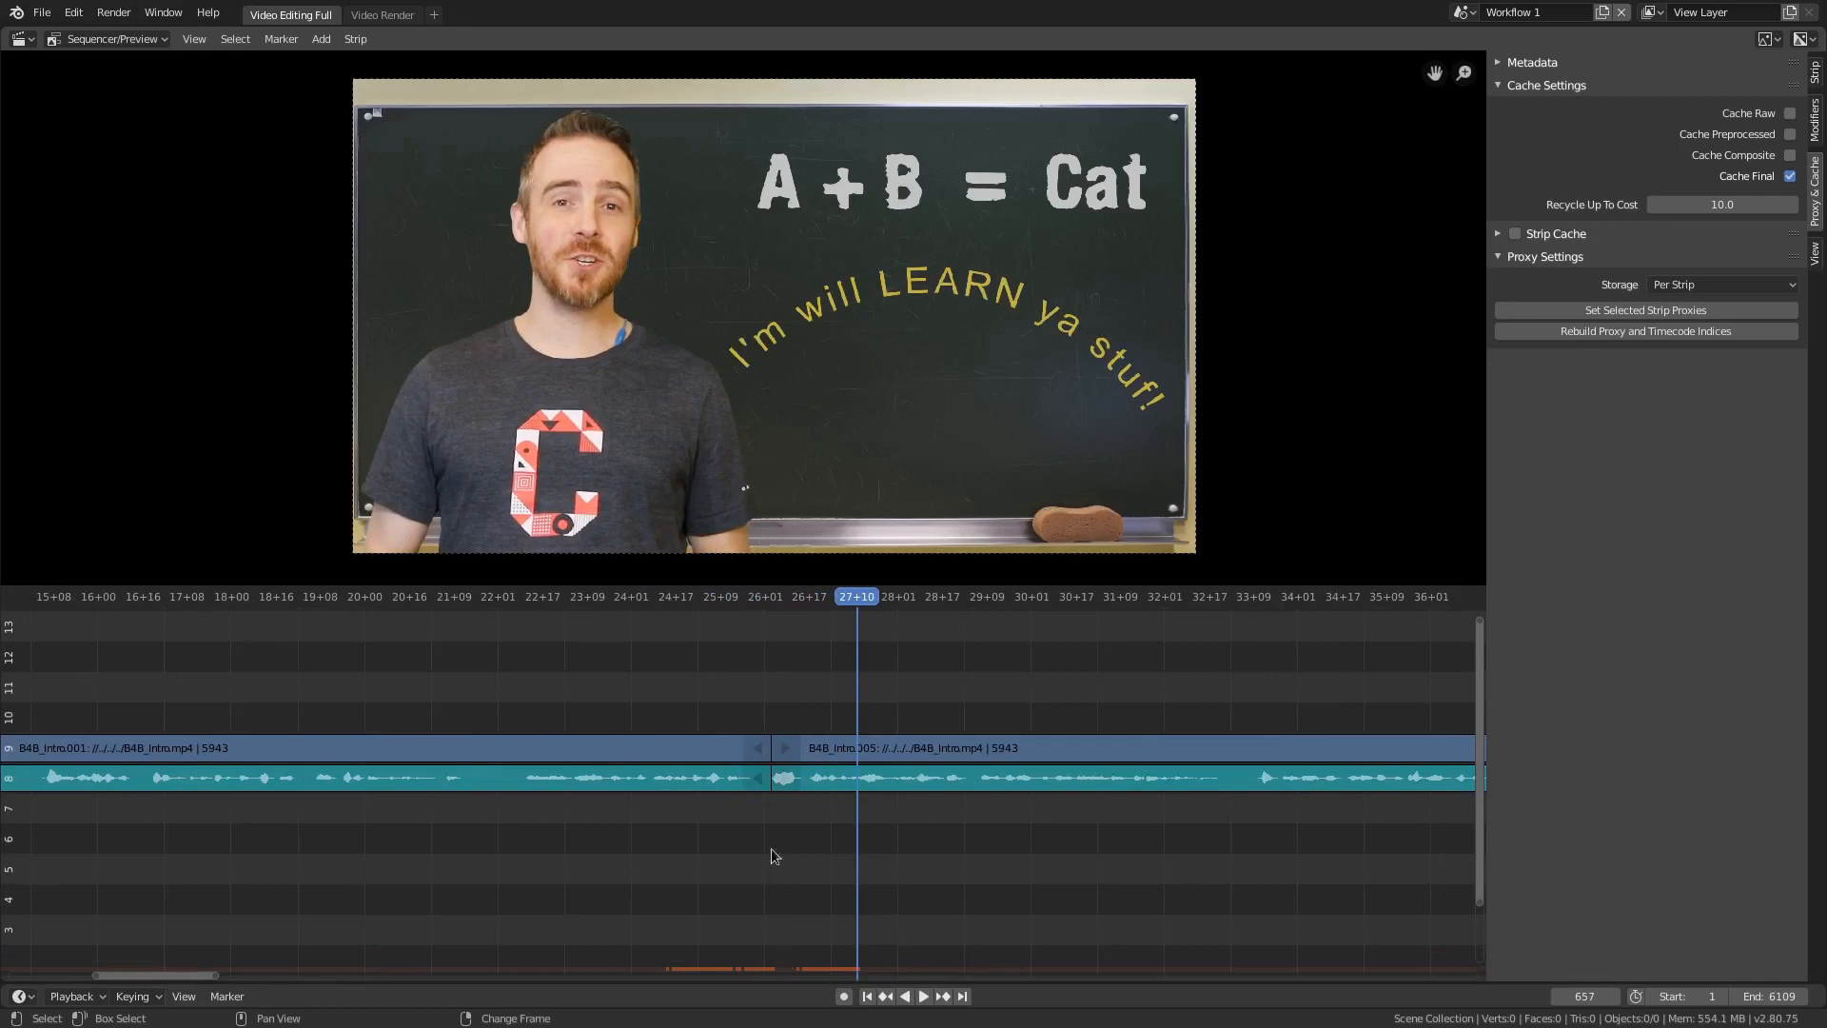
{"action": "mouse_move", "coordinate": [799, 944]}
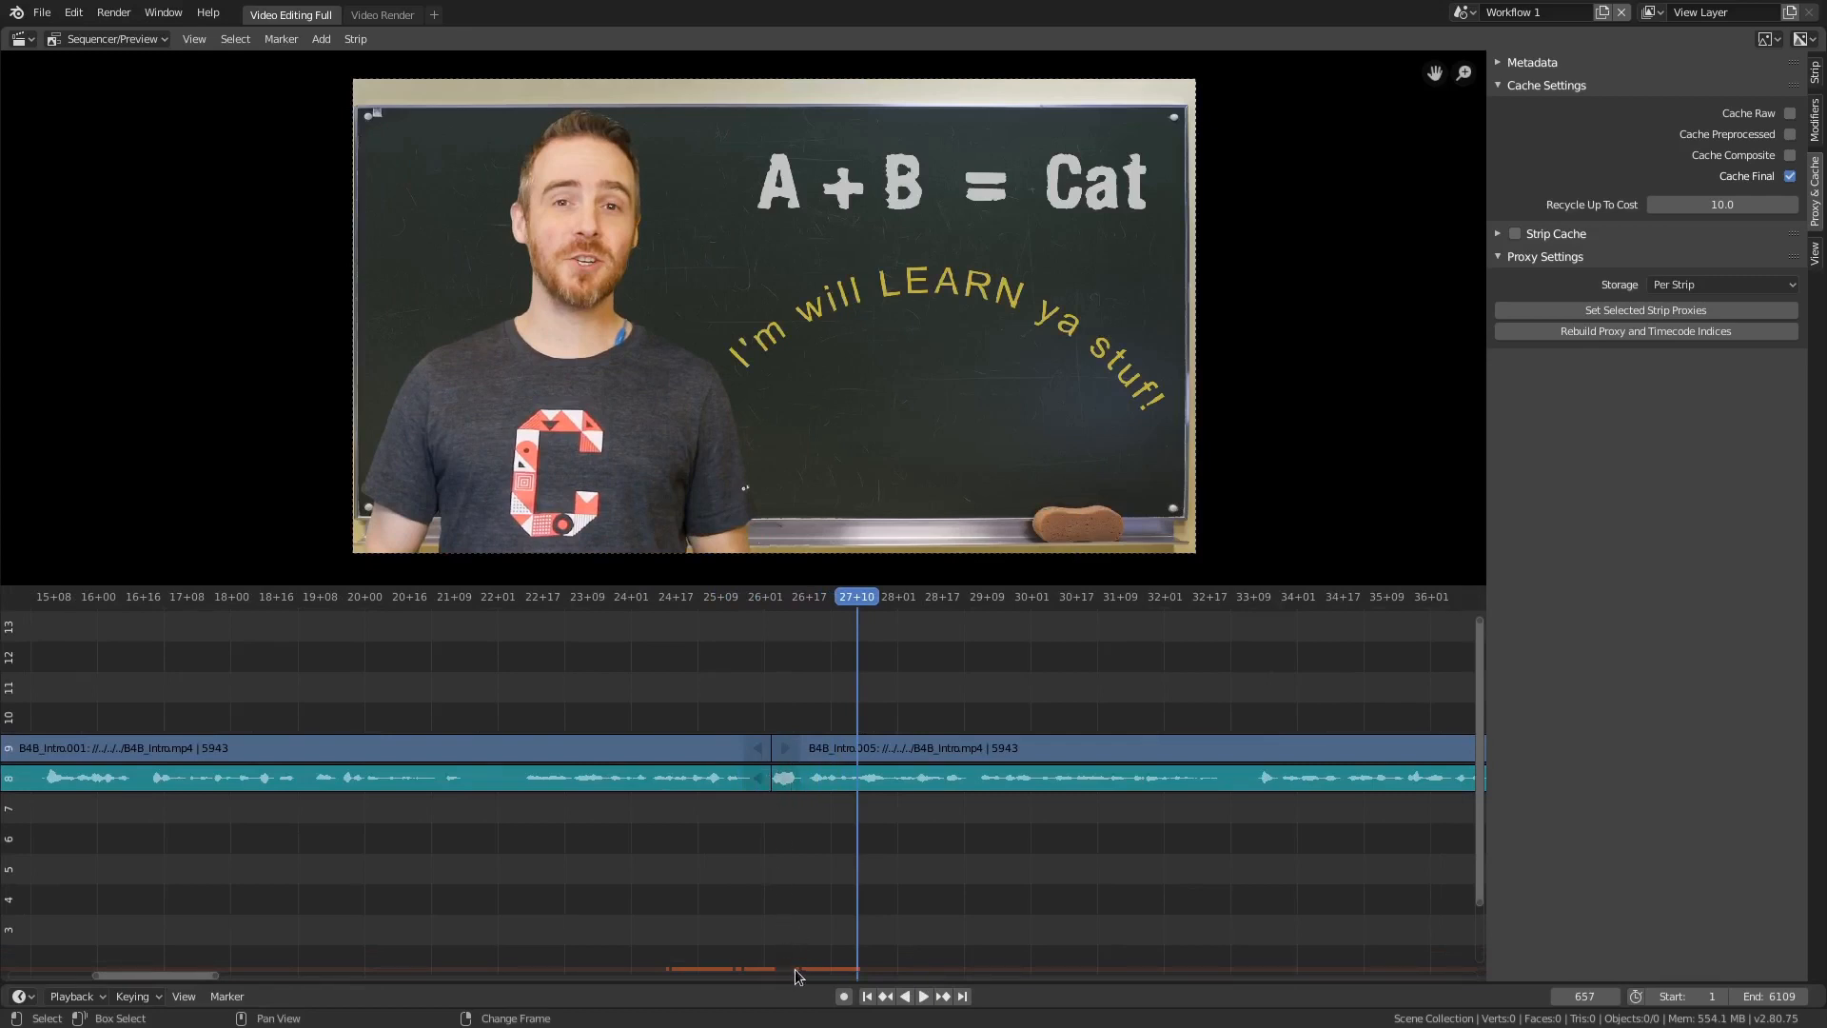
{"action": "left_click", "coordinate": [922, 995]}
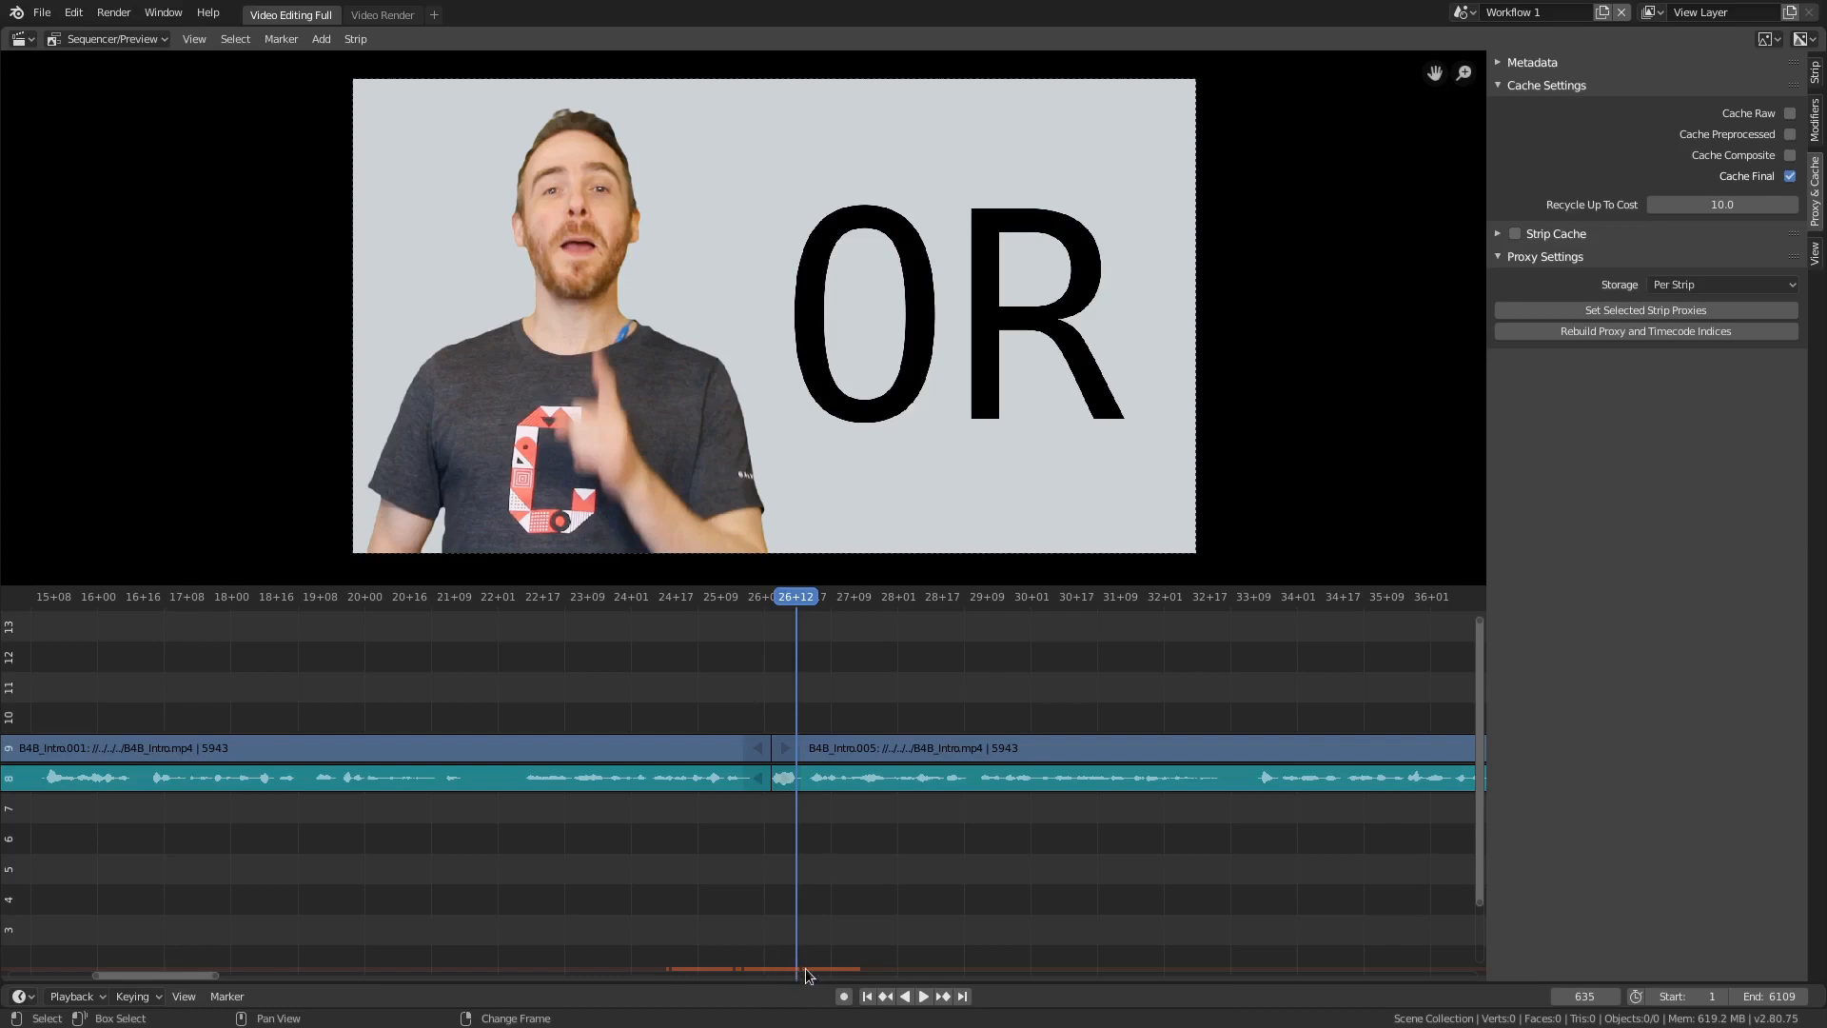
{"action": "left_click", "coordinate": [193, 38]}
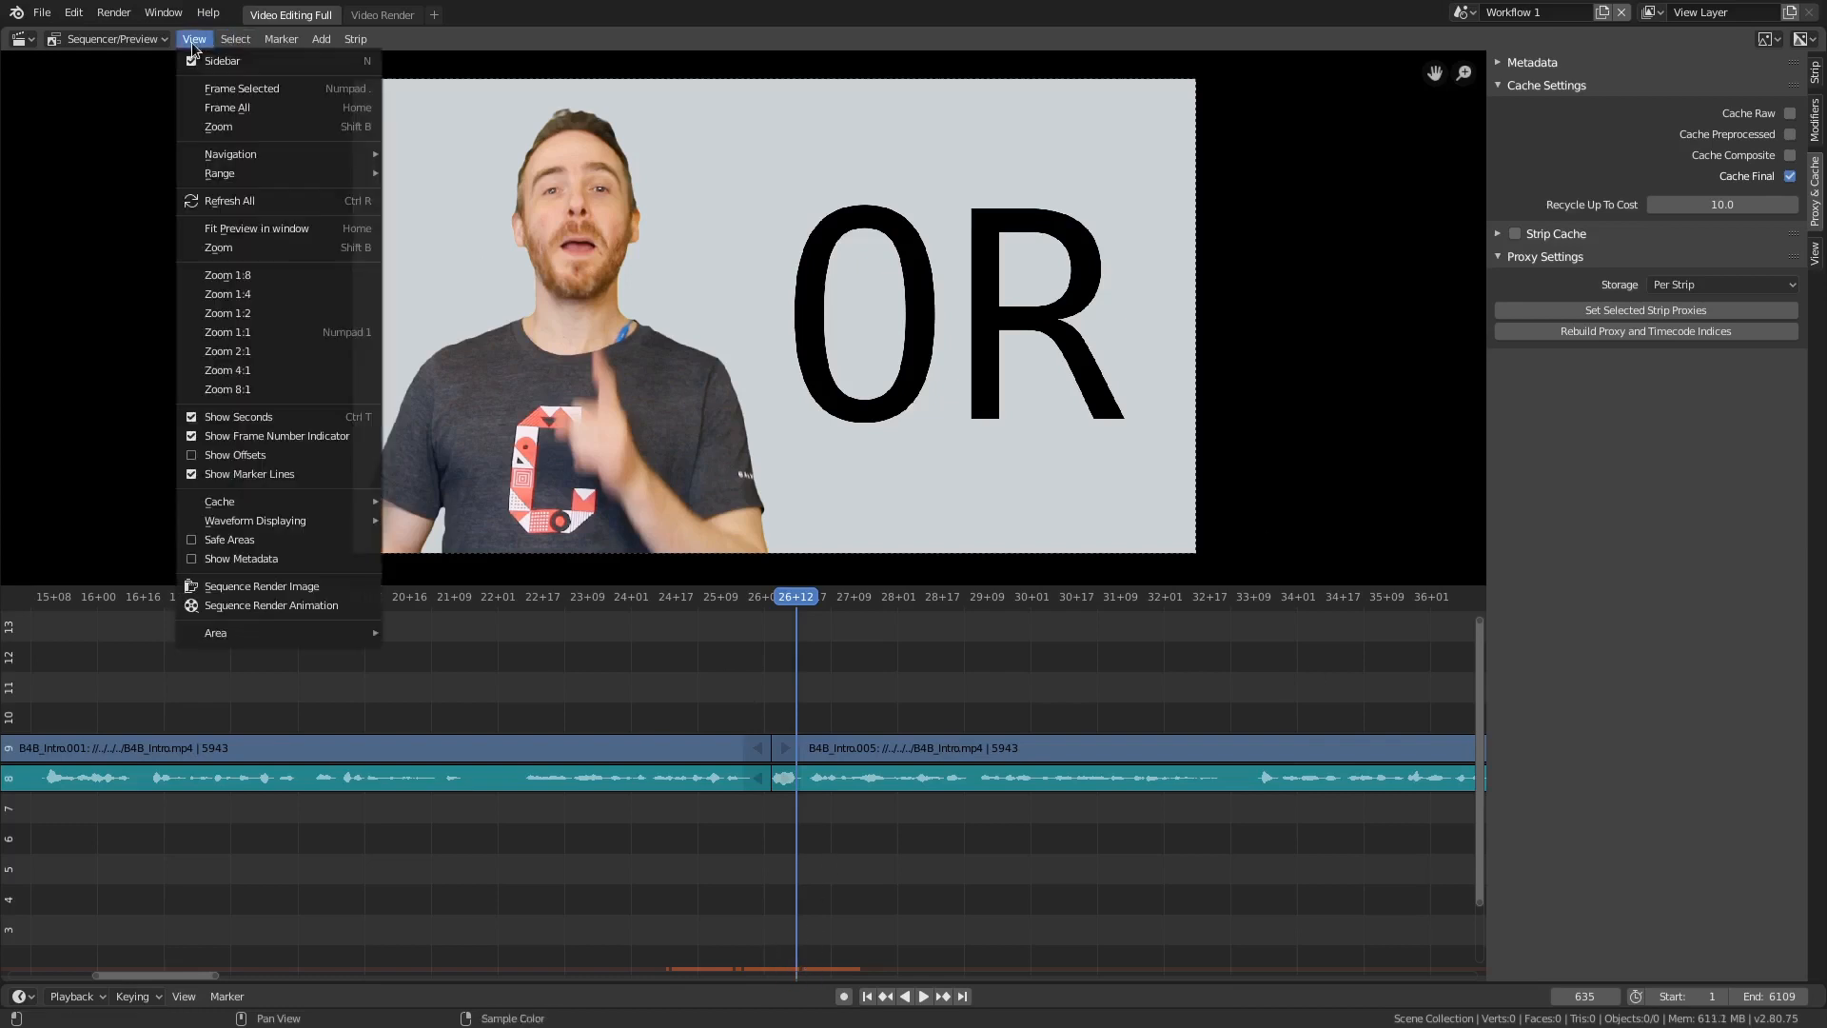
{"action": "mouse_move", "coordinate": [219, 501]}
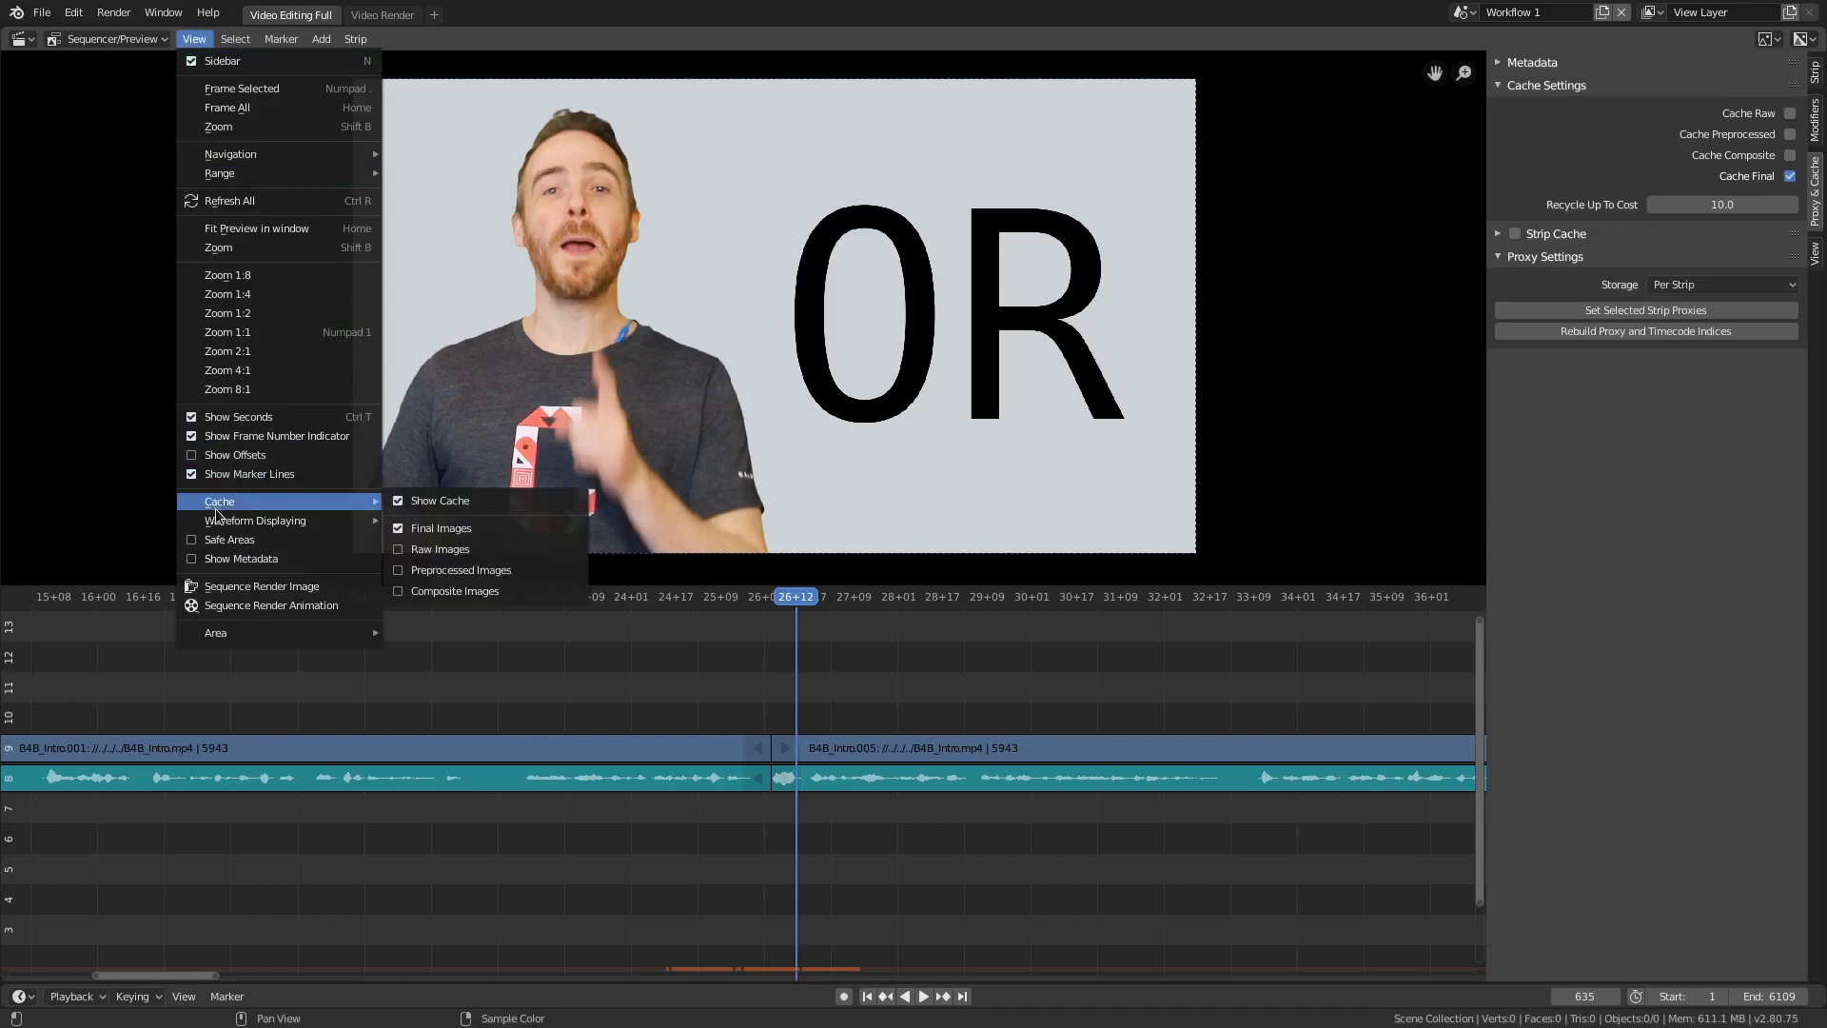
{"action": "mouse_move", "coordinate": [441, 500]}
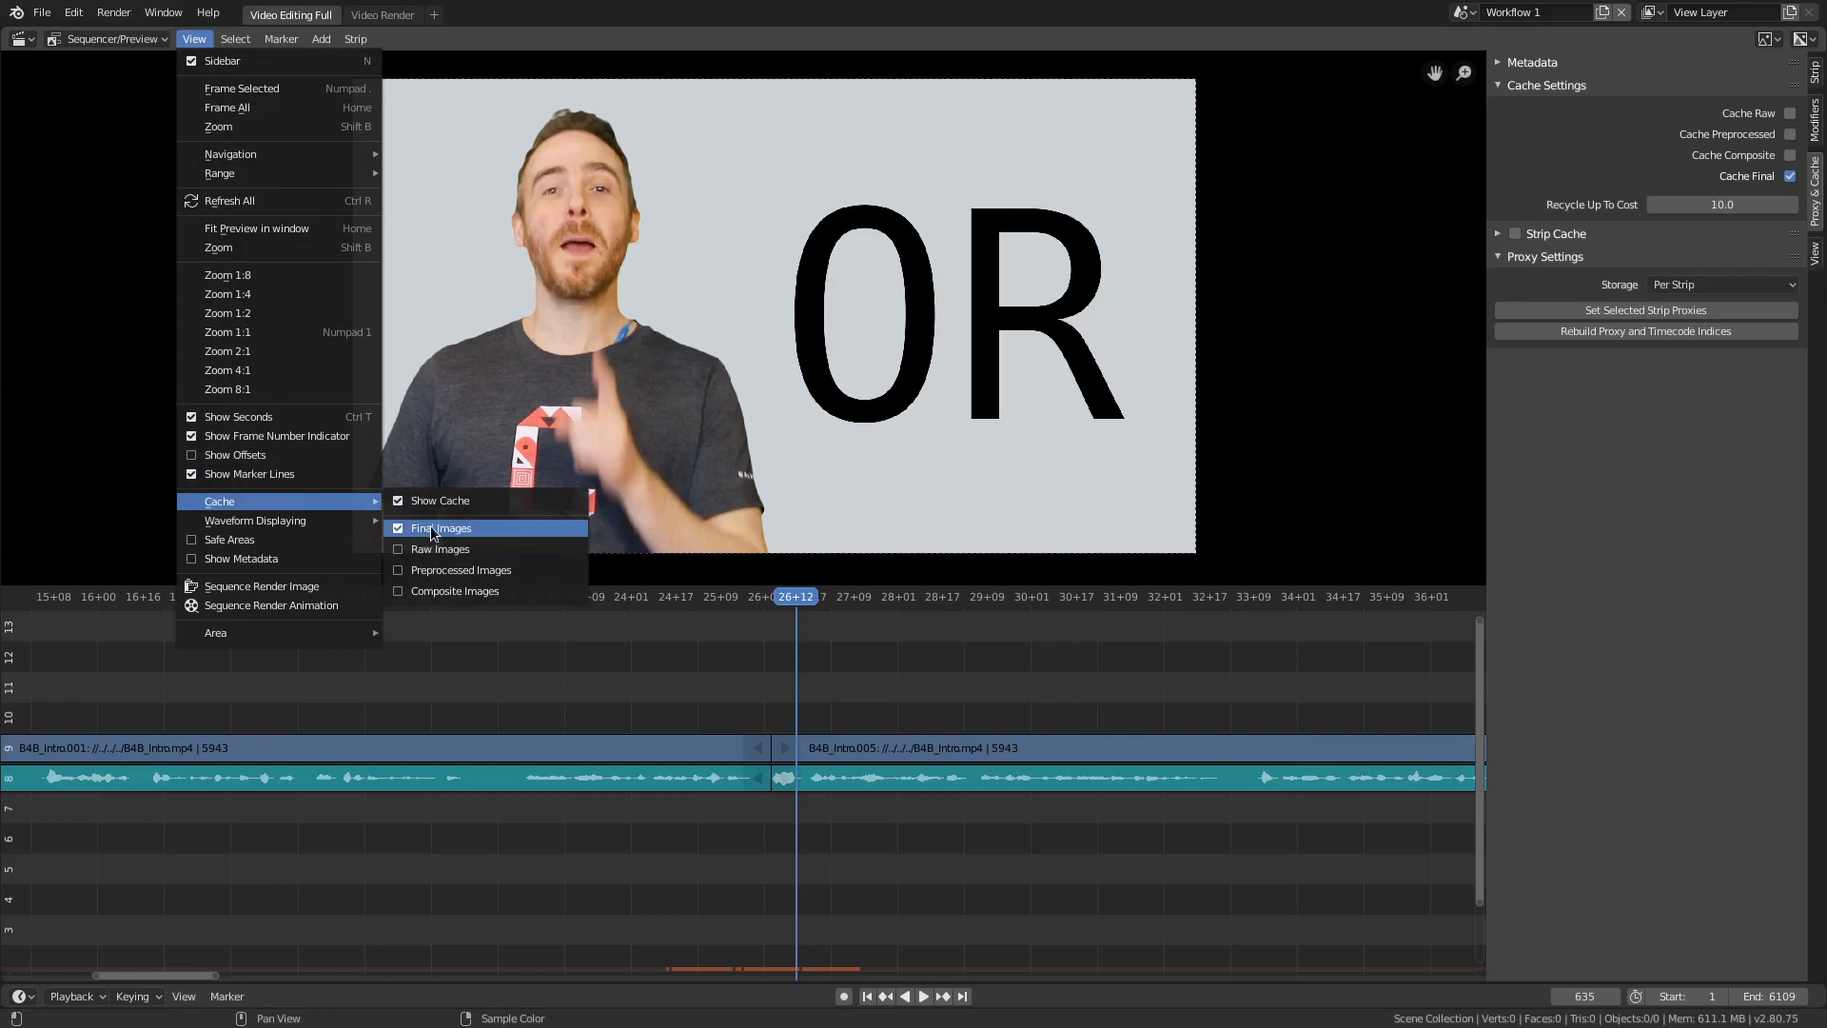
{"action": "left_click", "coordinate": [441, 528]}
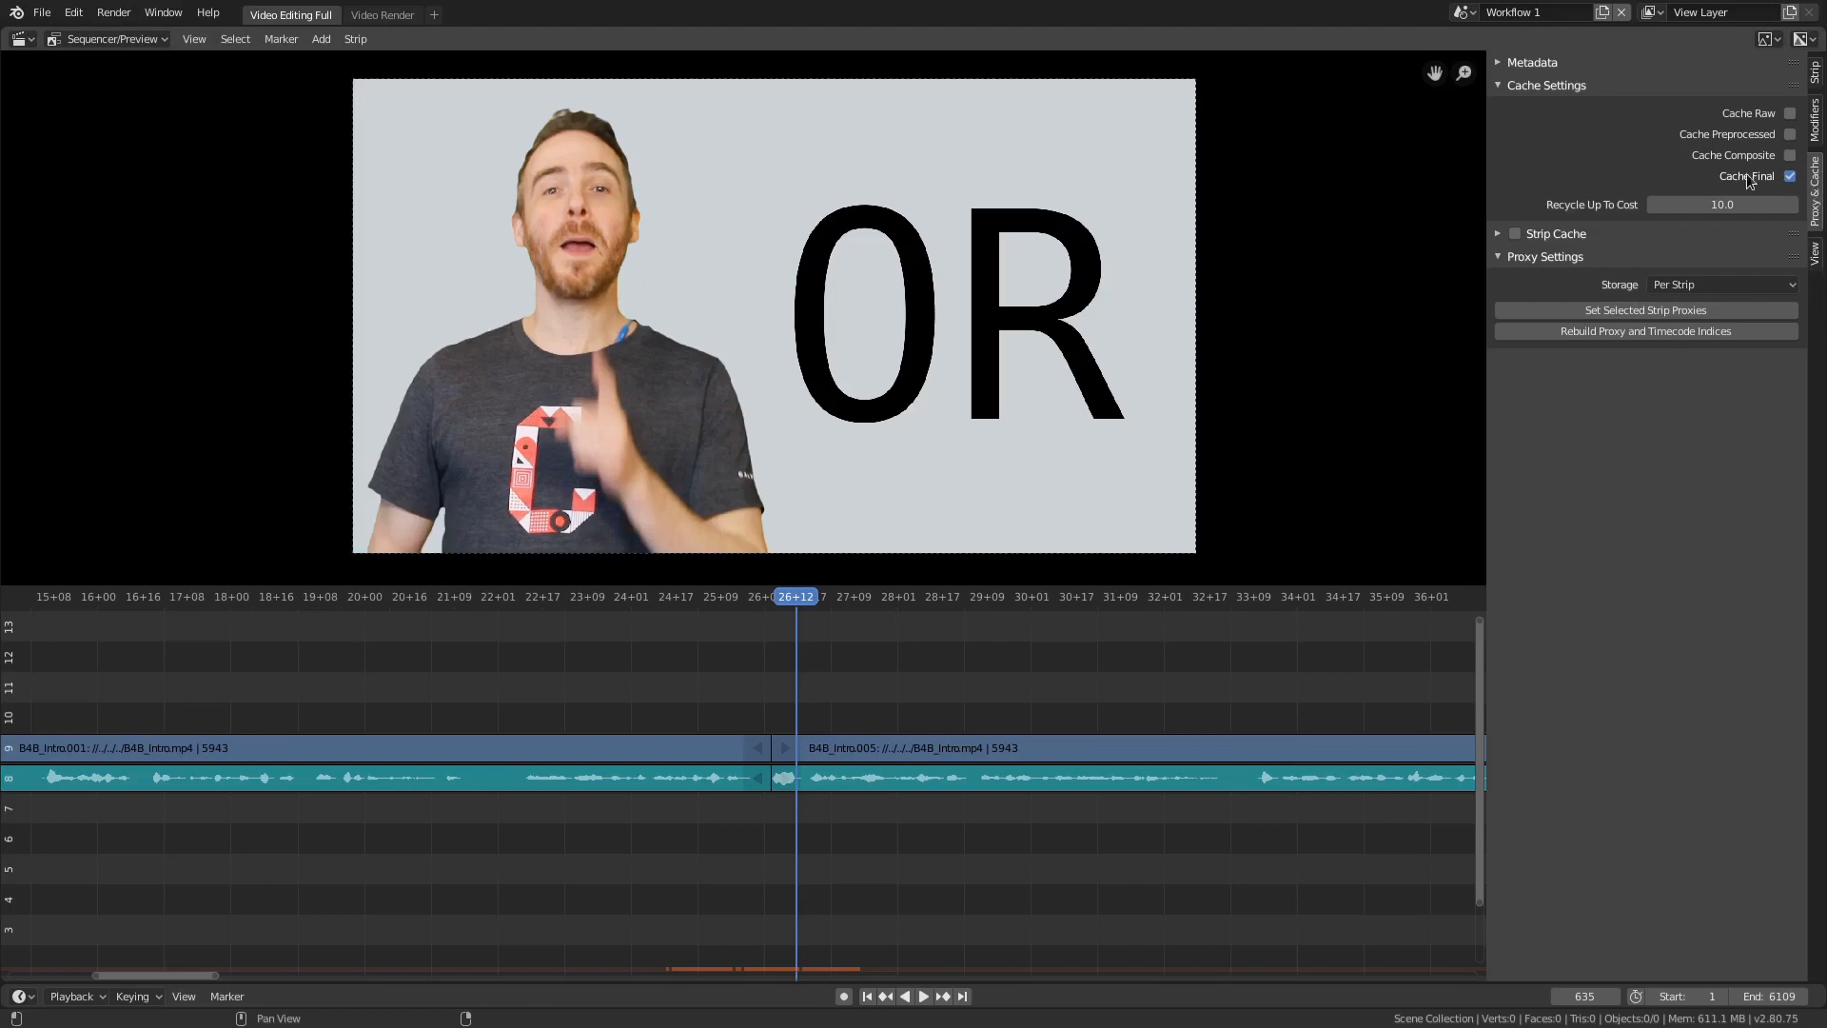
{"action": "mouse_move", "coordinate": [1790, 176]}
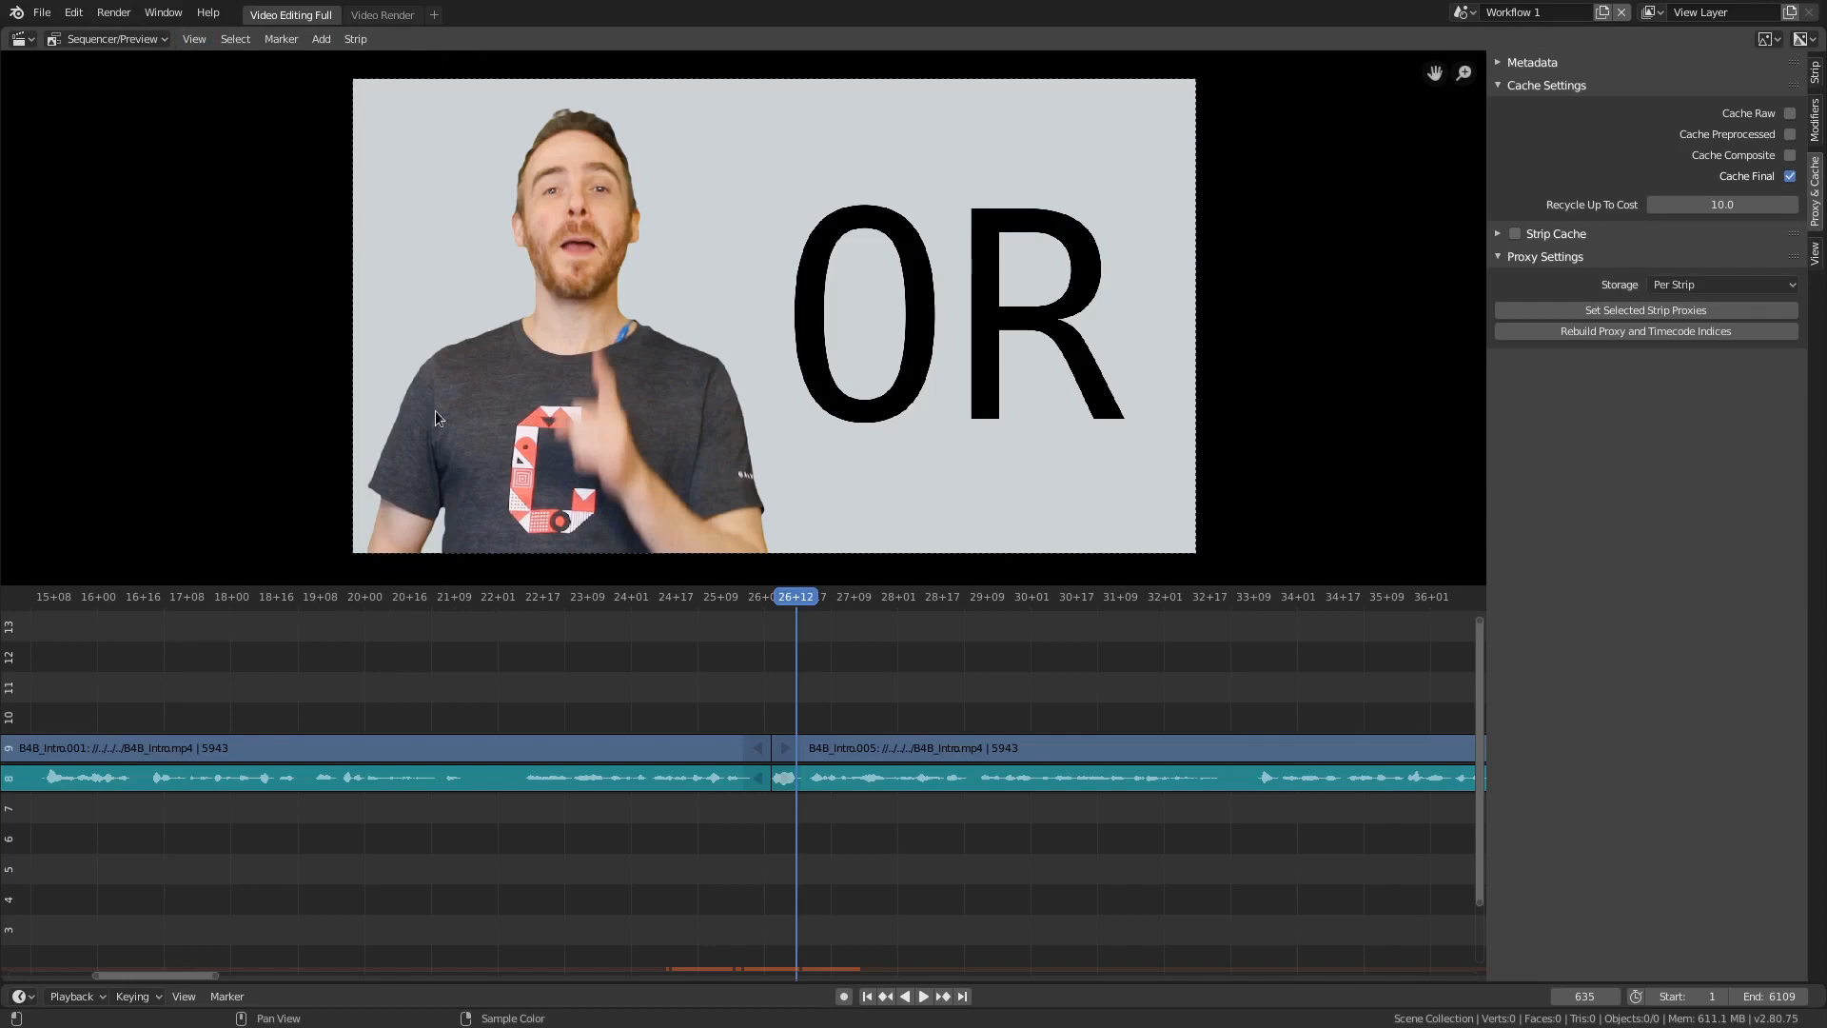
{"action": "mouse_move", "coordinate": [228, 63]}
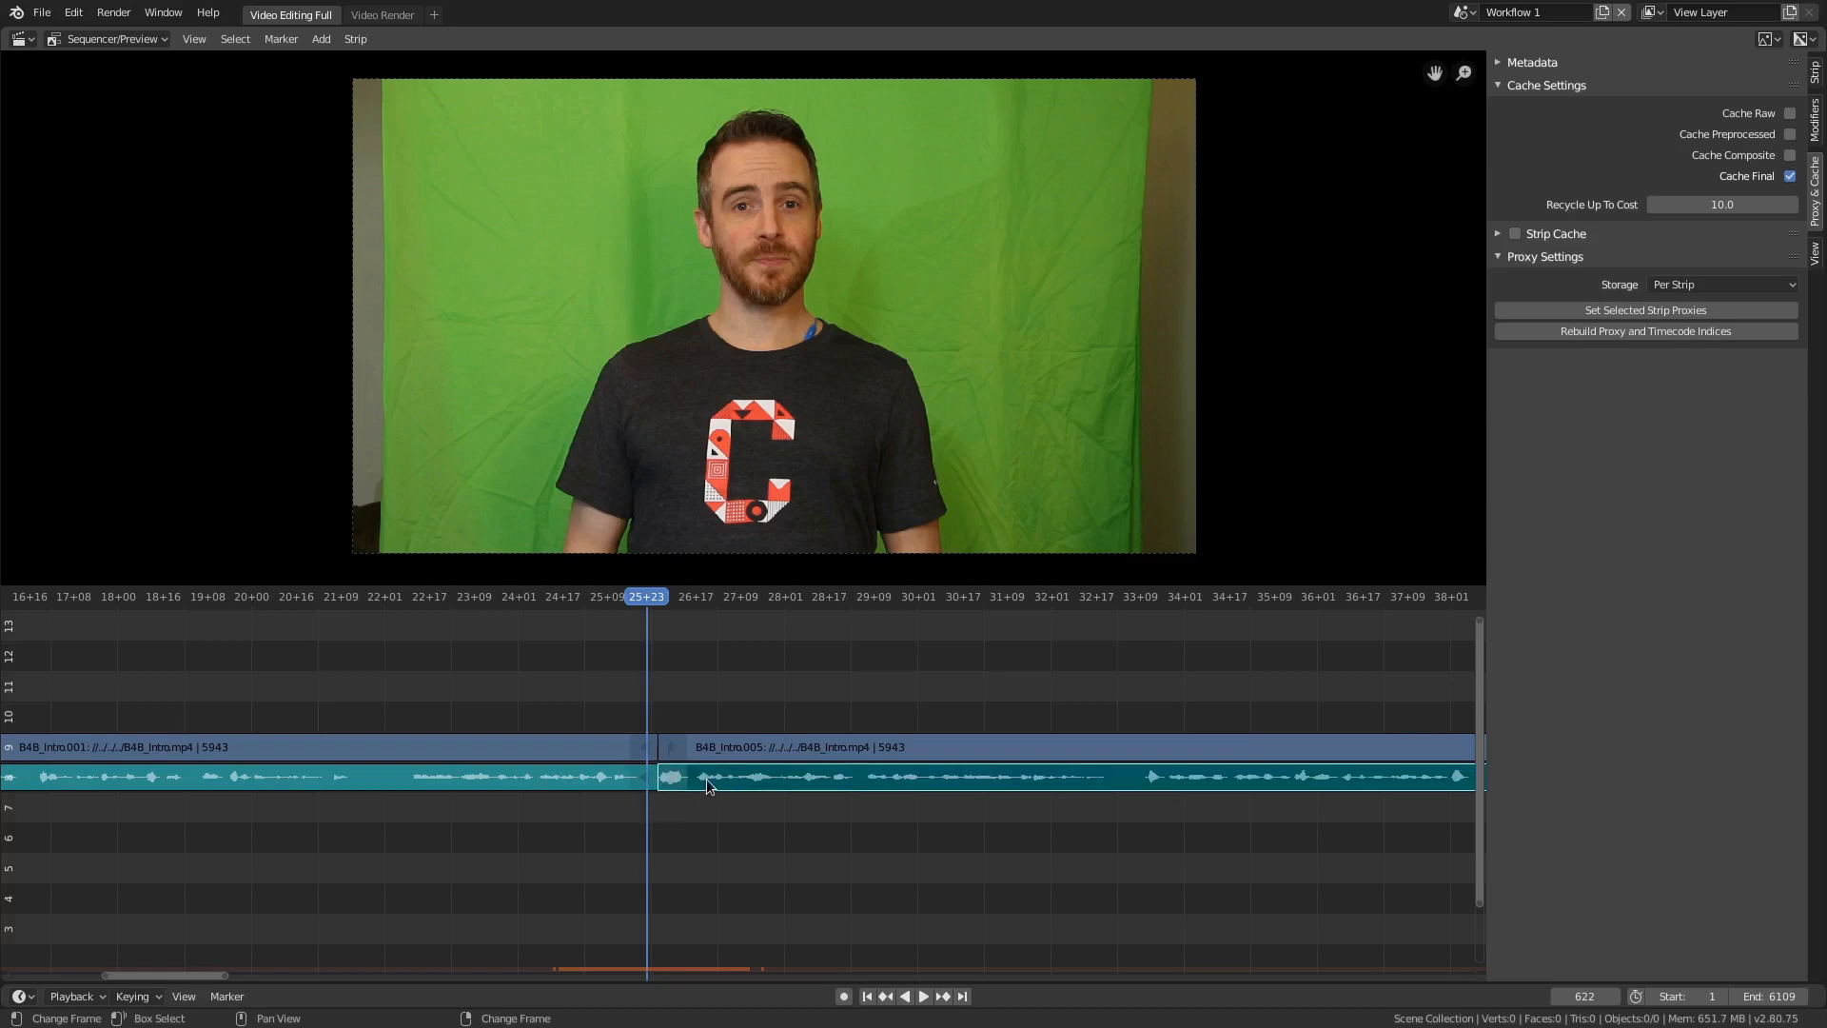
{"action": "mouse_move", "coordinate": [732, 788]}
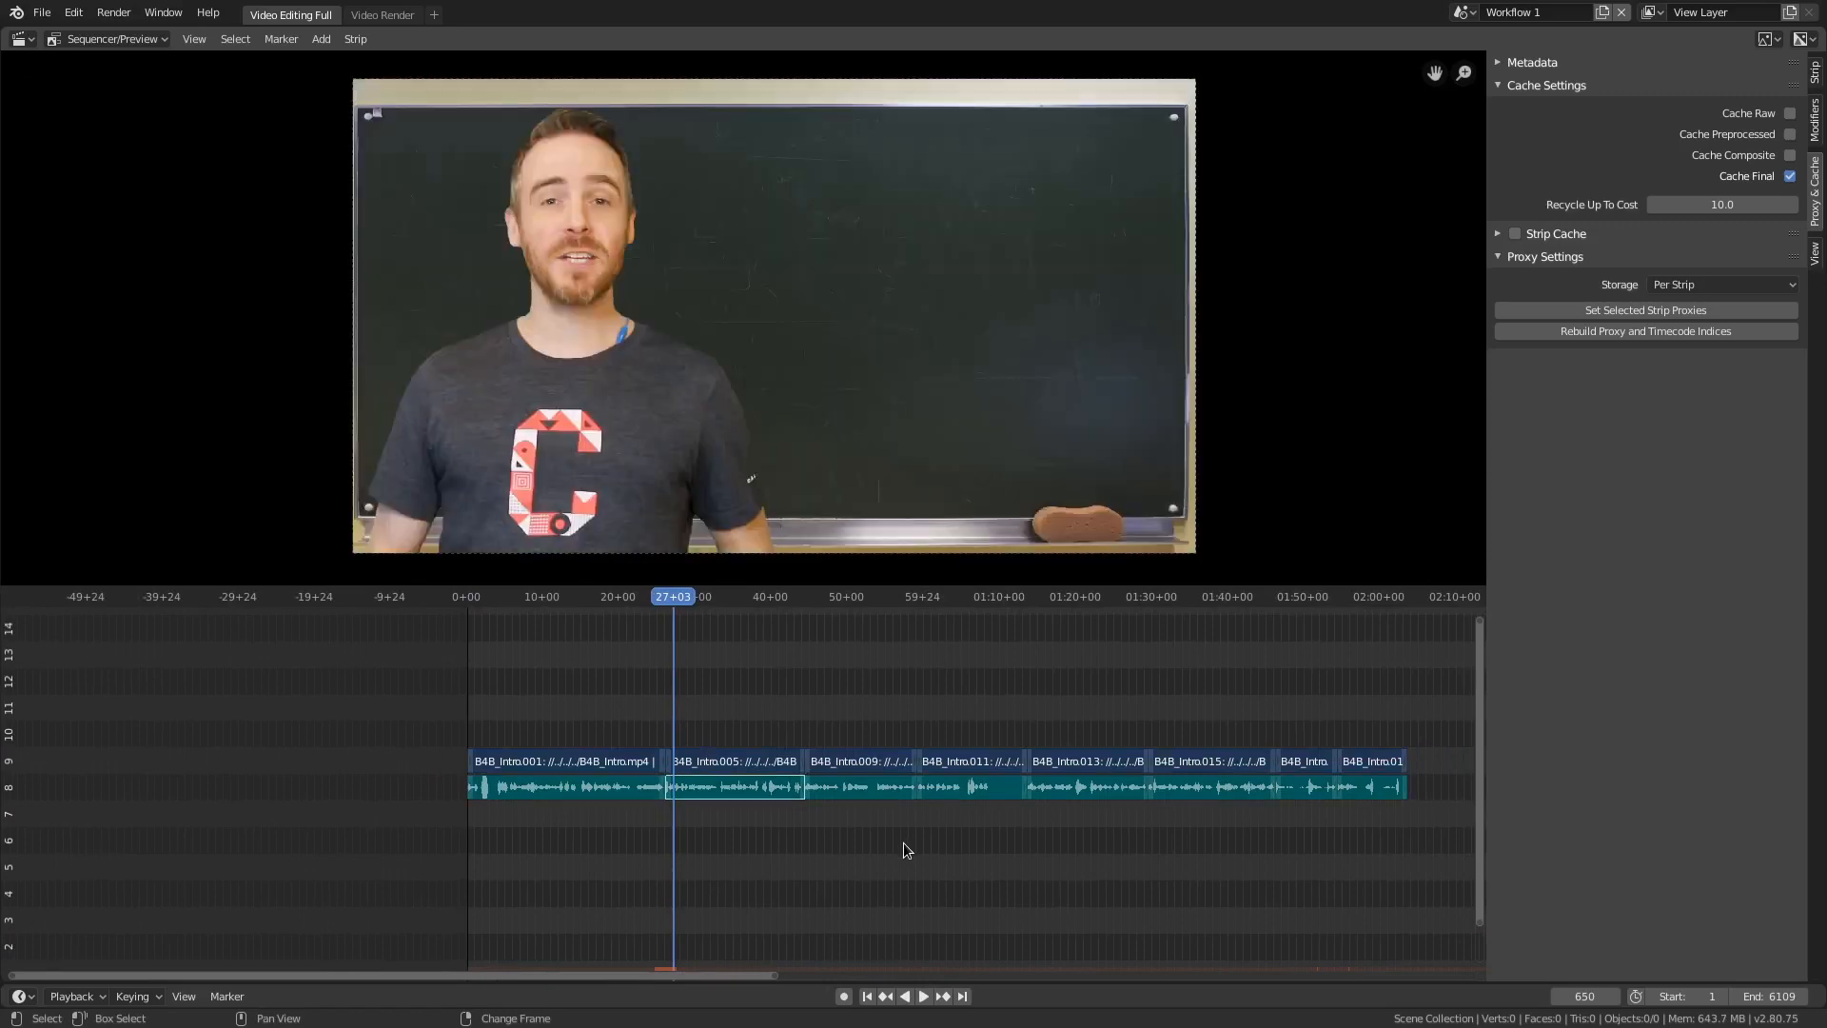
{"action": "scroll", "scroll_direction": "down", "scroll_amount": 3}
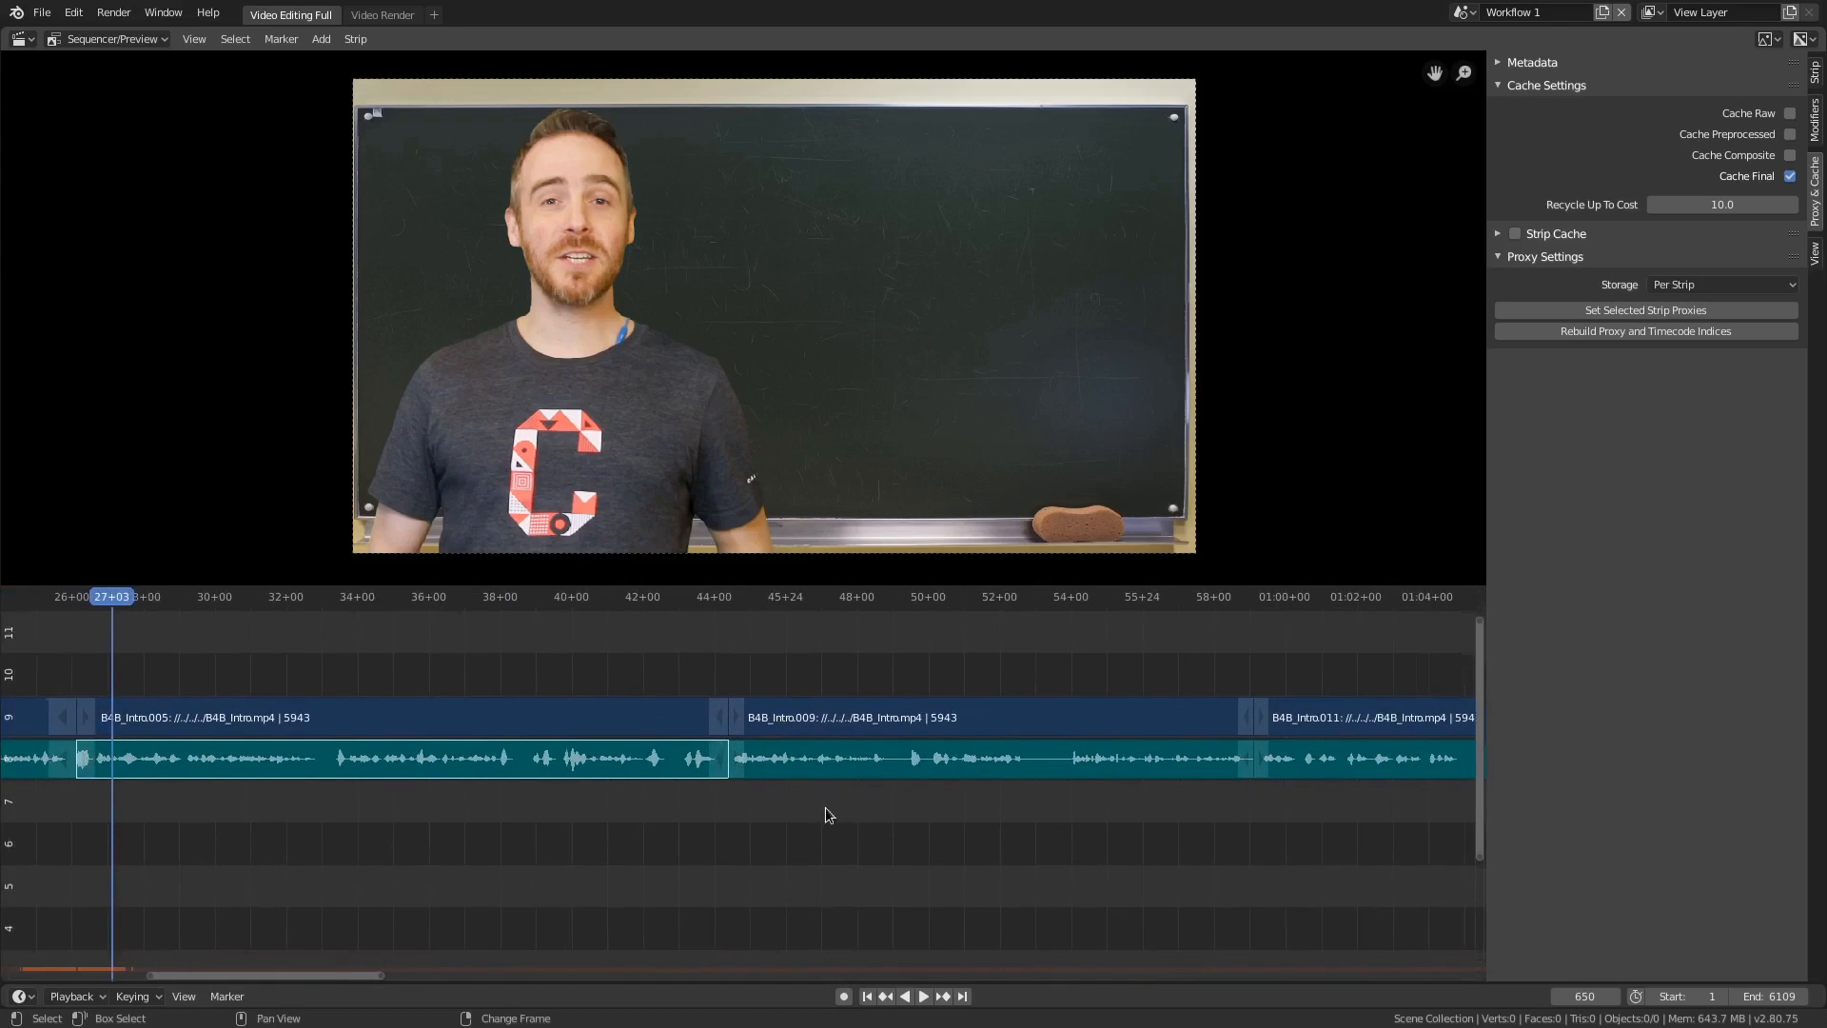
{"action": "mouse_move", "coordinate": [653, 820]}
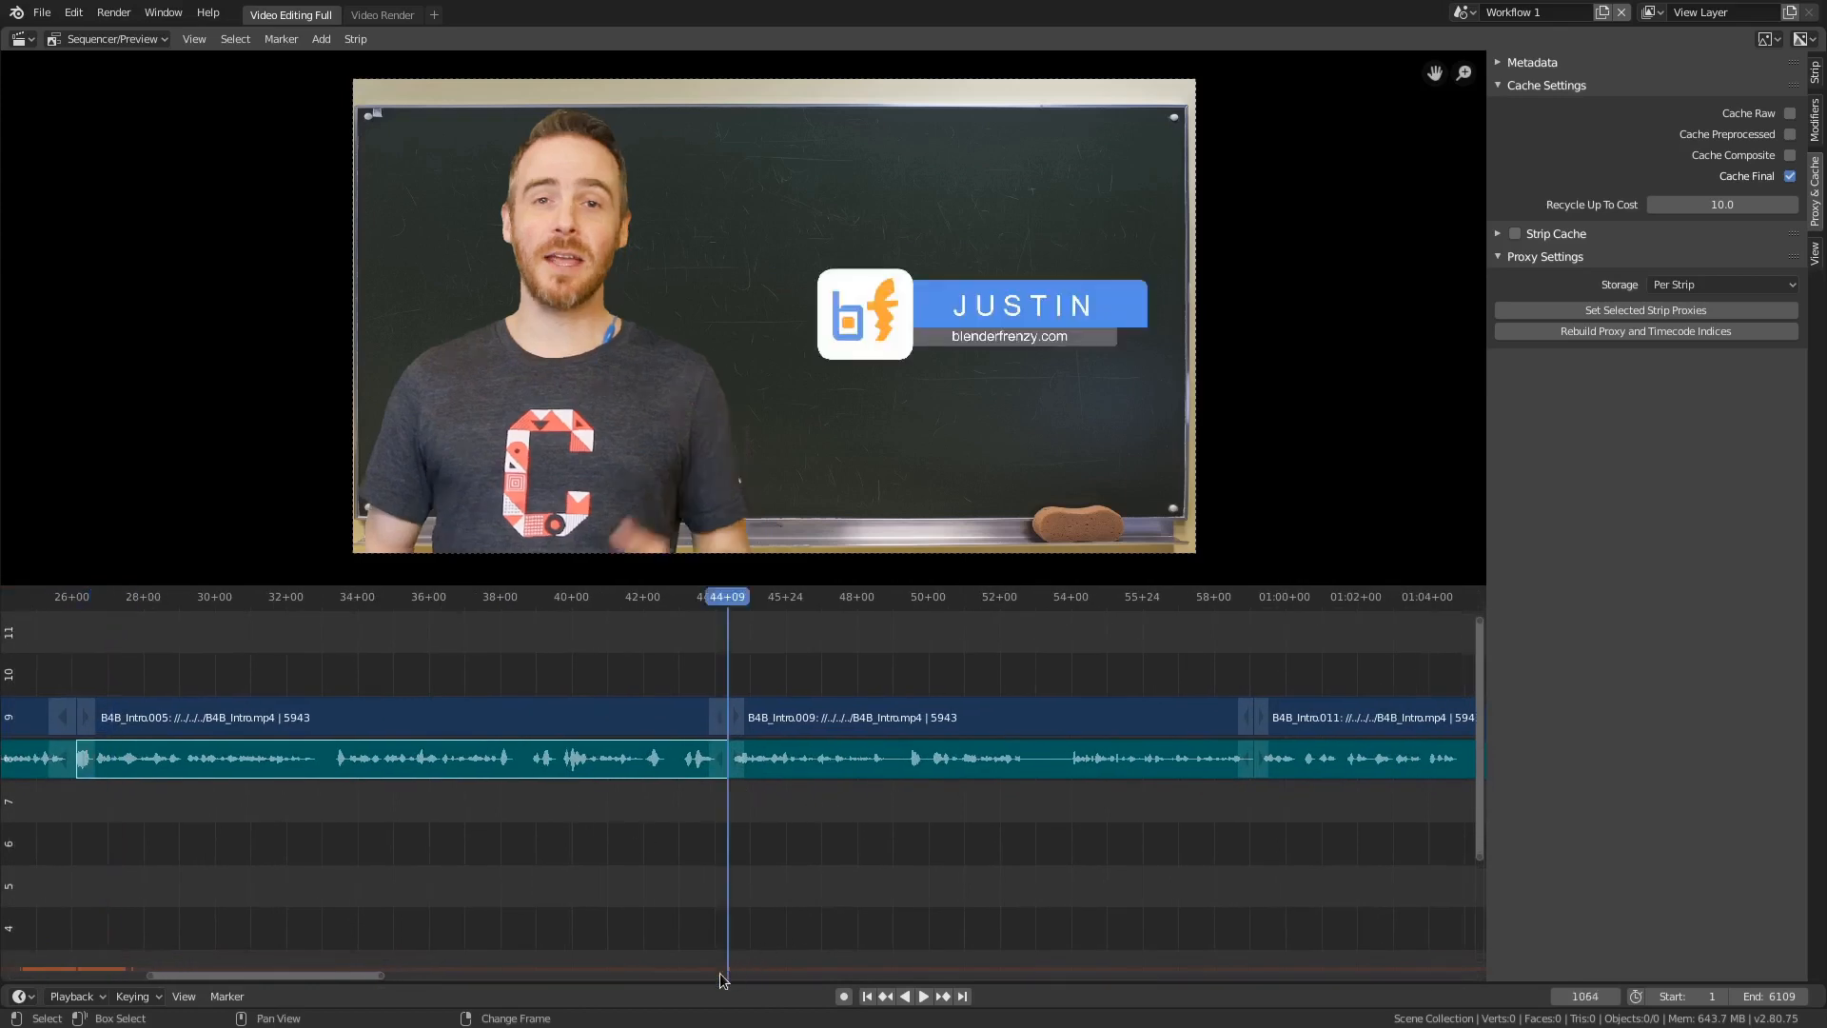
{"action": "left_click", "coordinate": [907, 596]}
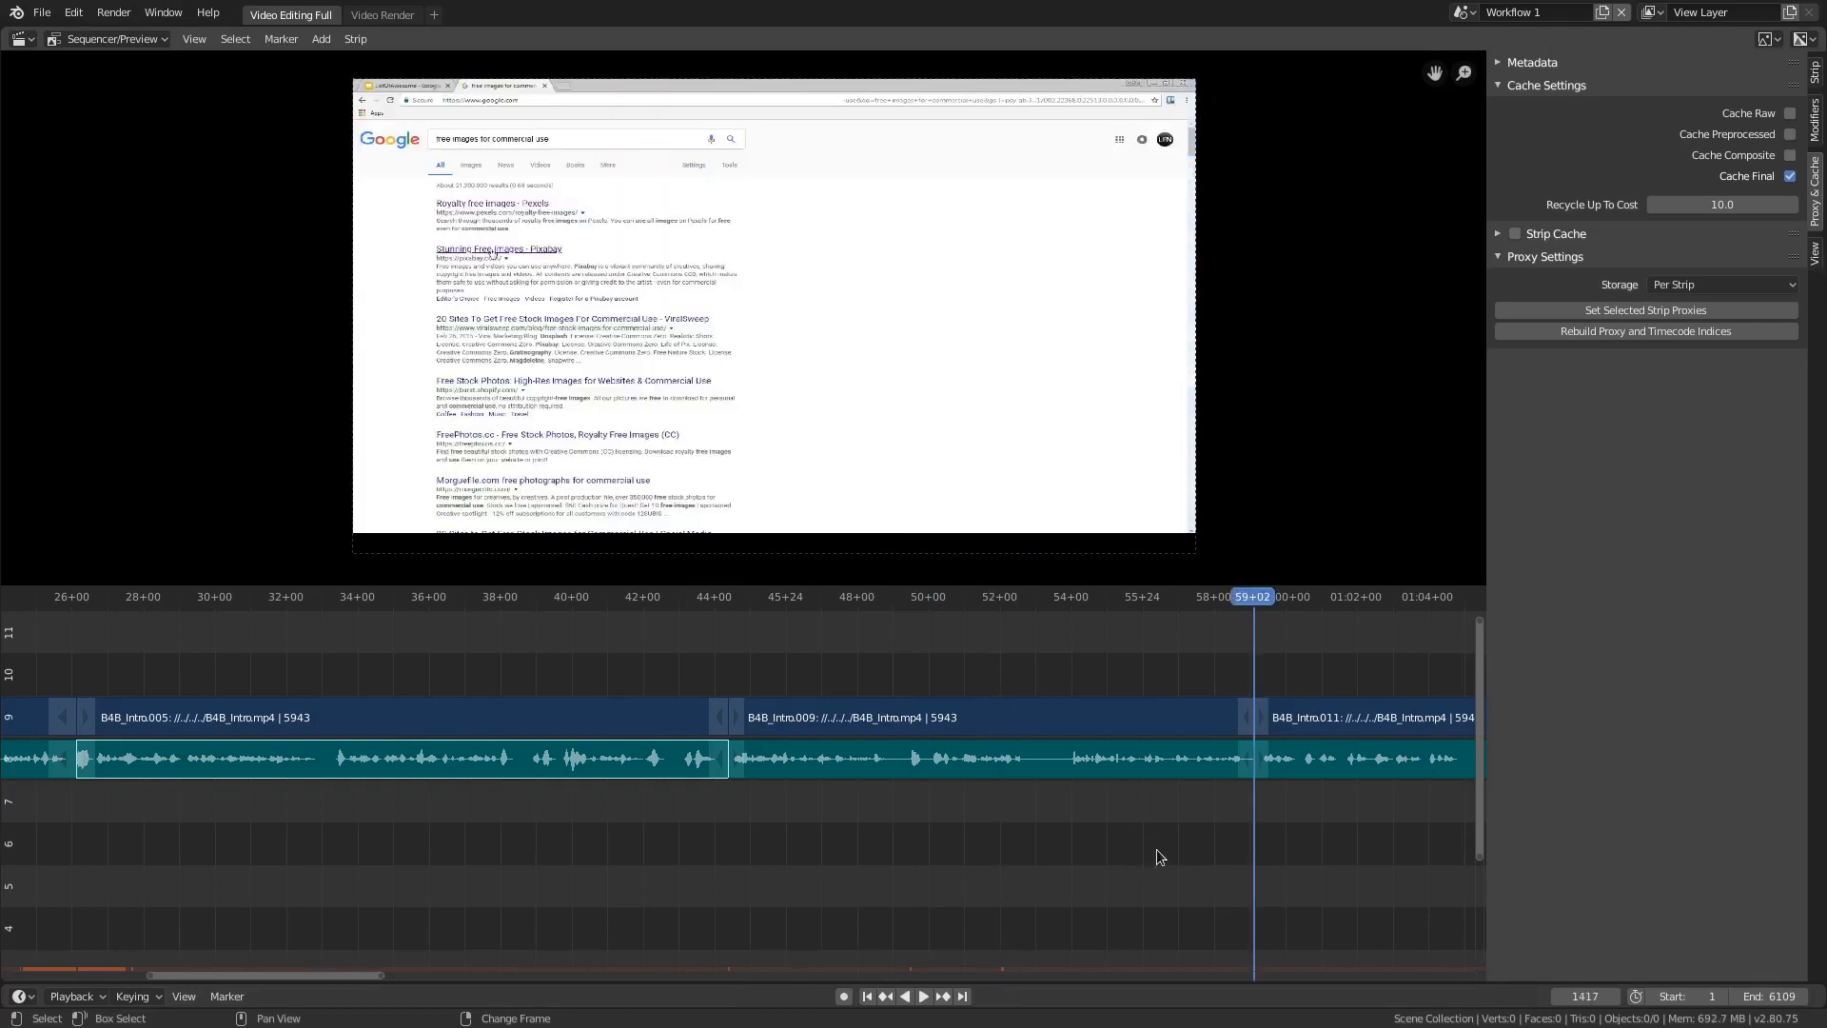
{"action": "mouse_move", "coordinate": [715, 861]}
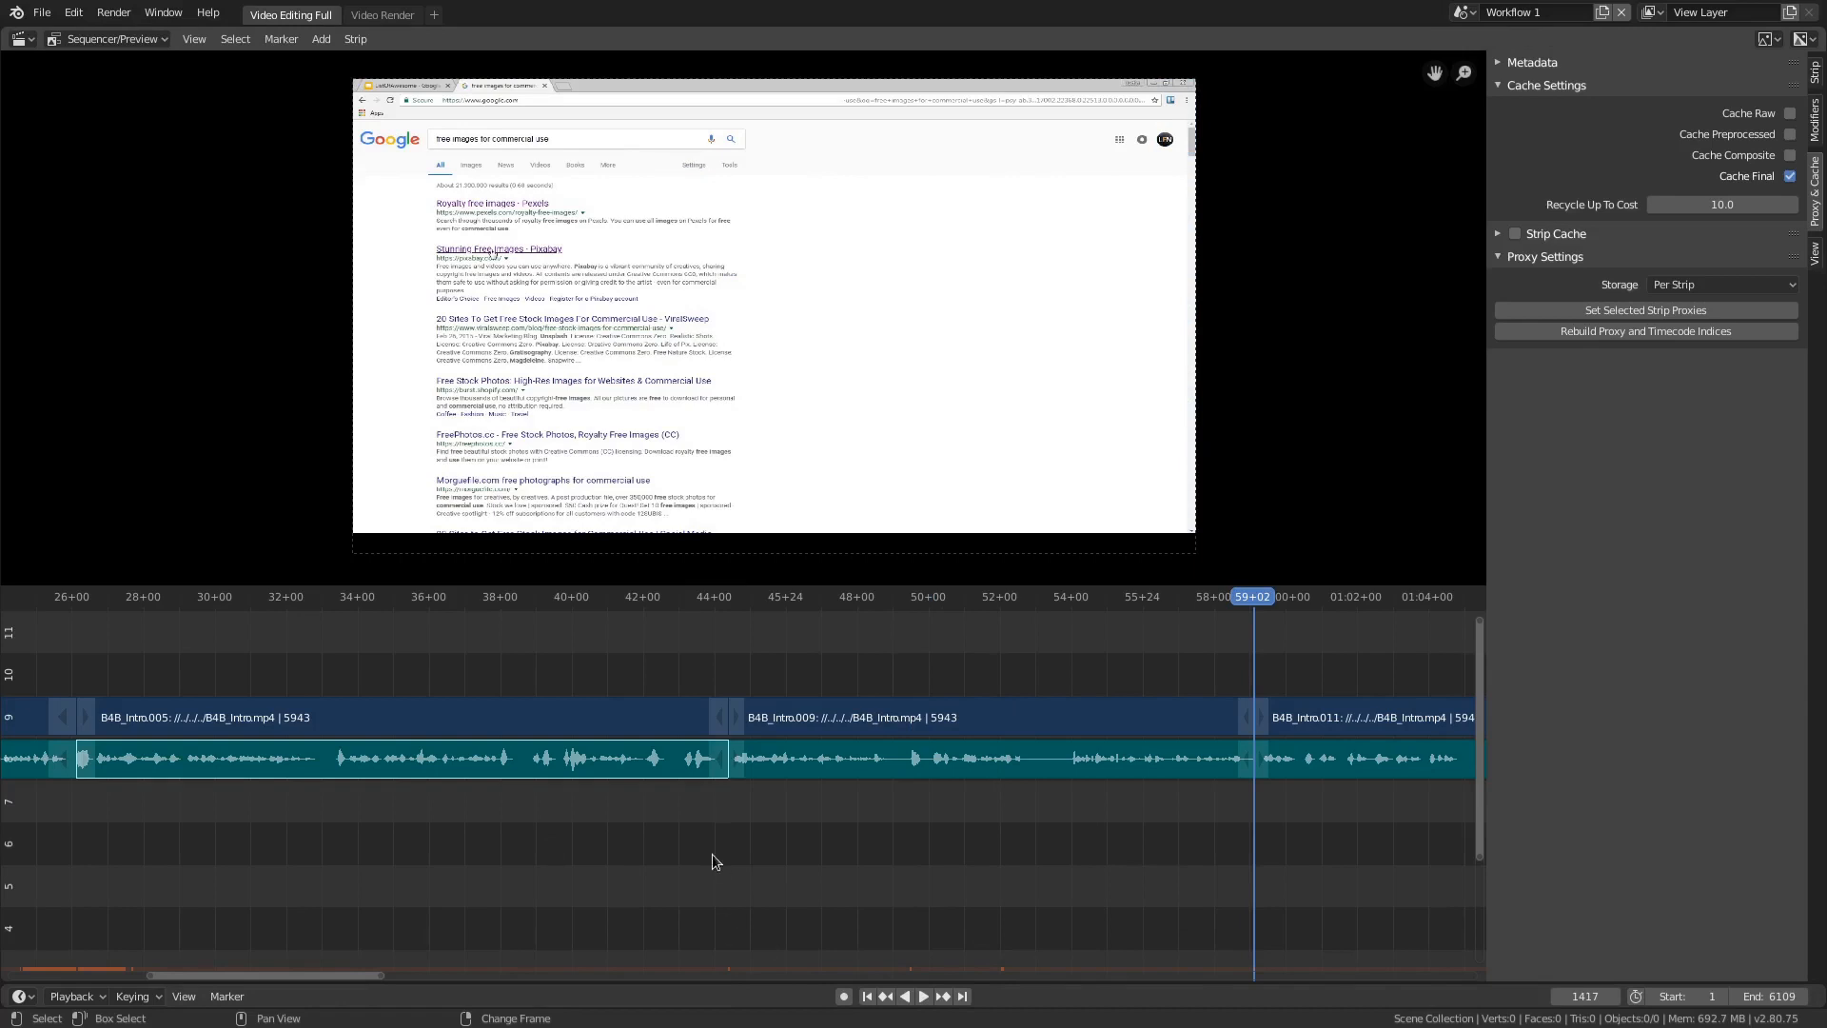
{"action": "left_click", "coordinate": [681, 596]}
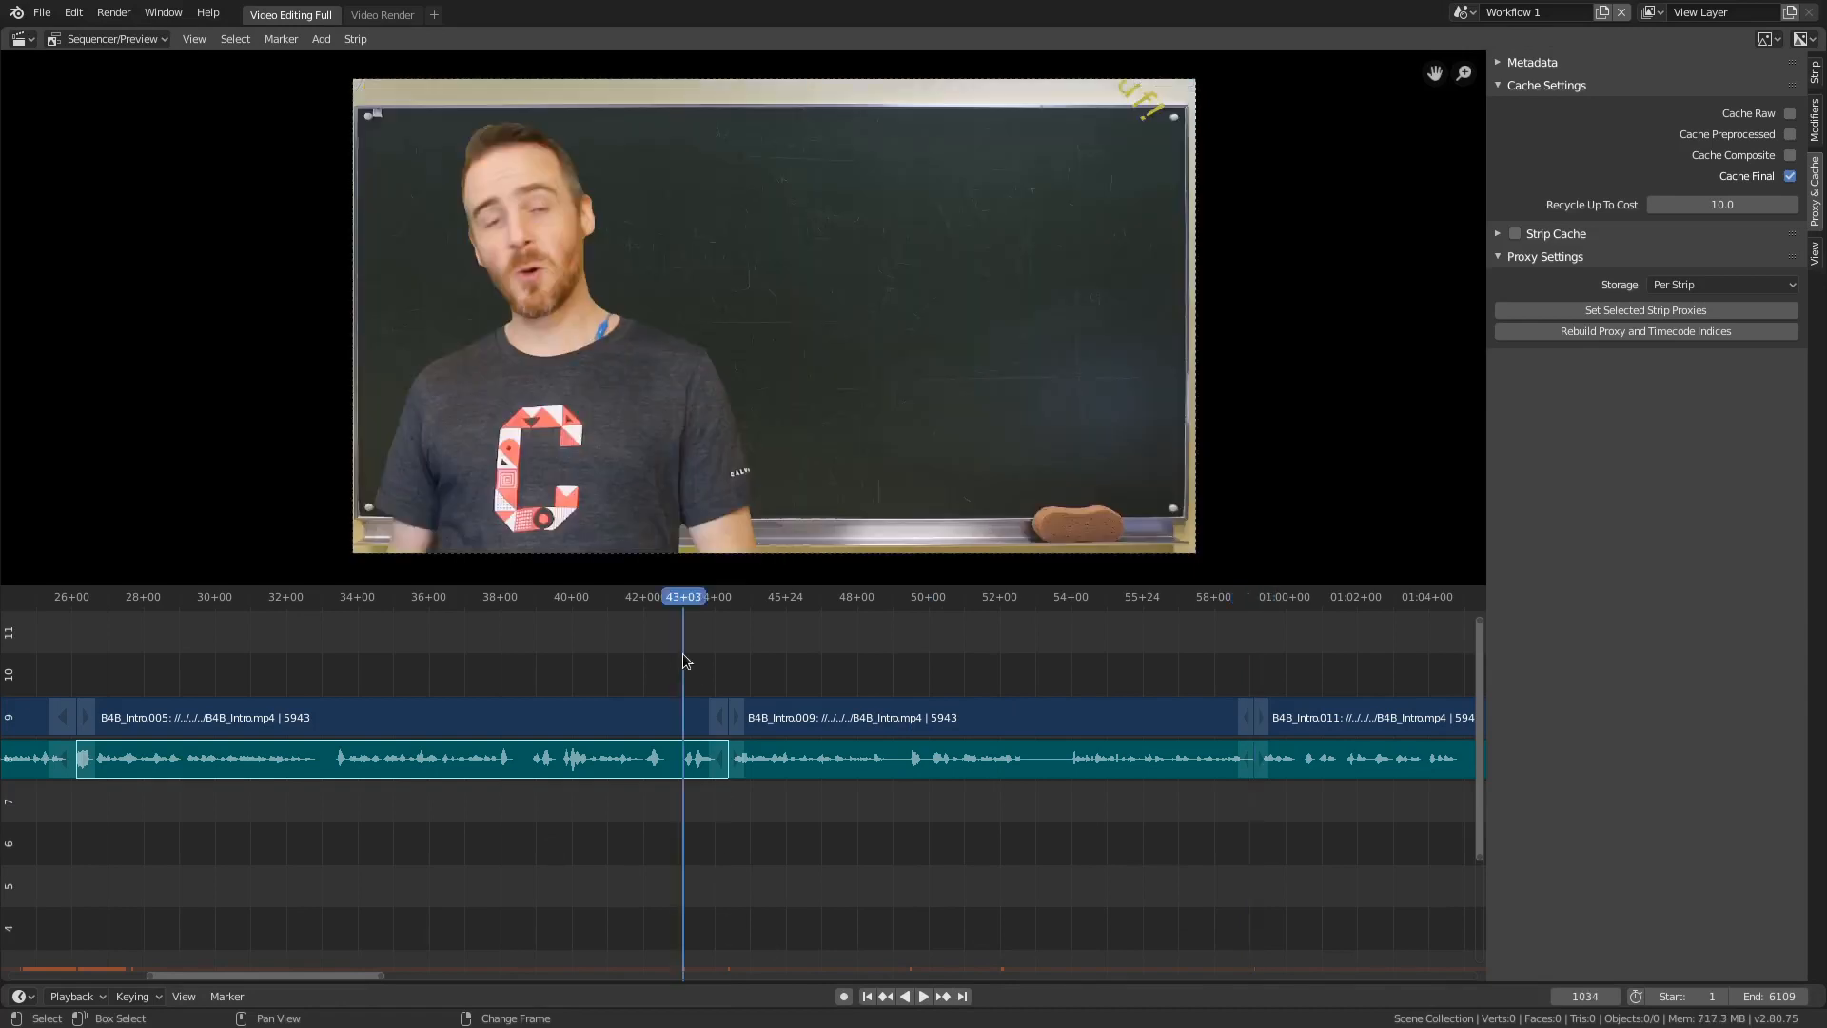
{"action": "key", "text": "space"}
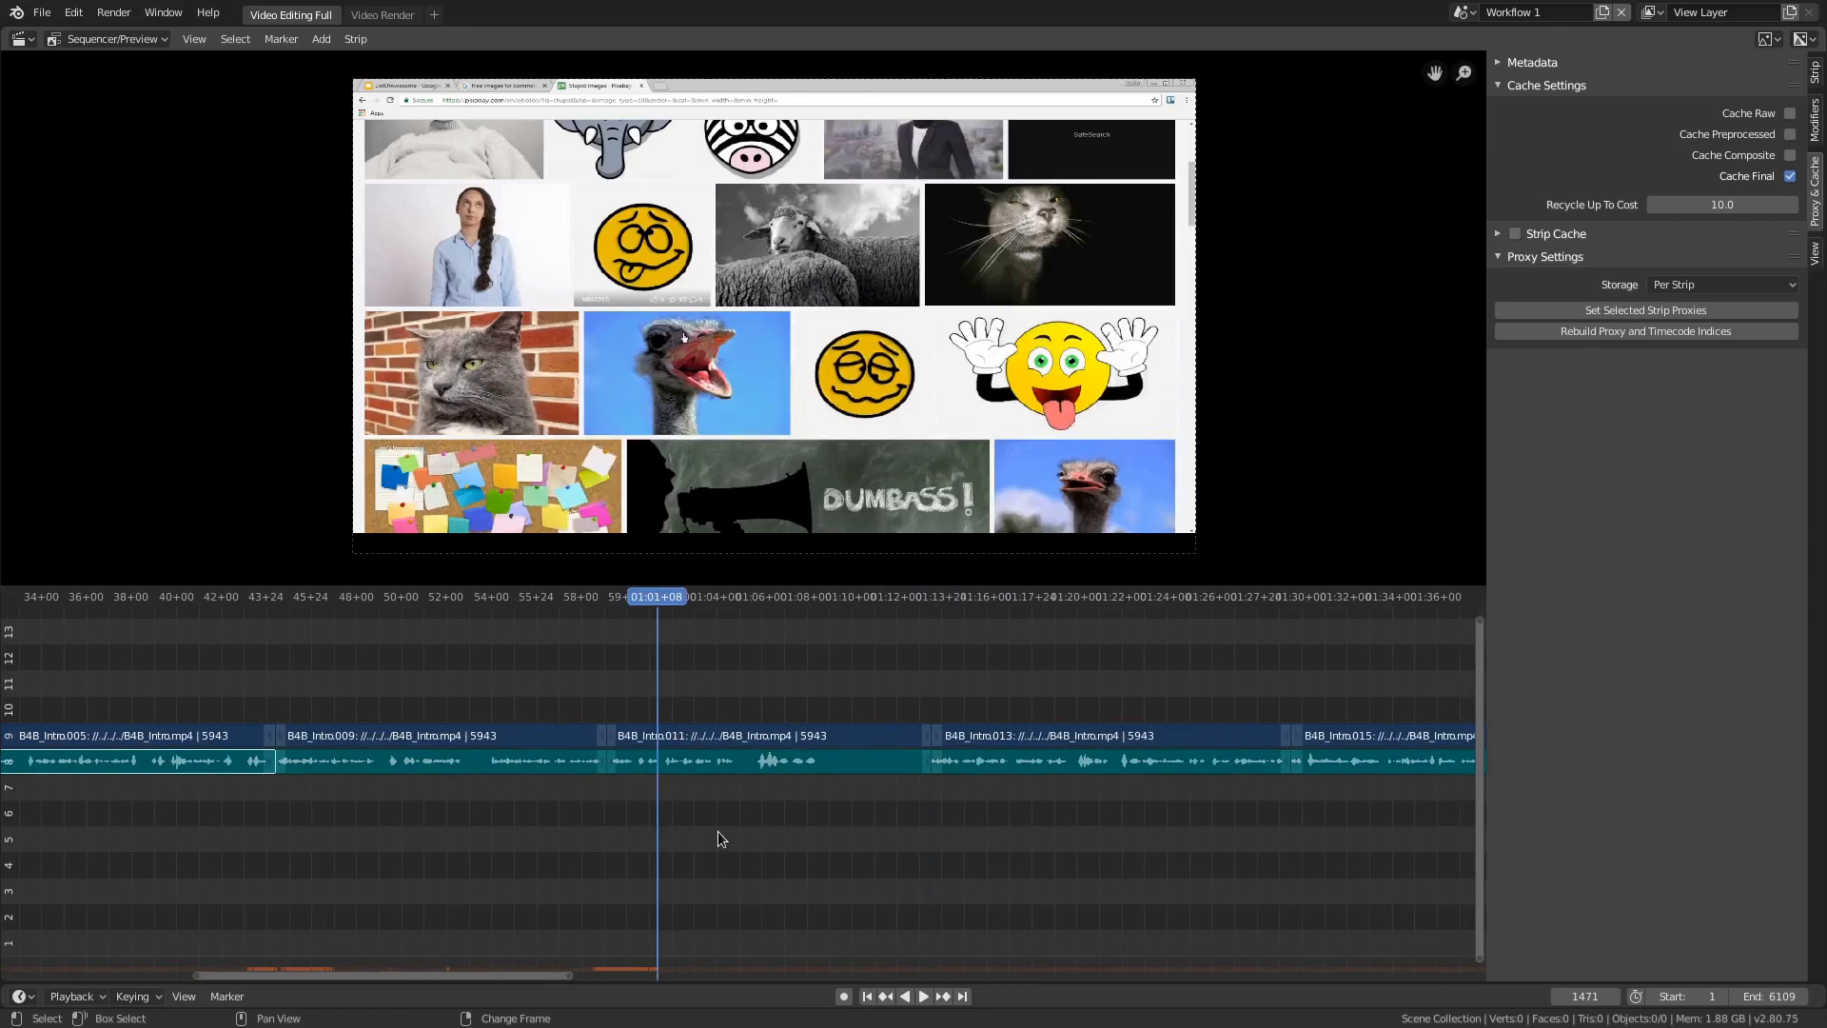
{"action": "left_click", "coordinate": [274, 596]}
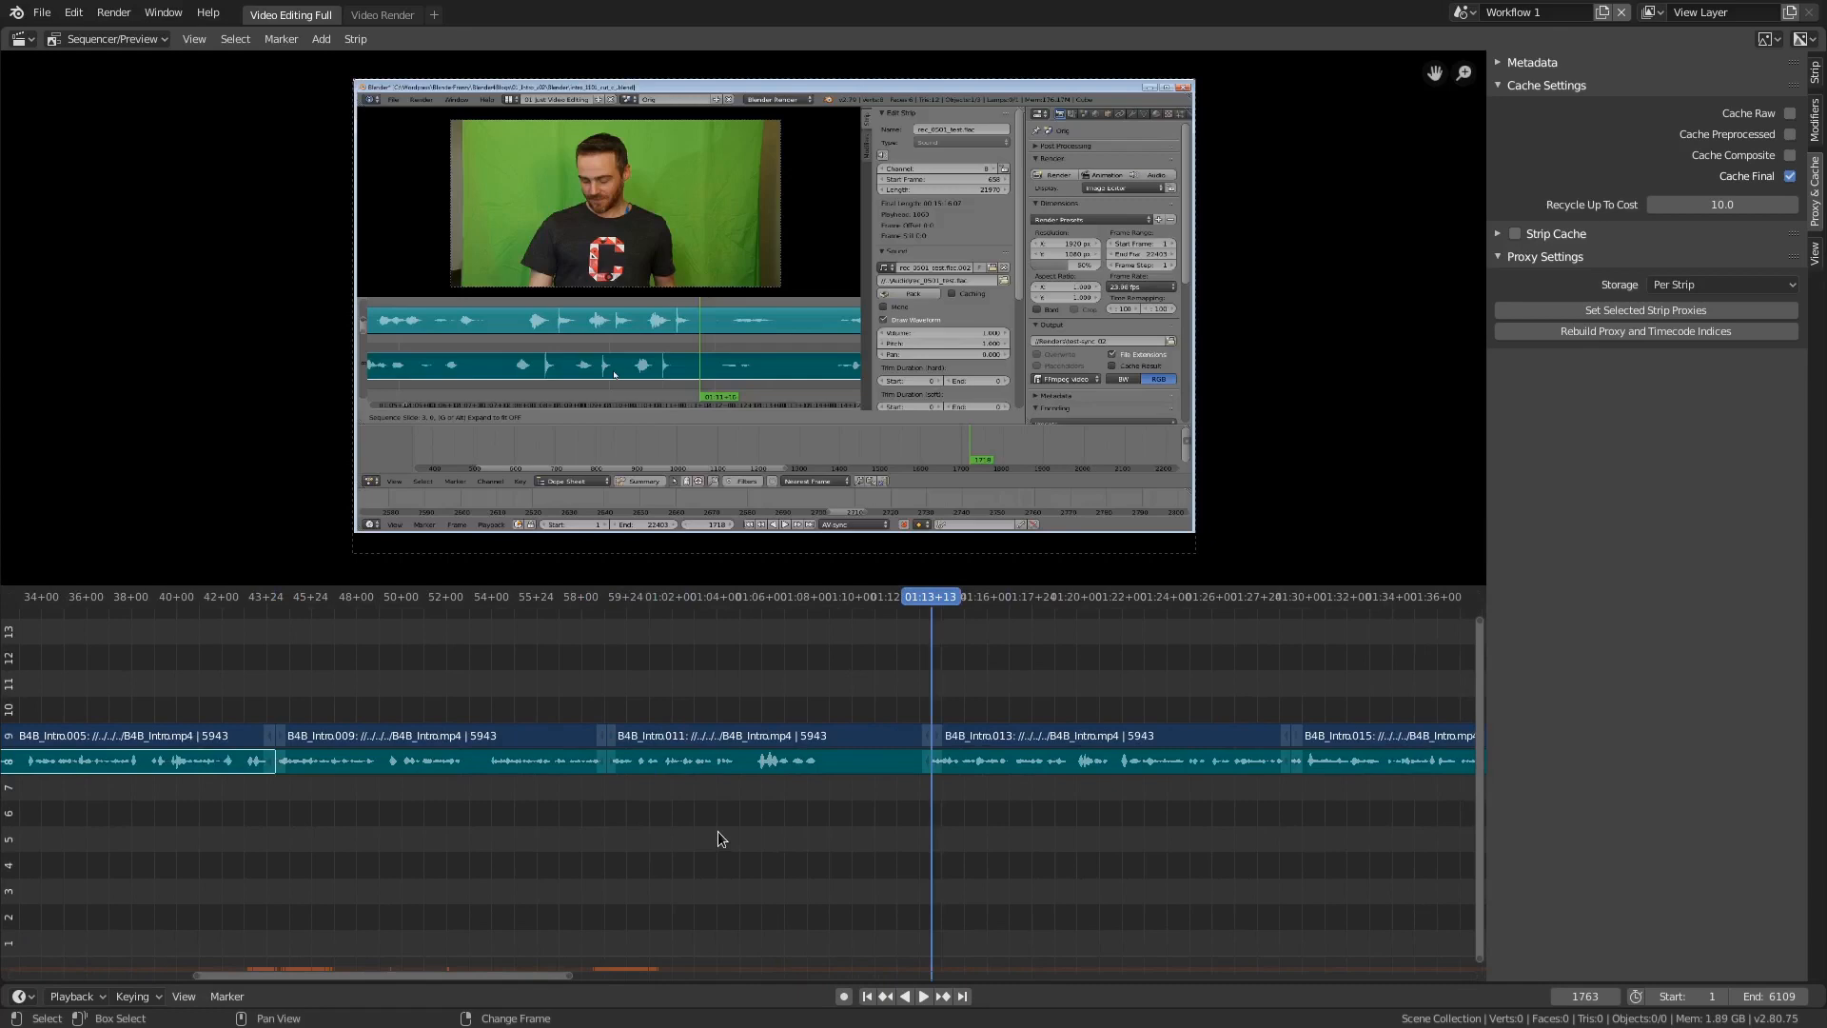
{"action": "left_click", "coordinate": [922, 996]}
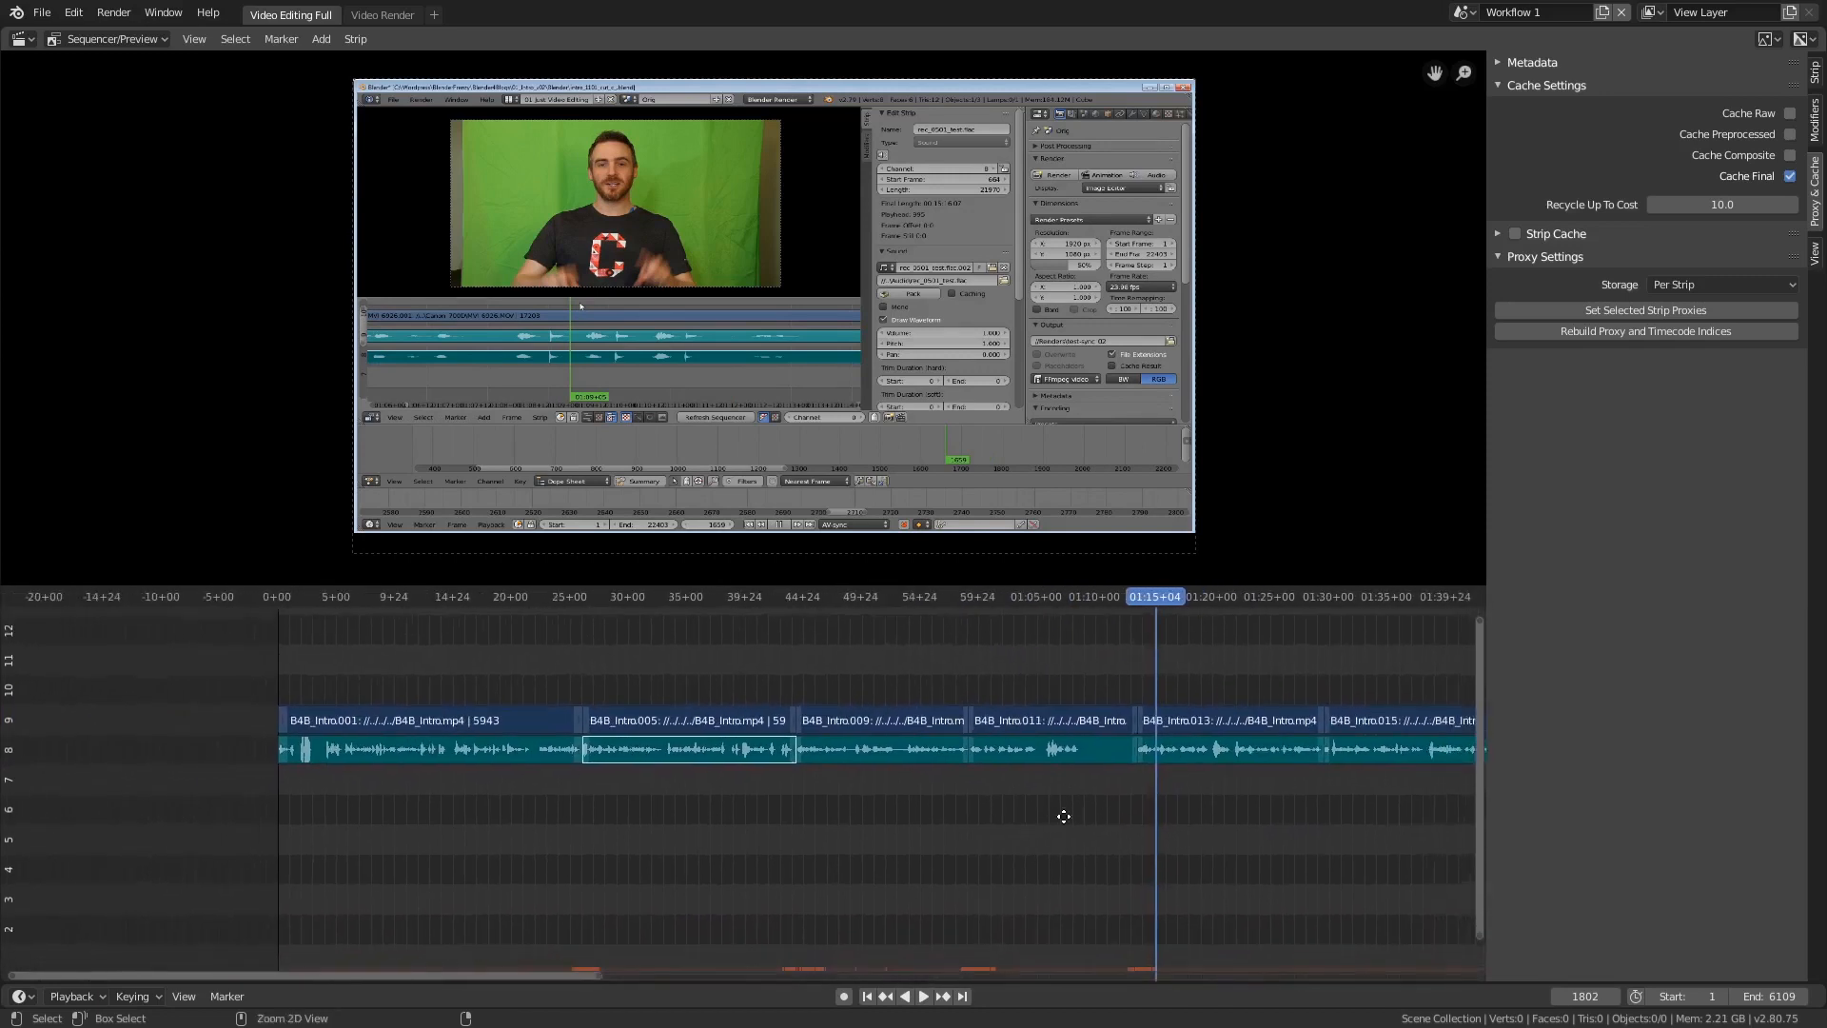
Zoom to the first cut and set the playhead near frame 602 on the title card.
{"action": "scroll", "scroll_direction": "down", "scroll_amount": 3}
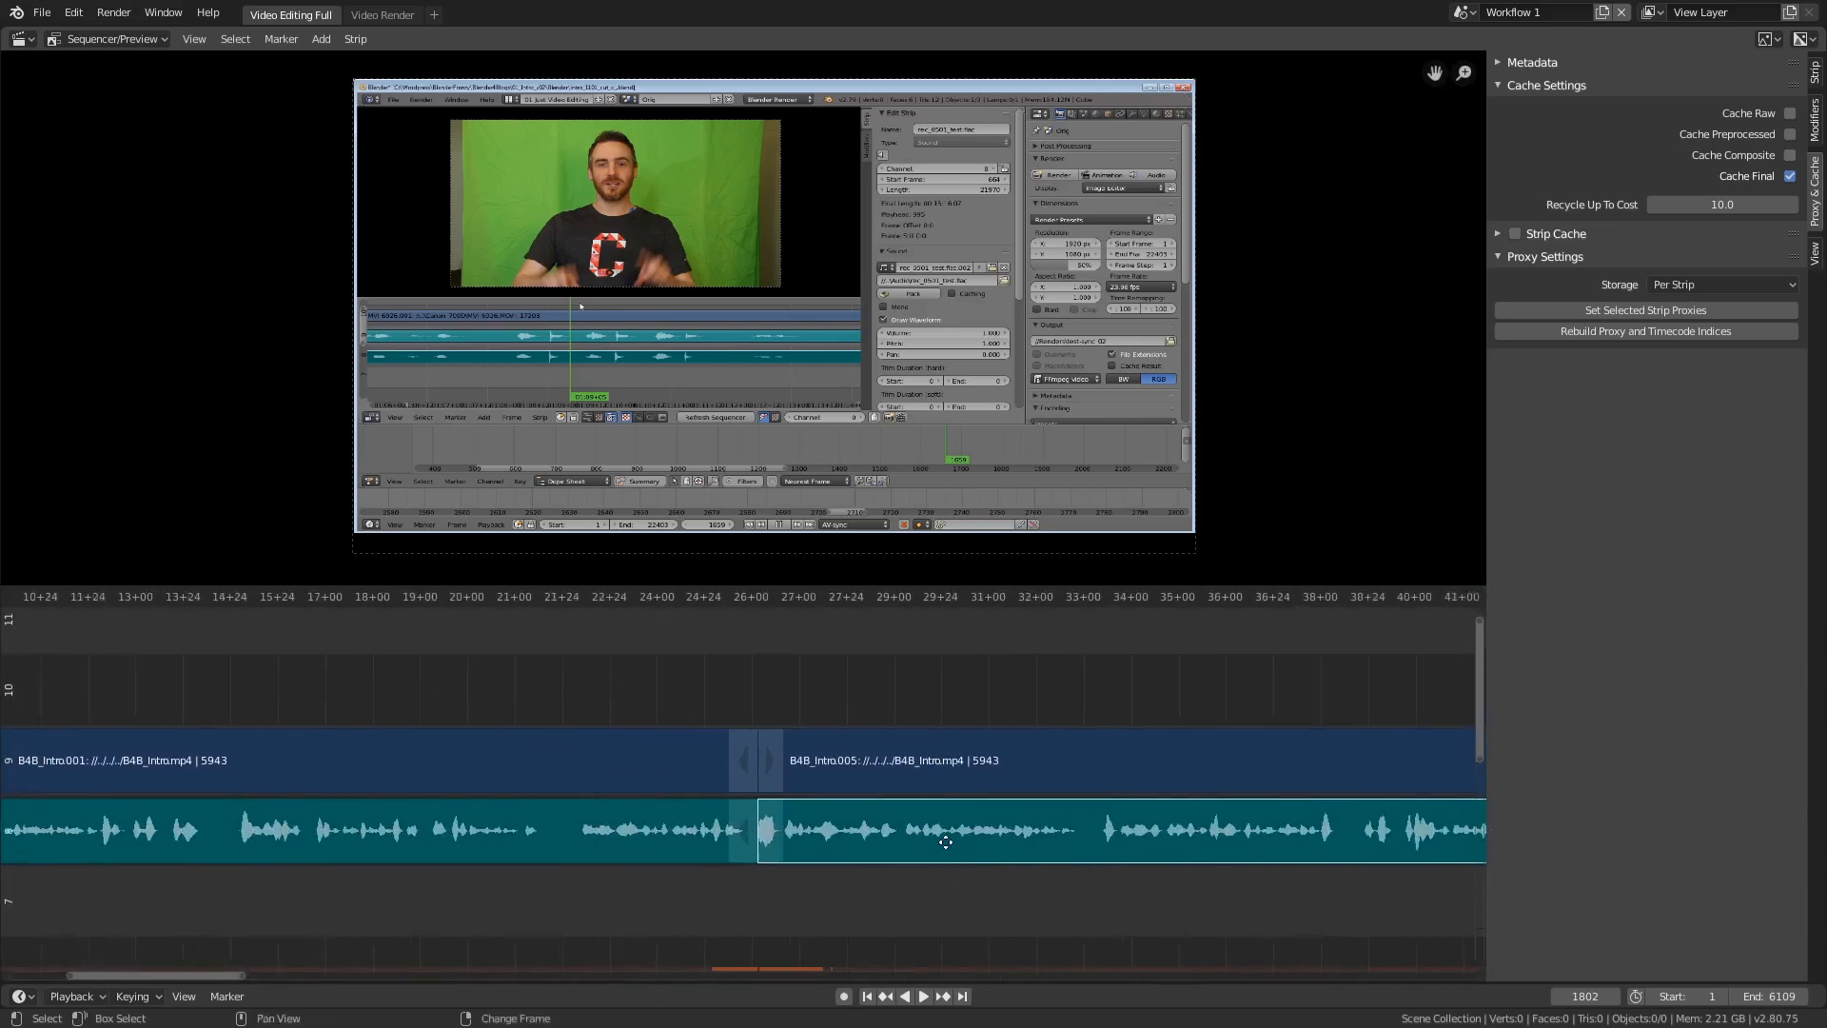
{"action": "left_click", "coordinate": [193, 39]}
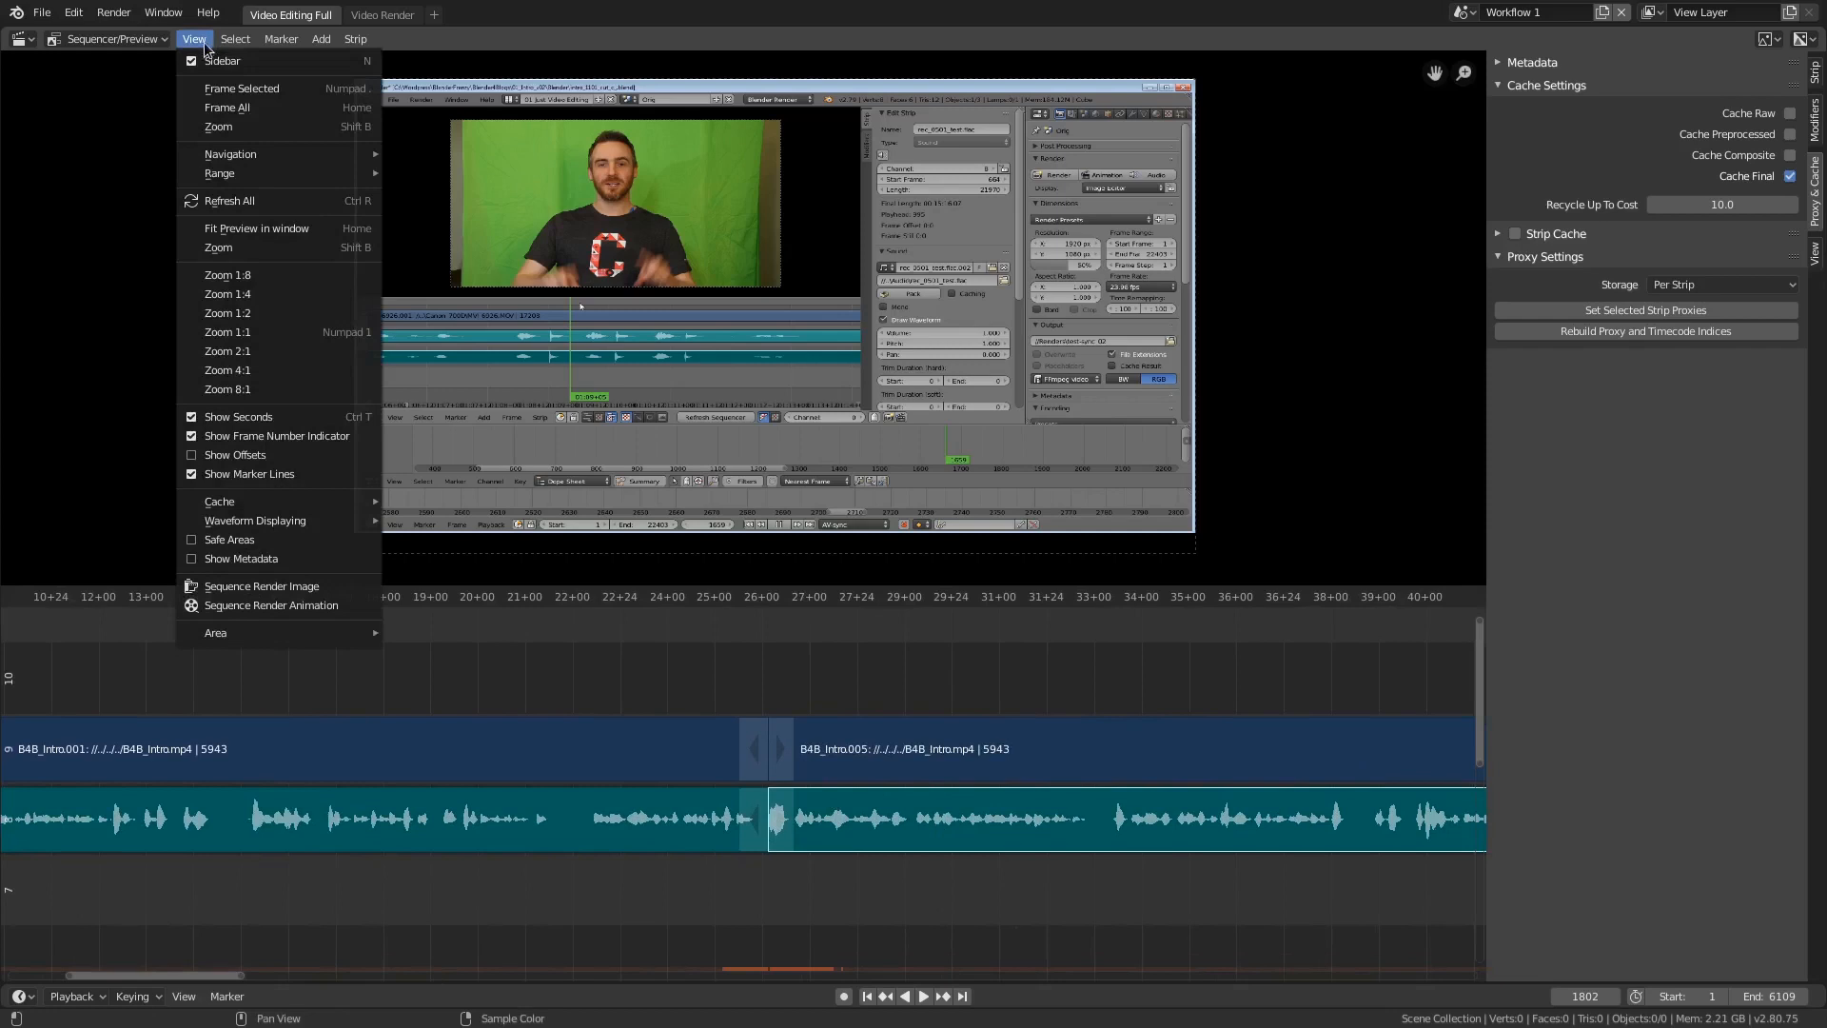
{"action": "mouse_move", "coordinate": [262, 57]}
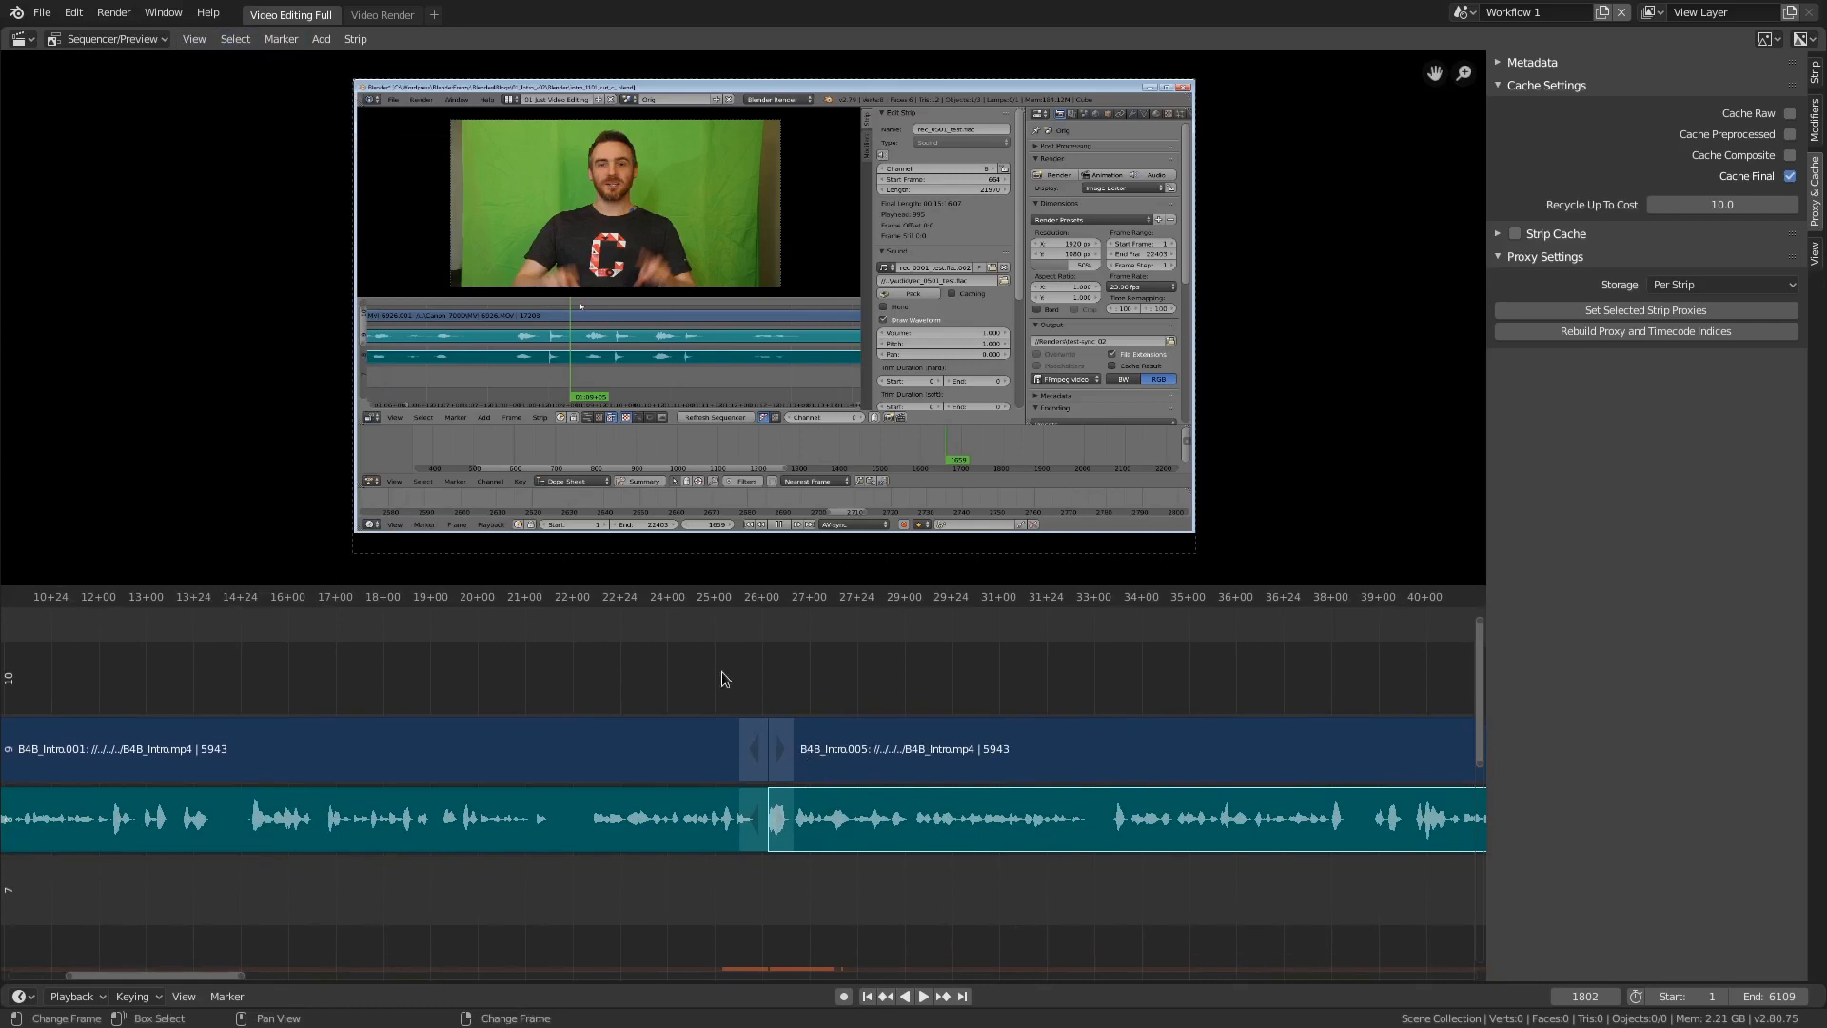
{"action": "left_click", "coordinate": [721, 596]}
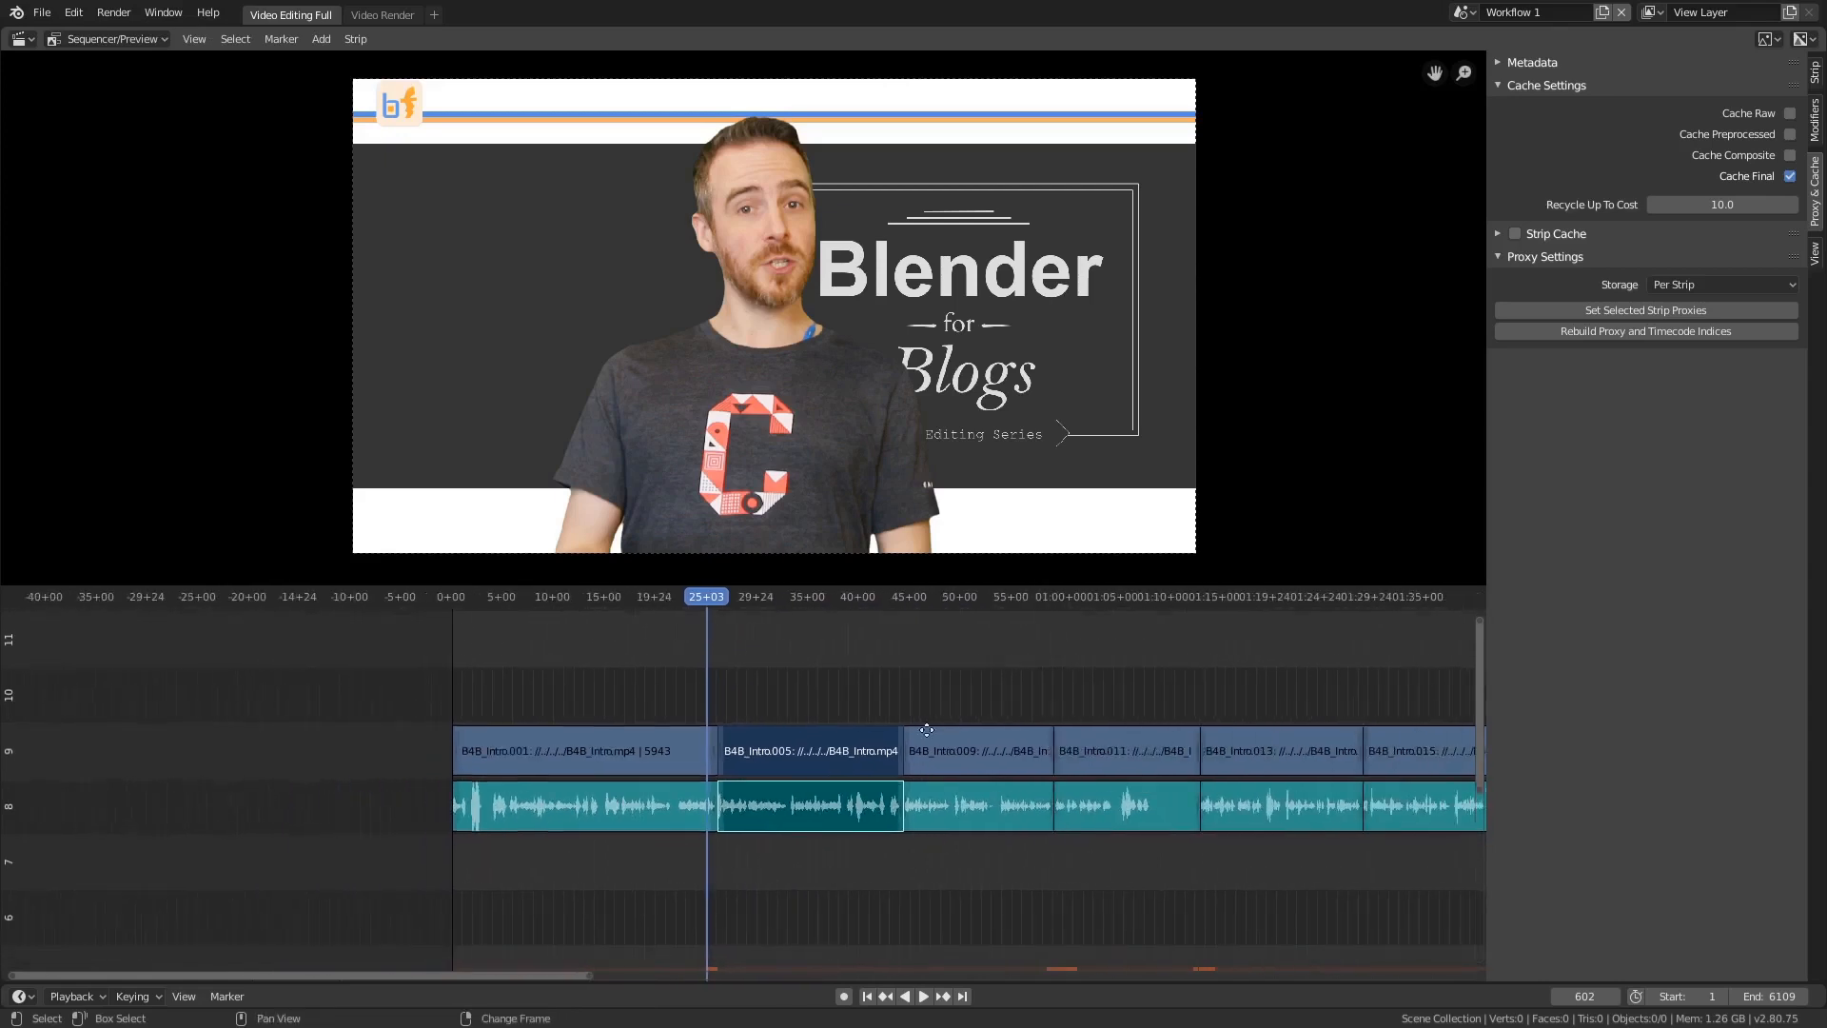
Select the strips right of the playhead and slide them back against B4B_Intro001 near frame 625.
{"action": "left_click", "coordinate": [234, 38]}
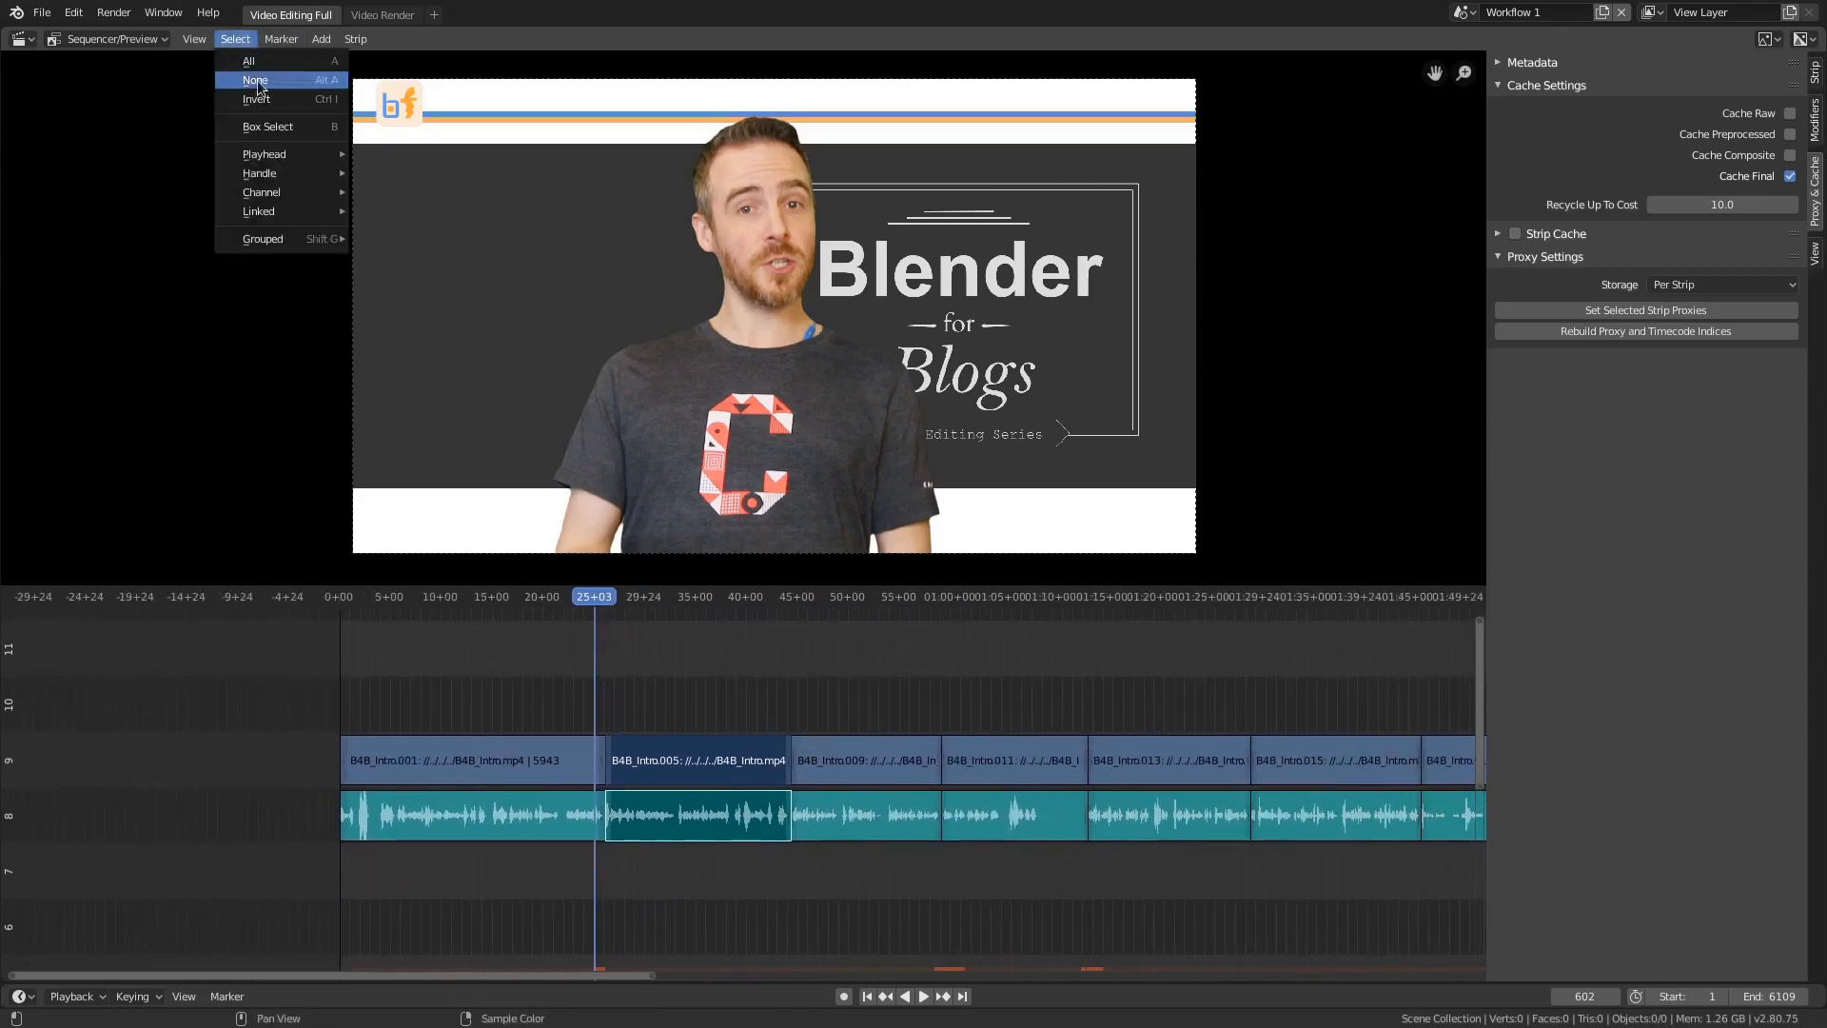
{"action": "mouse_move", "coordinate": [264, 152]}
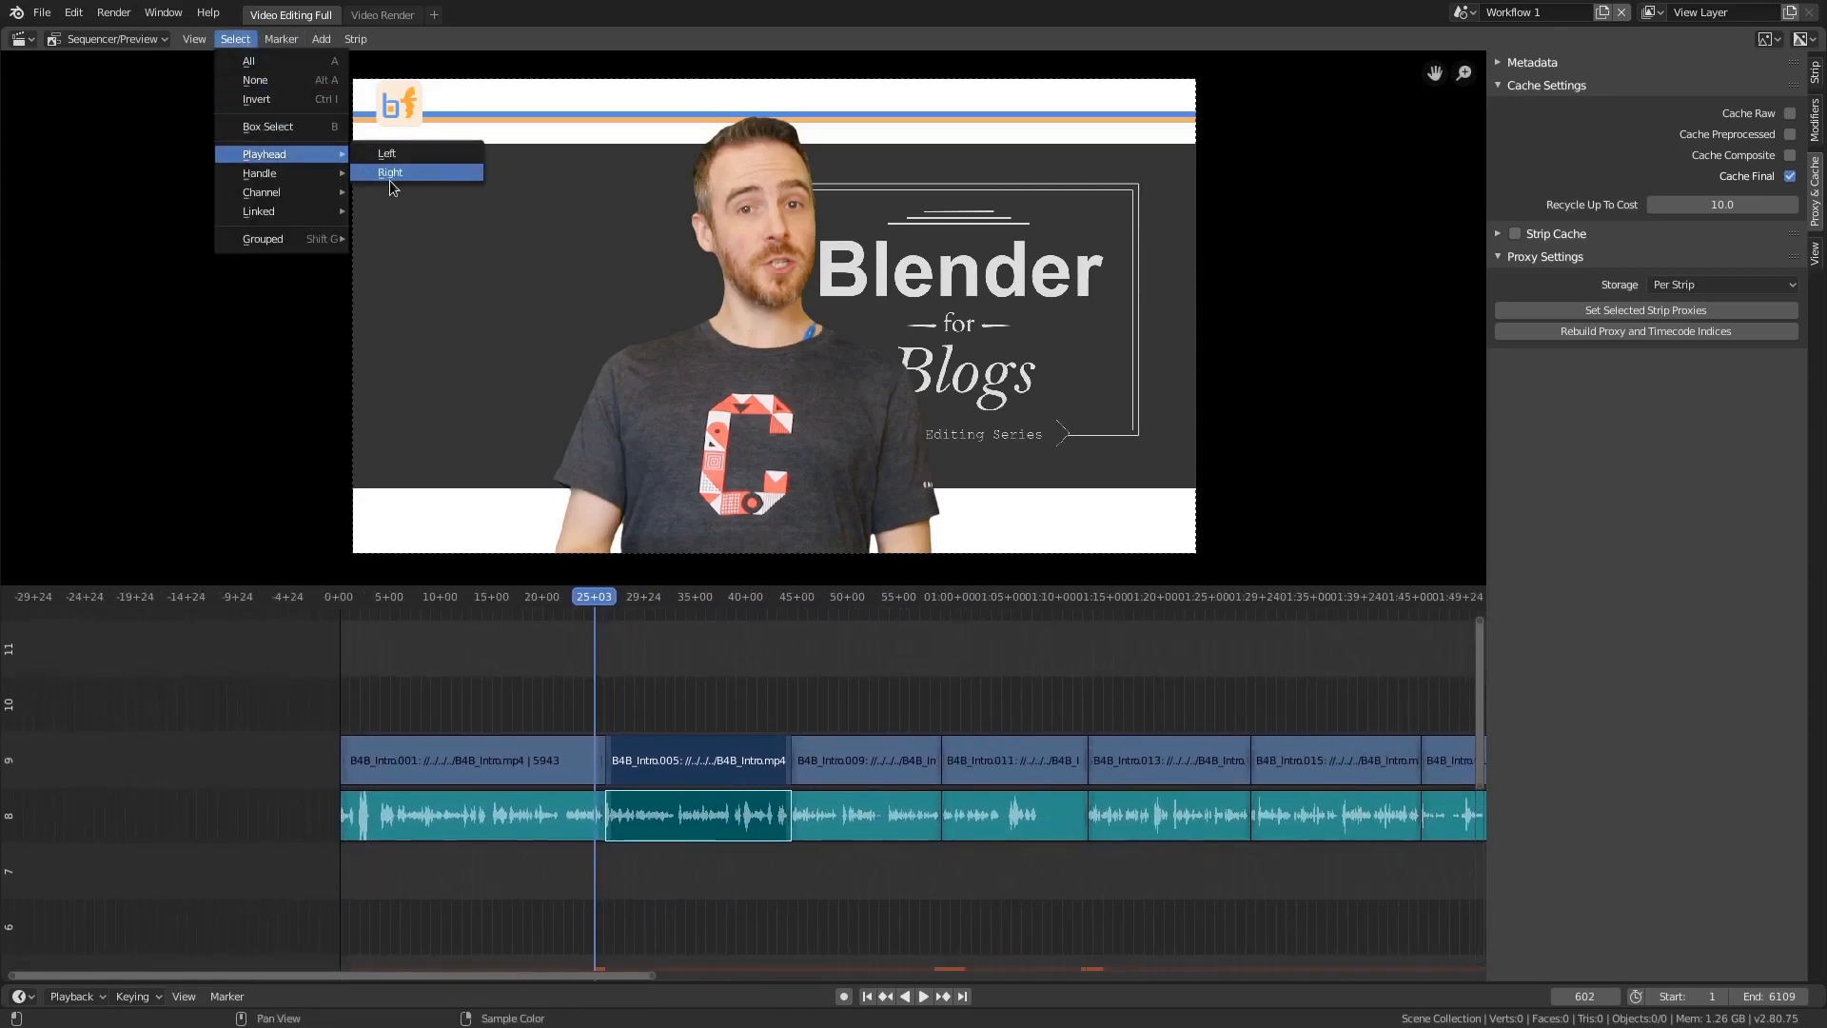
{"action": "left_click", "coordinate": [389, 171]}
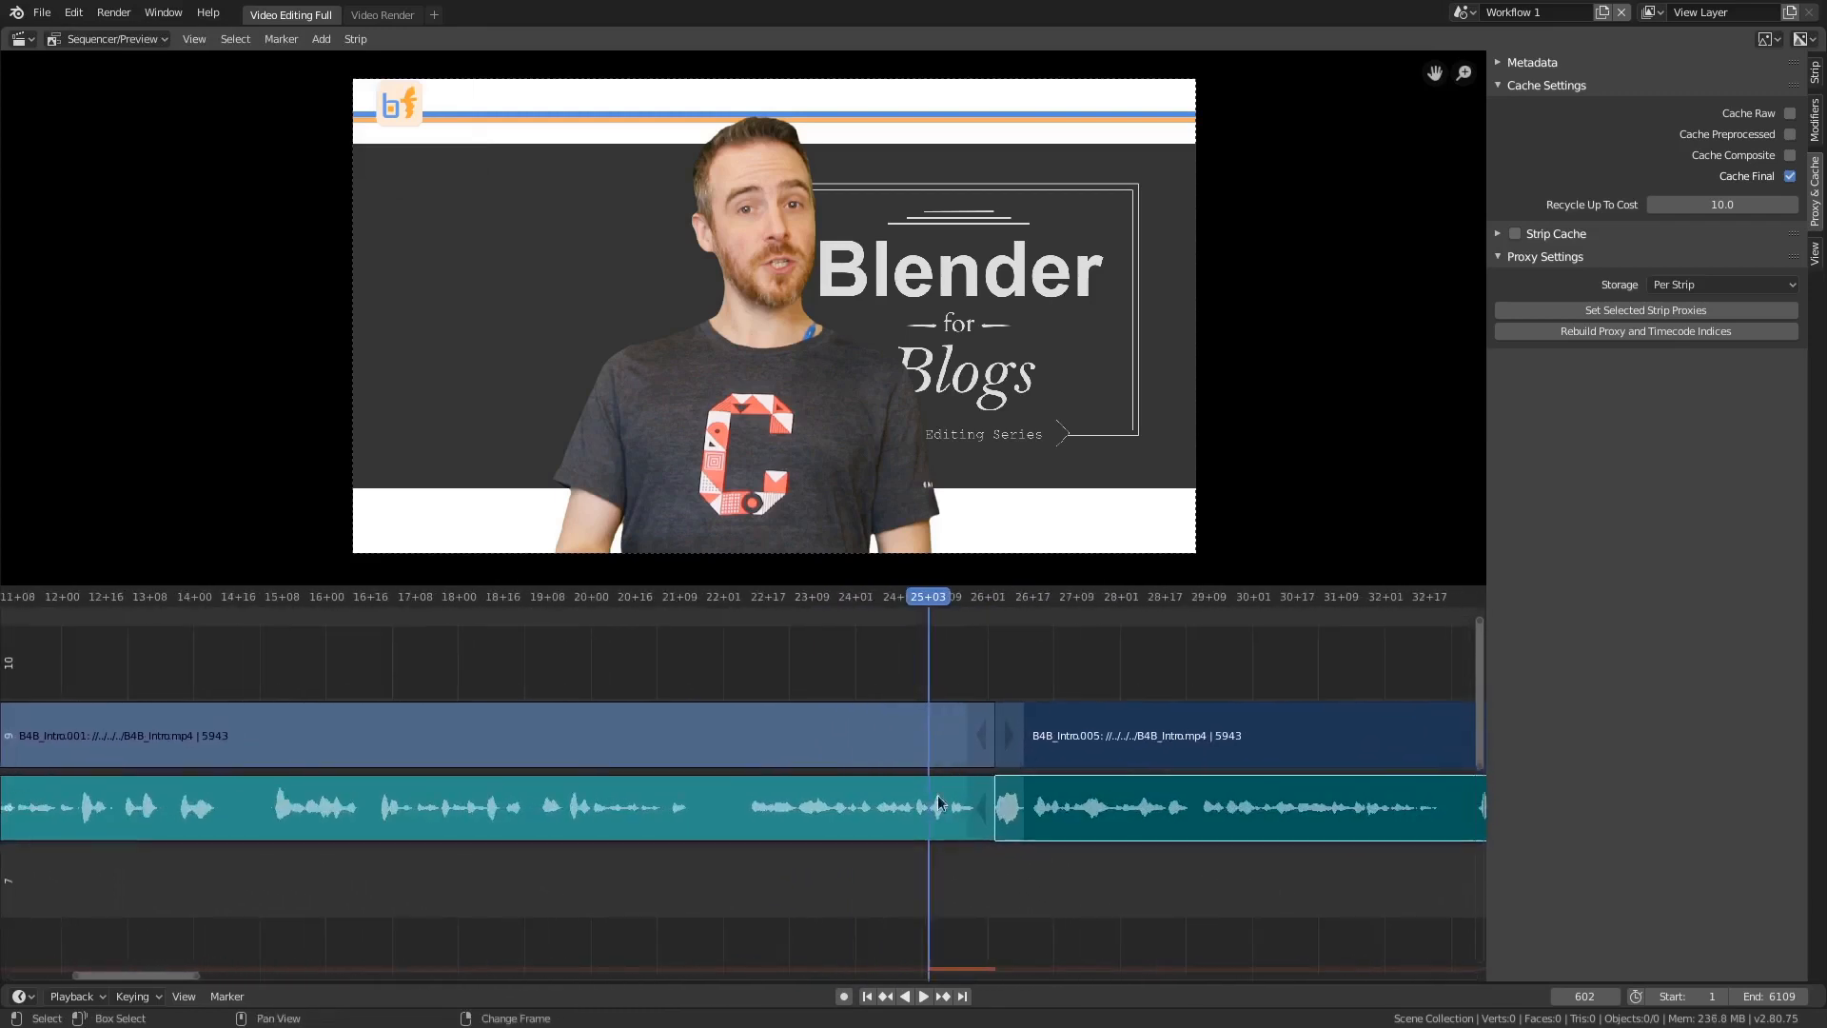
{"action": "mouse_move", "coordinate": [982, 728]}
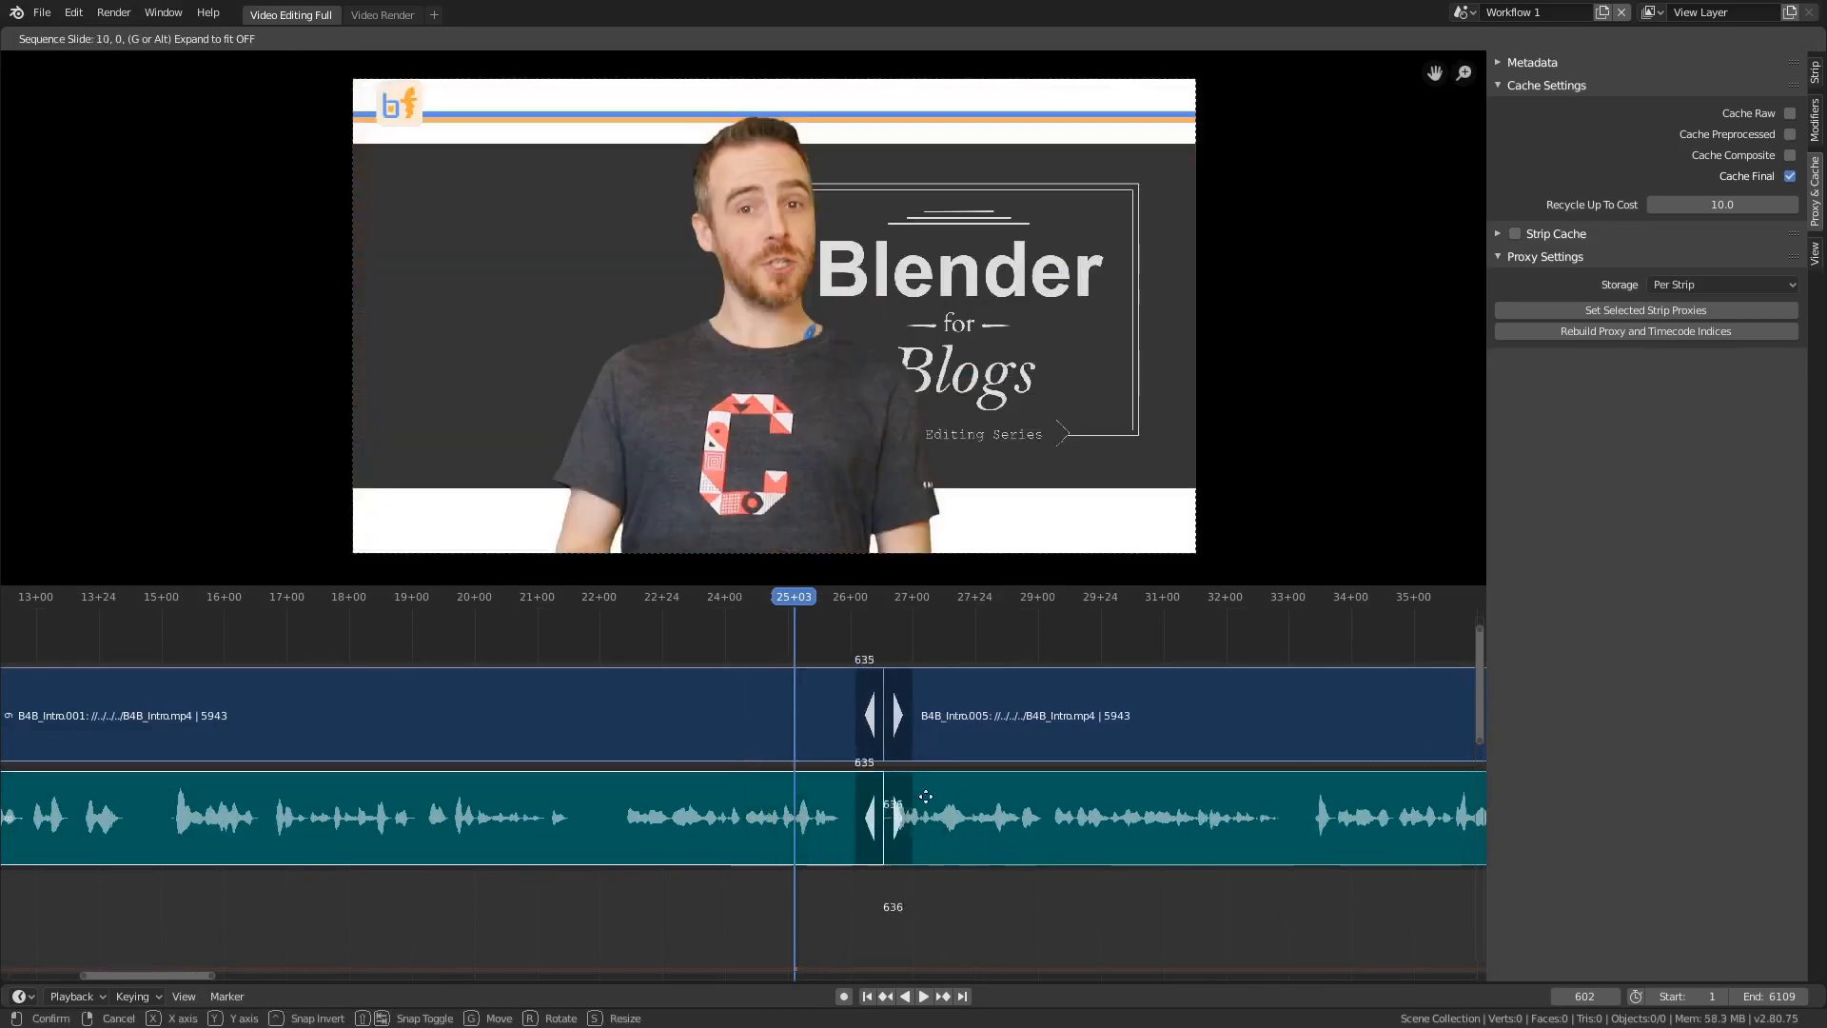
{"action": "left_click_drag", "start_coordinate": [891, 798], "coordinate": [848, 804]}
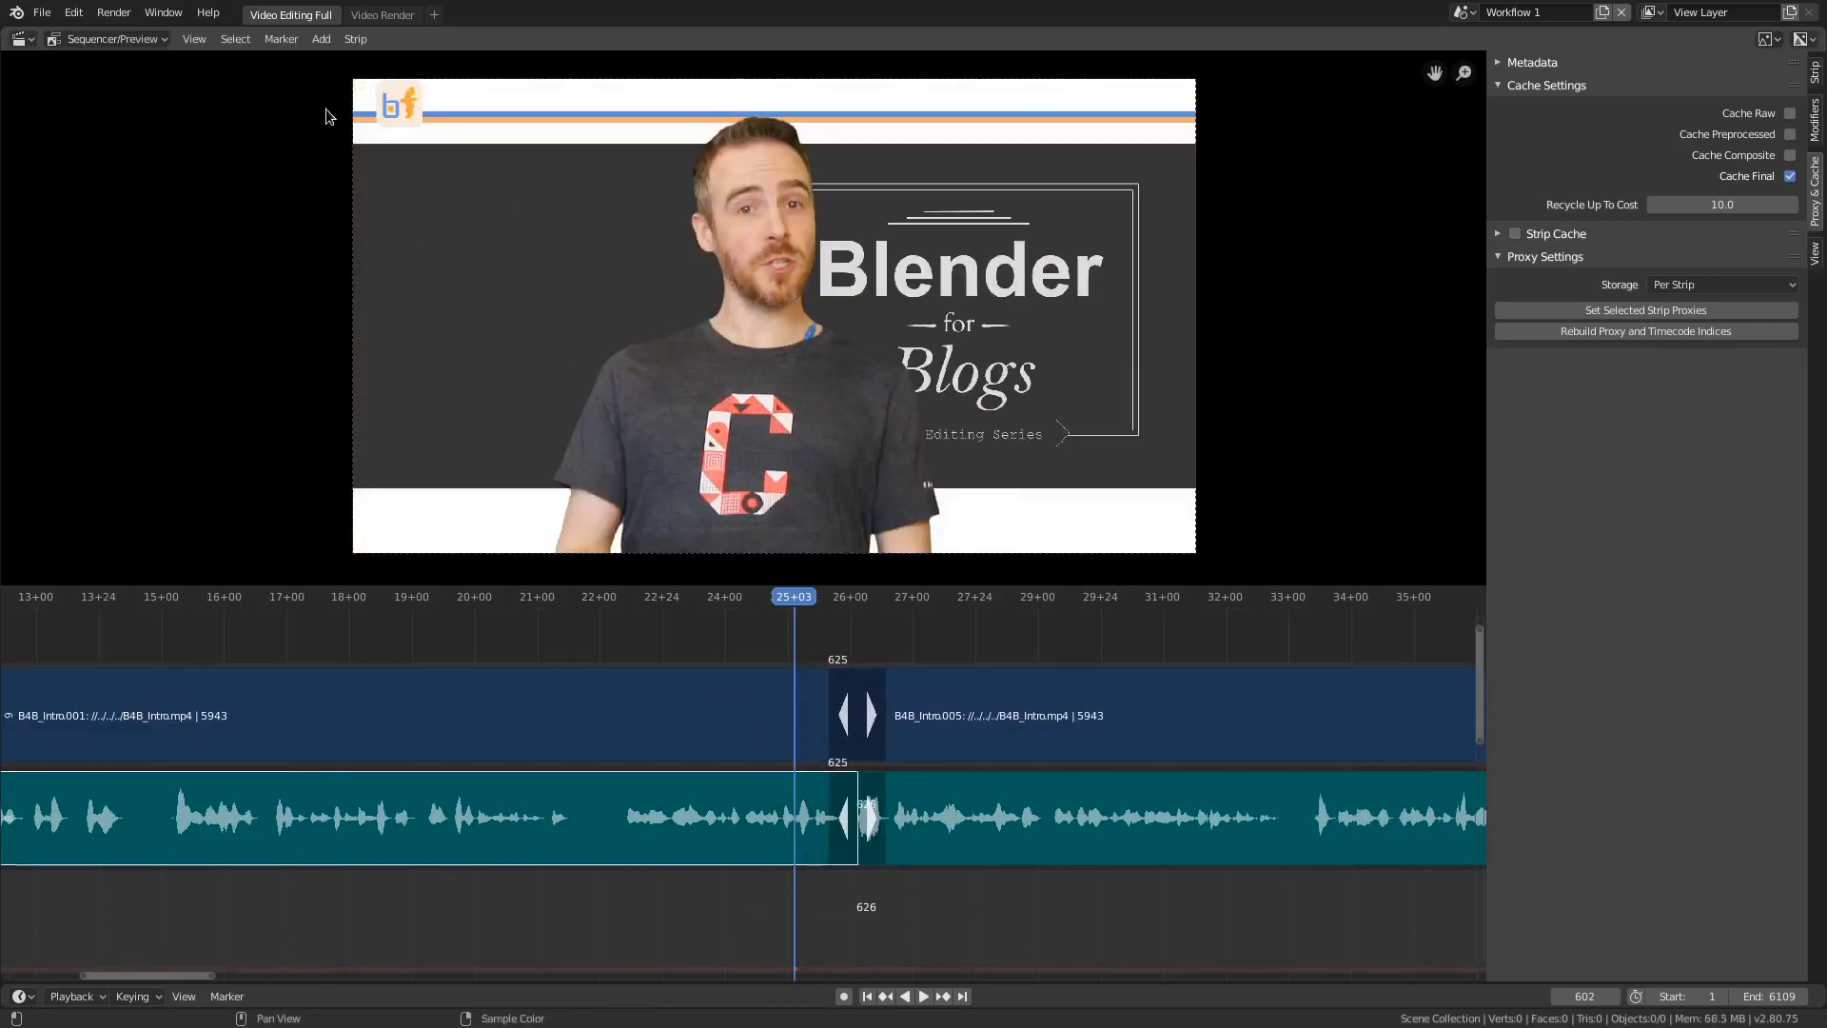
{"action": "left_click", "coordinate": [234, 38]}
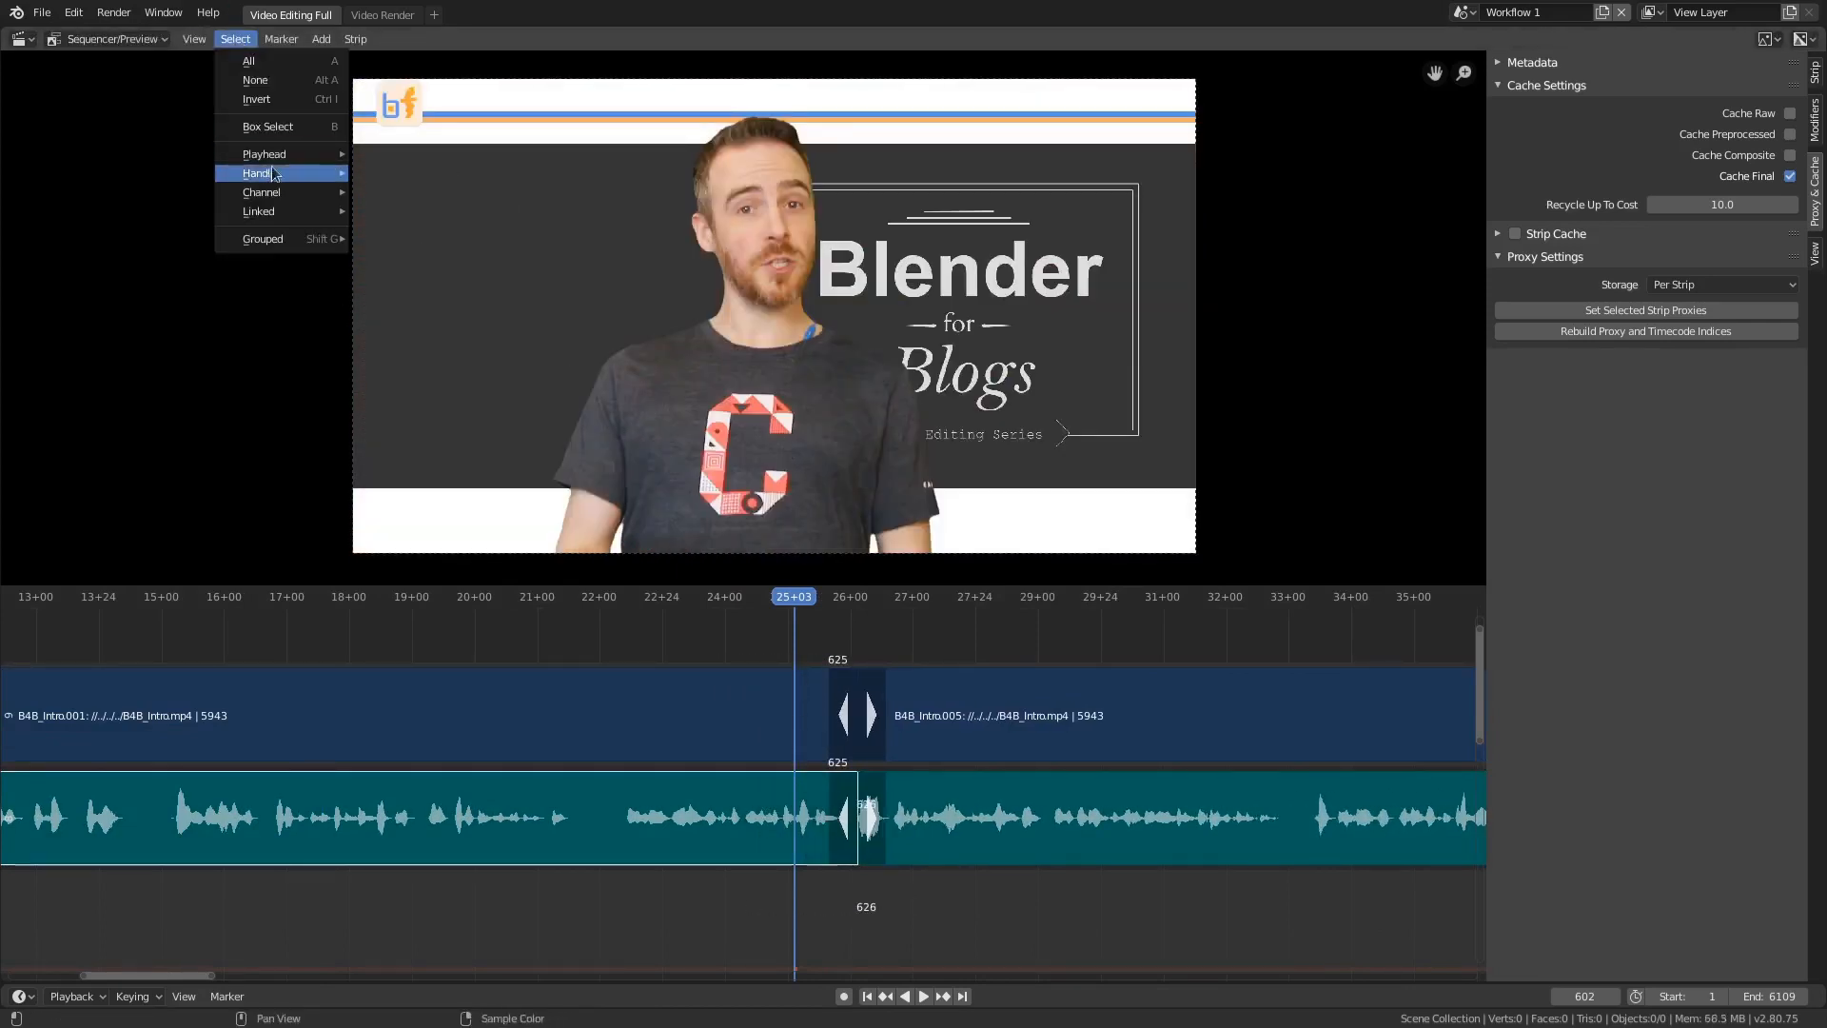
{"action": "mouse_move", "coordinate": [264, 152]}
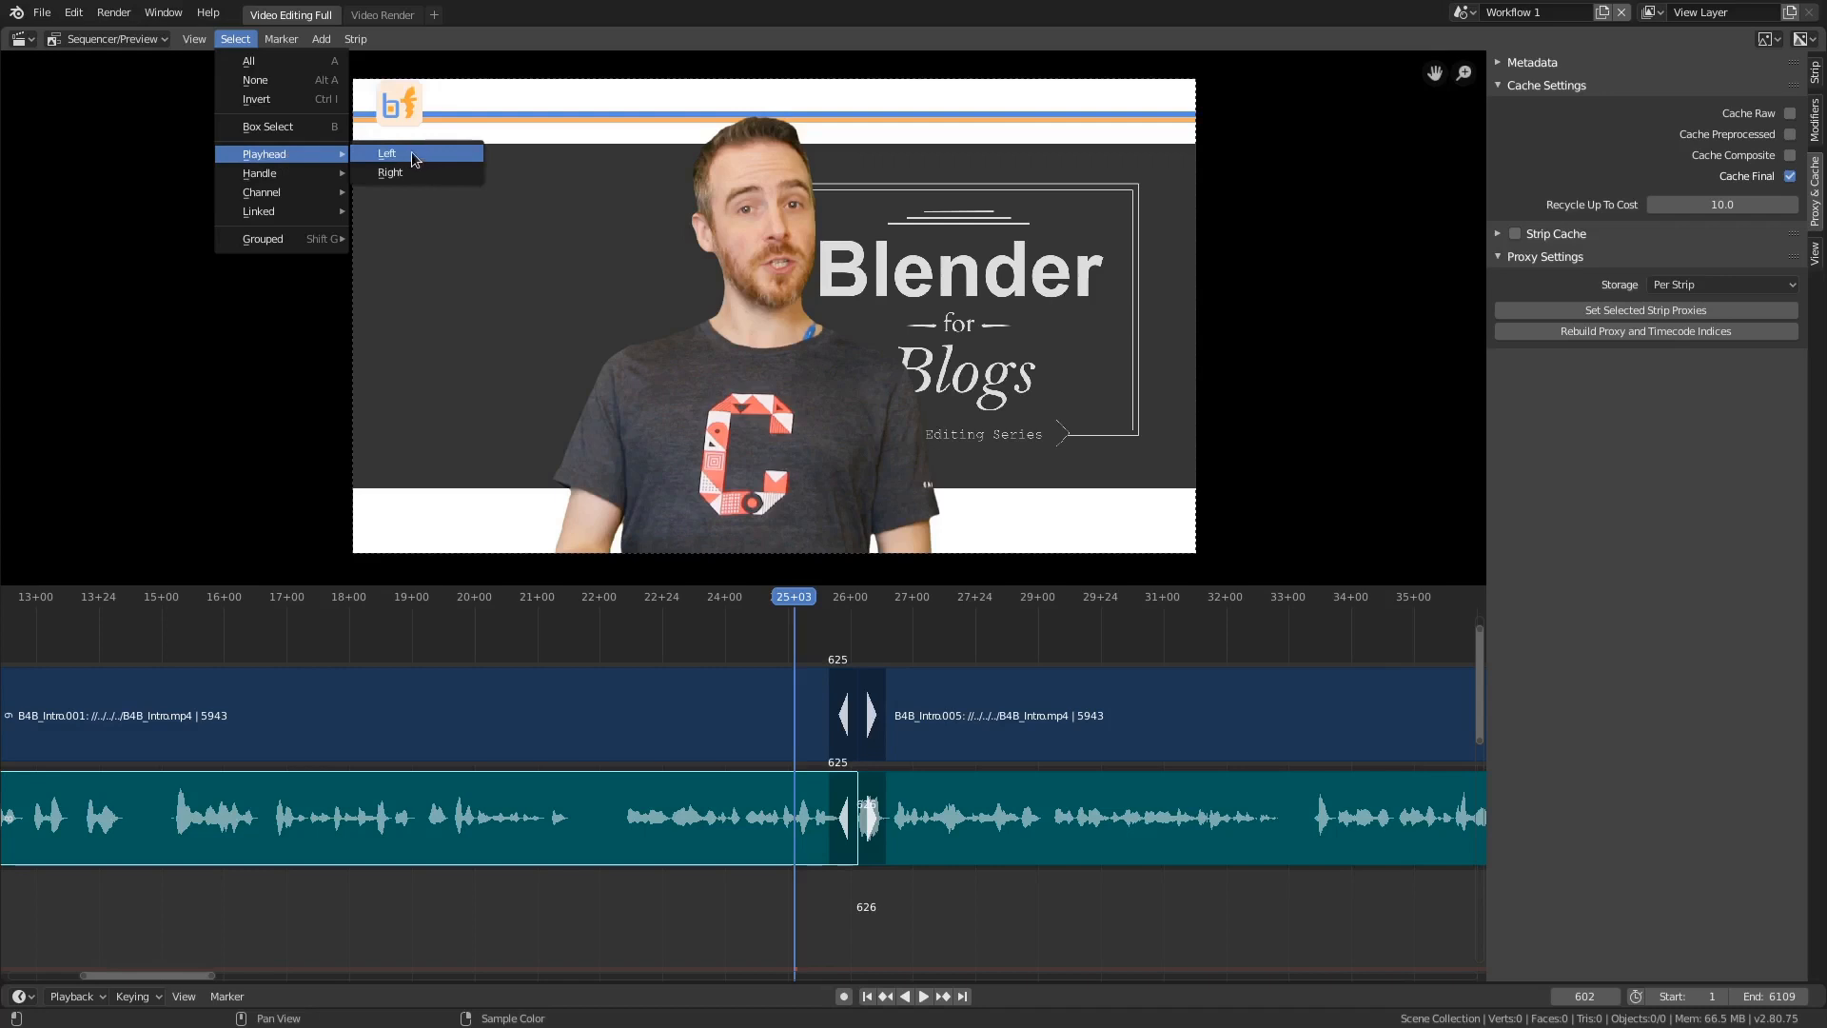
{"action": "mouse_move", "coordinate": [387, 153]}
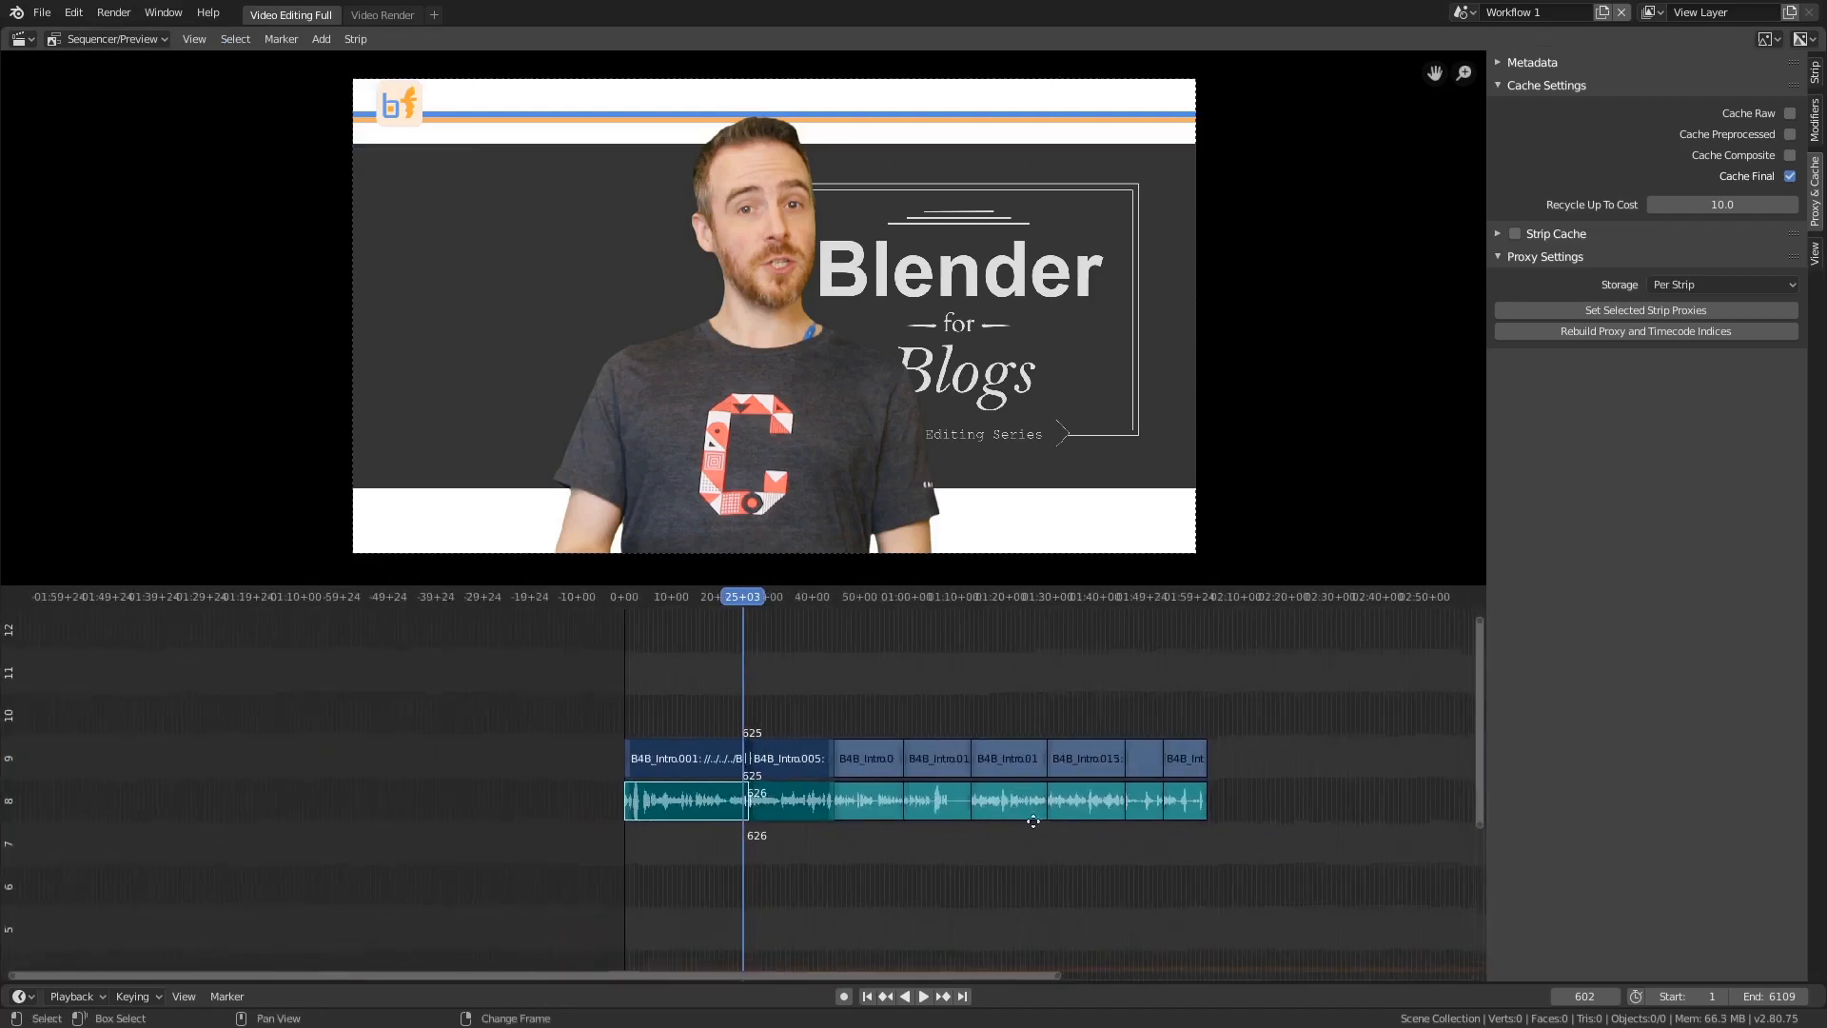
Set the playhead to frame 653, just past the first cut where B4B_Intro005 begins.
{"action": "scroll", "scroll_direction": "down", "scroll_amount": 3}
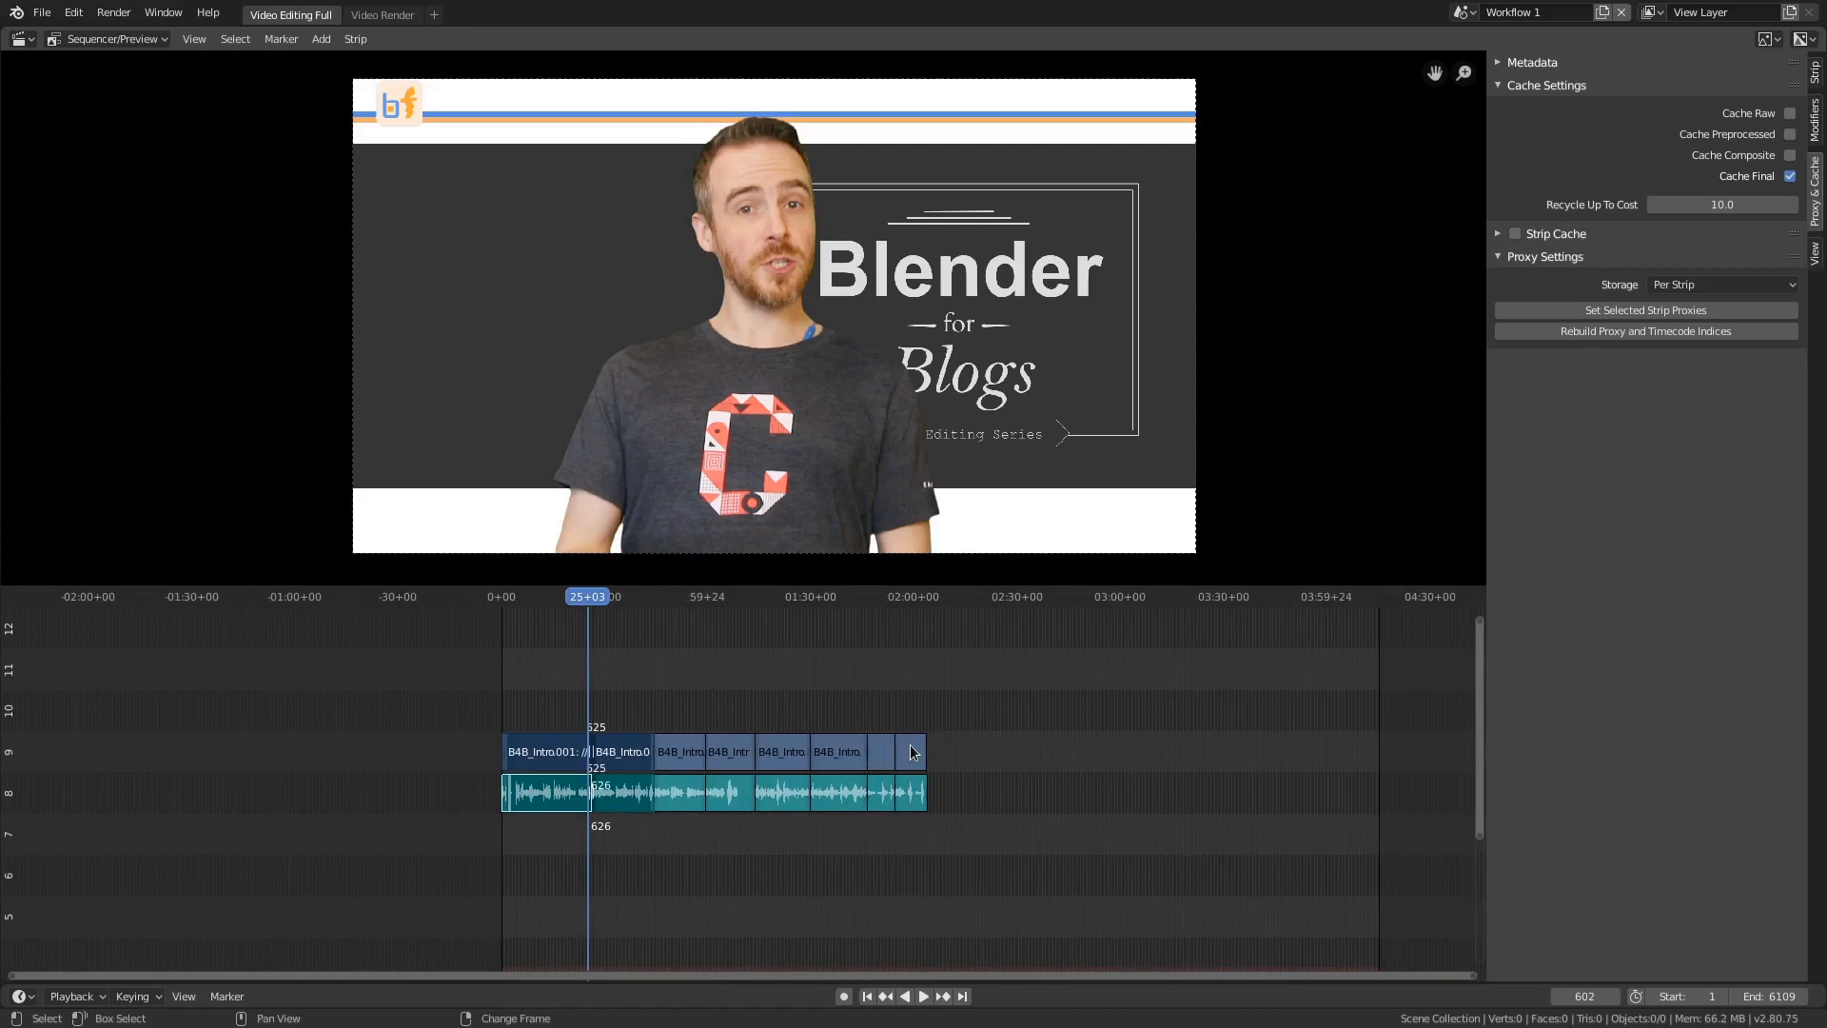
{"action": "left_click", "coordinate": [911, 792]}
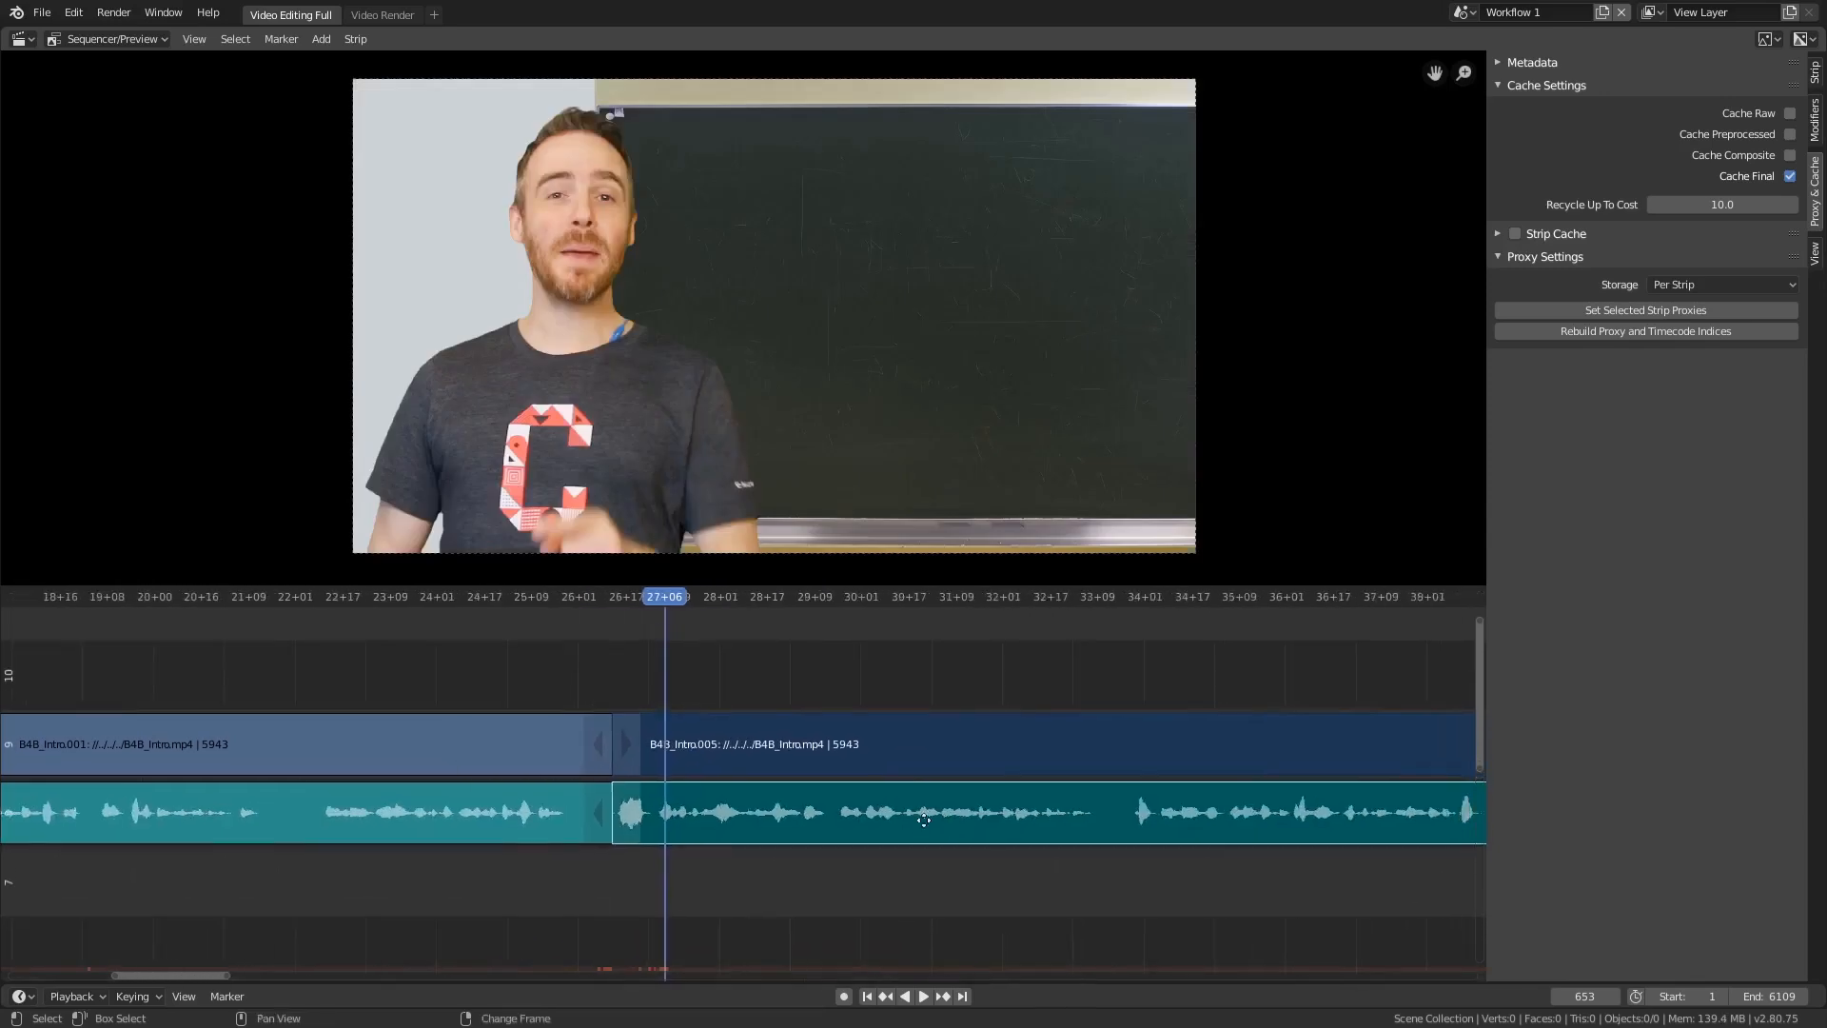
Jump back to frame 1, showing the white logo opening of B4B_Intro001.
{"action": "scroll", "scroll_direction": "down", "scroll_amount": 3}
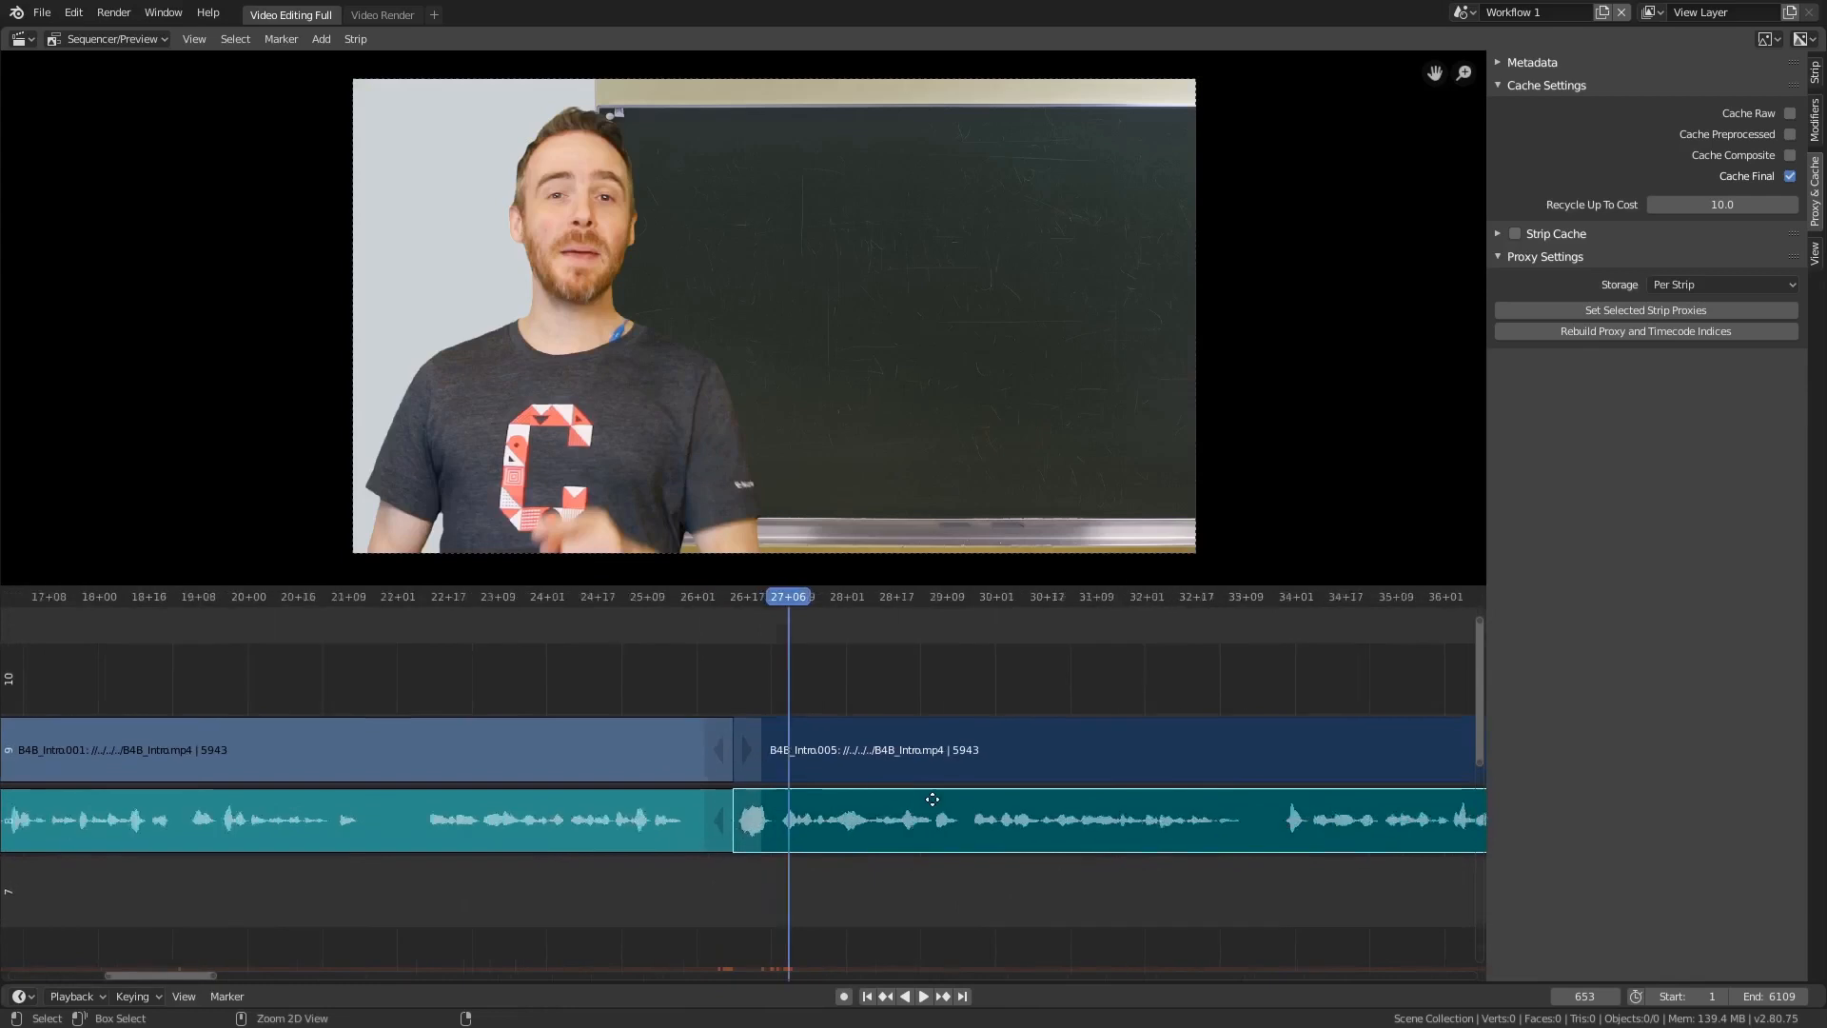
{"action": "left_click", "coordinate": [71, 996]}
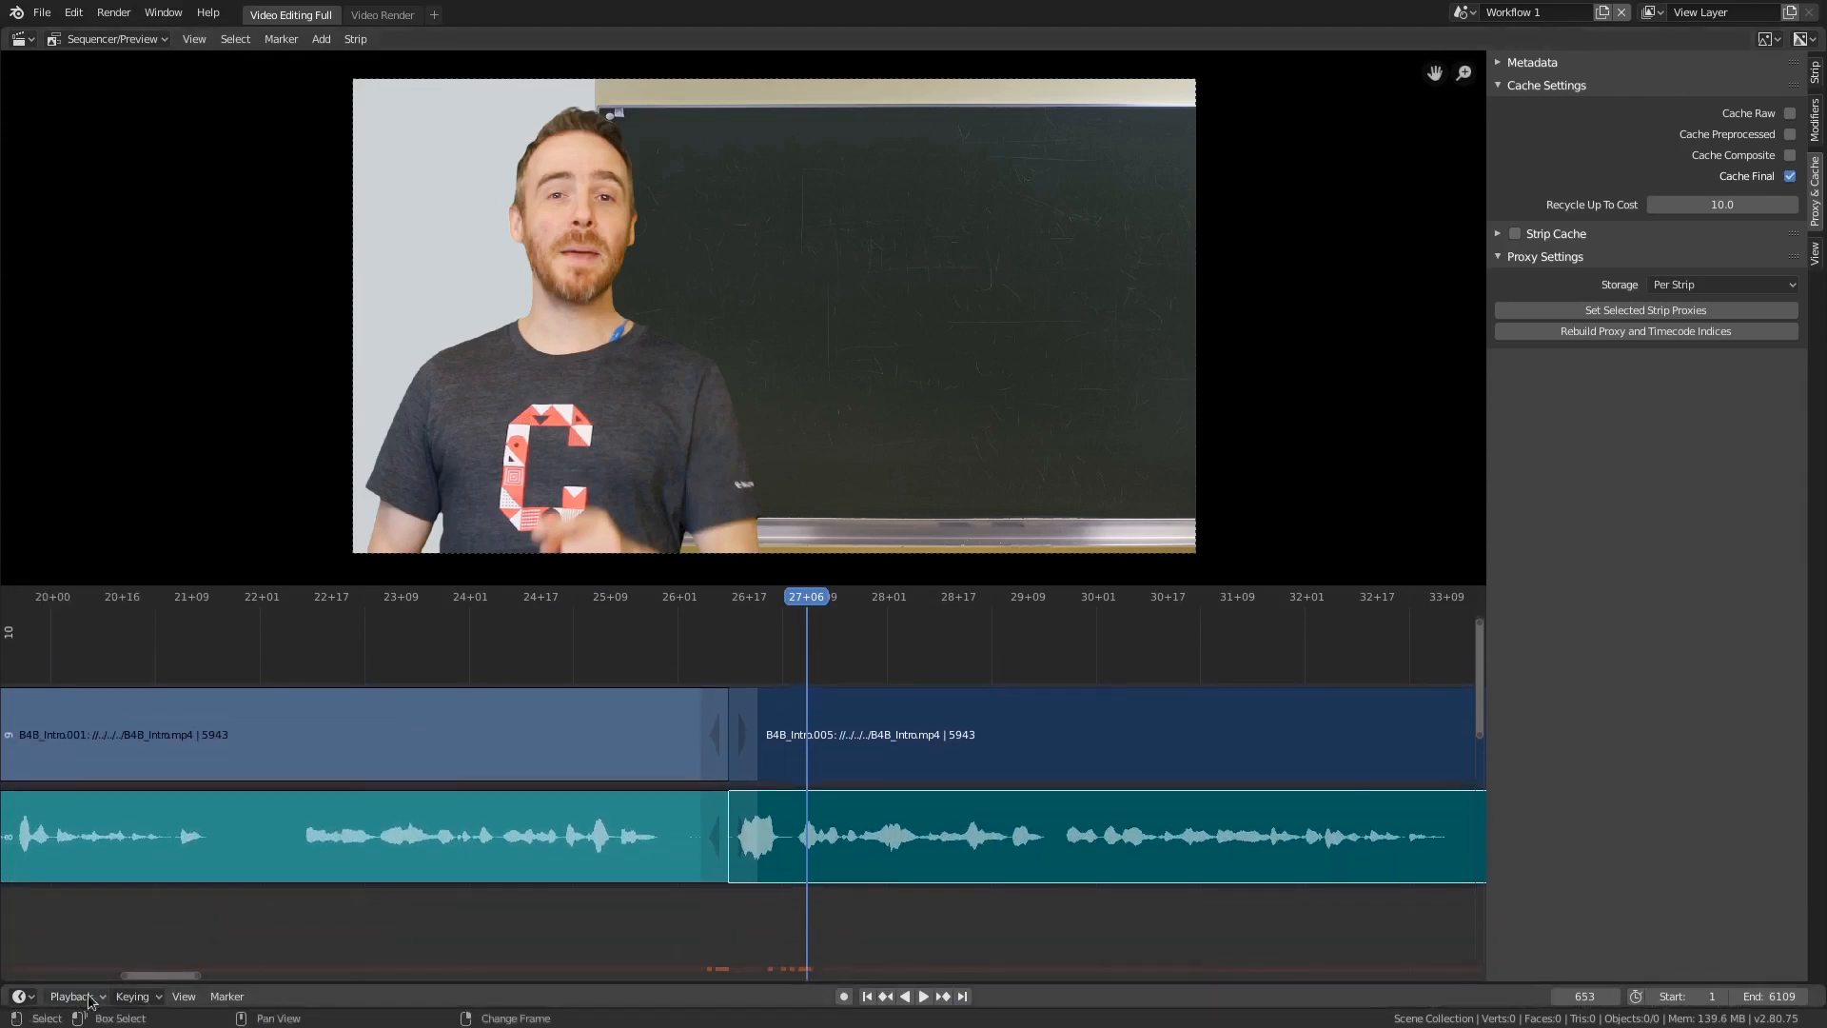
{"action": "left_click", "coordinate": [72, 995]}
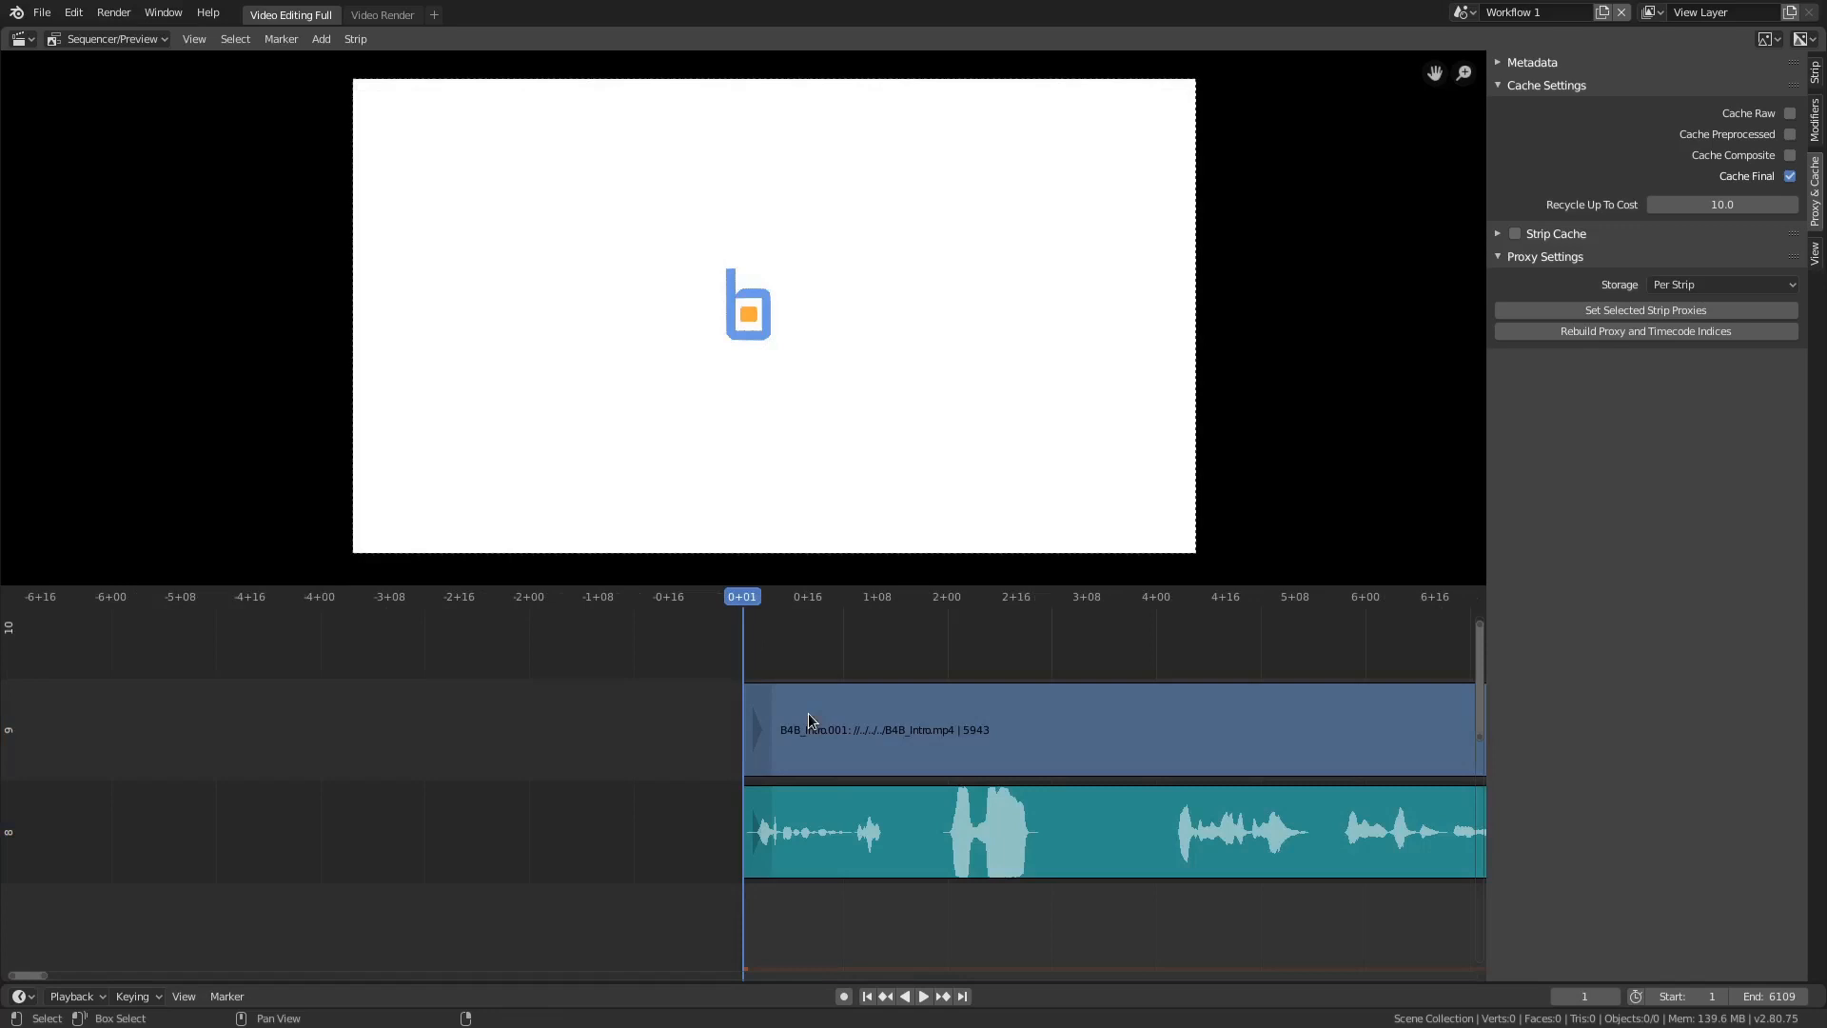
{"action": "left_click", "coordinate": [742, 595]}
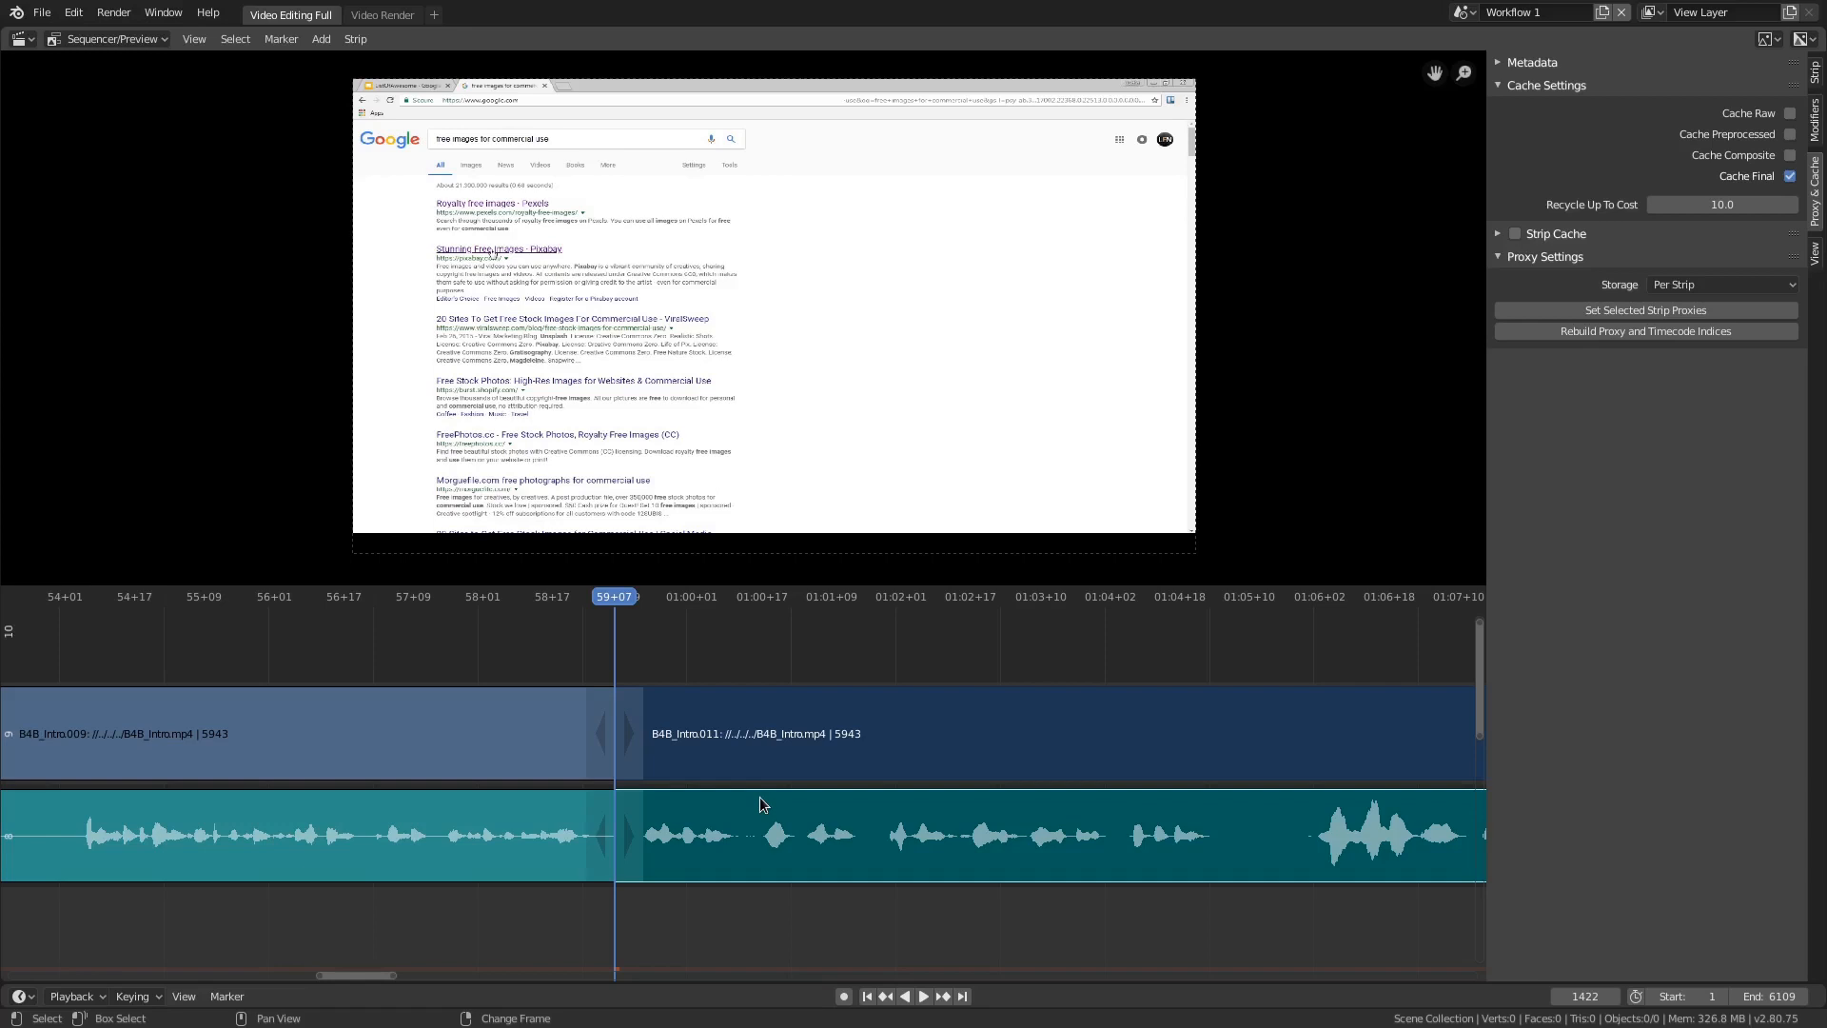
{"action": "mouse_move", "coordinate": [1063, 778]}
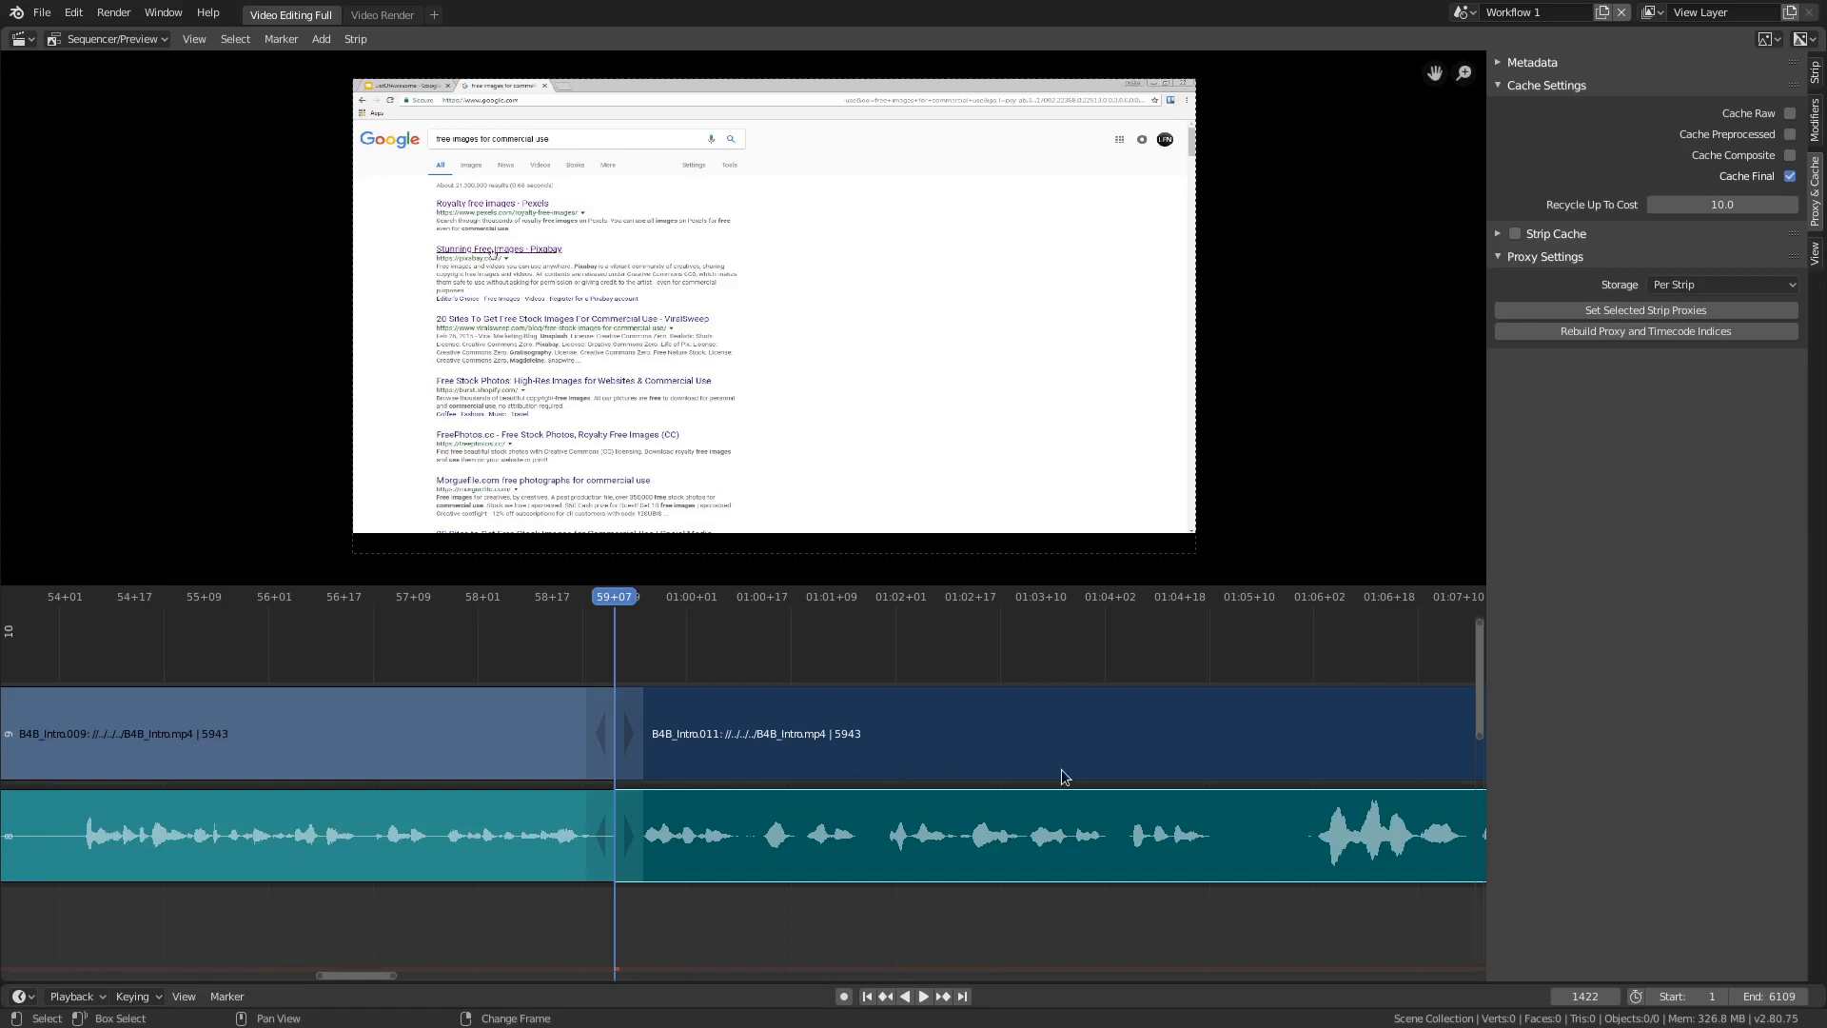
{"action": "mouse_move", "coordinate": [1121, 791]}
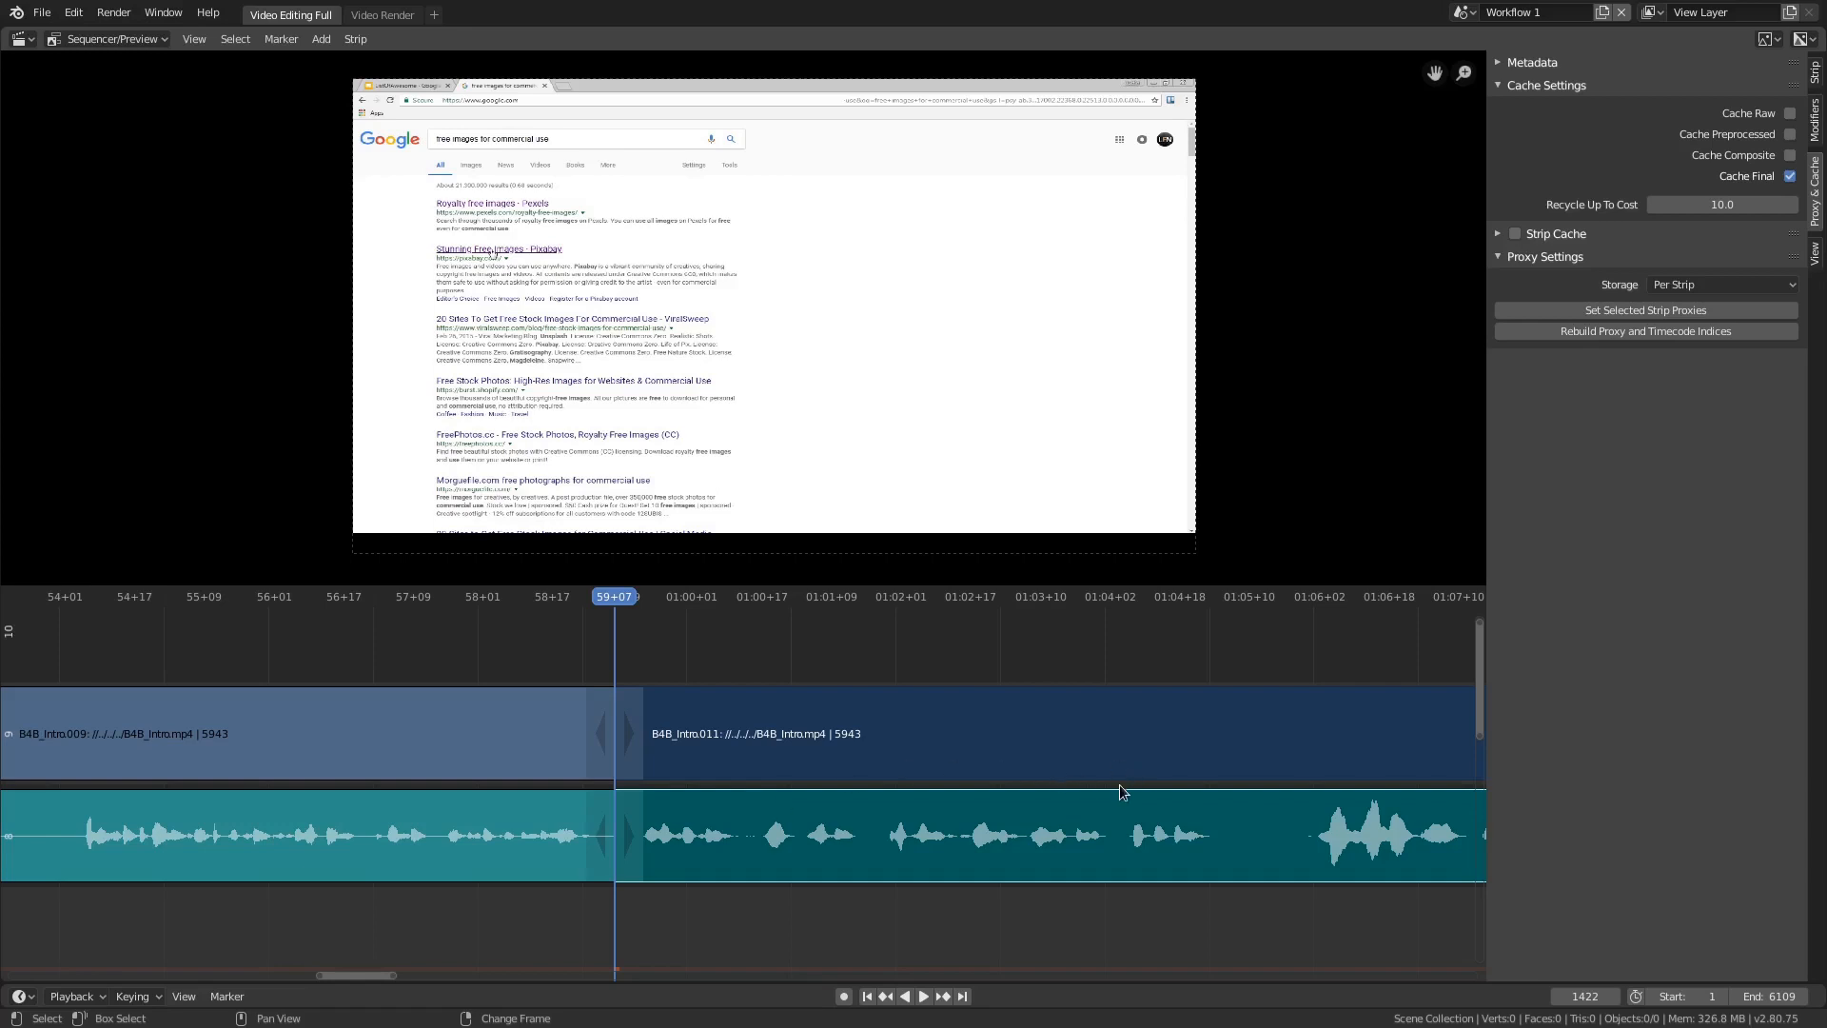